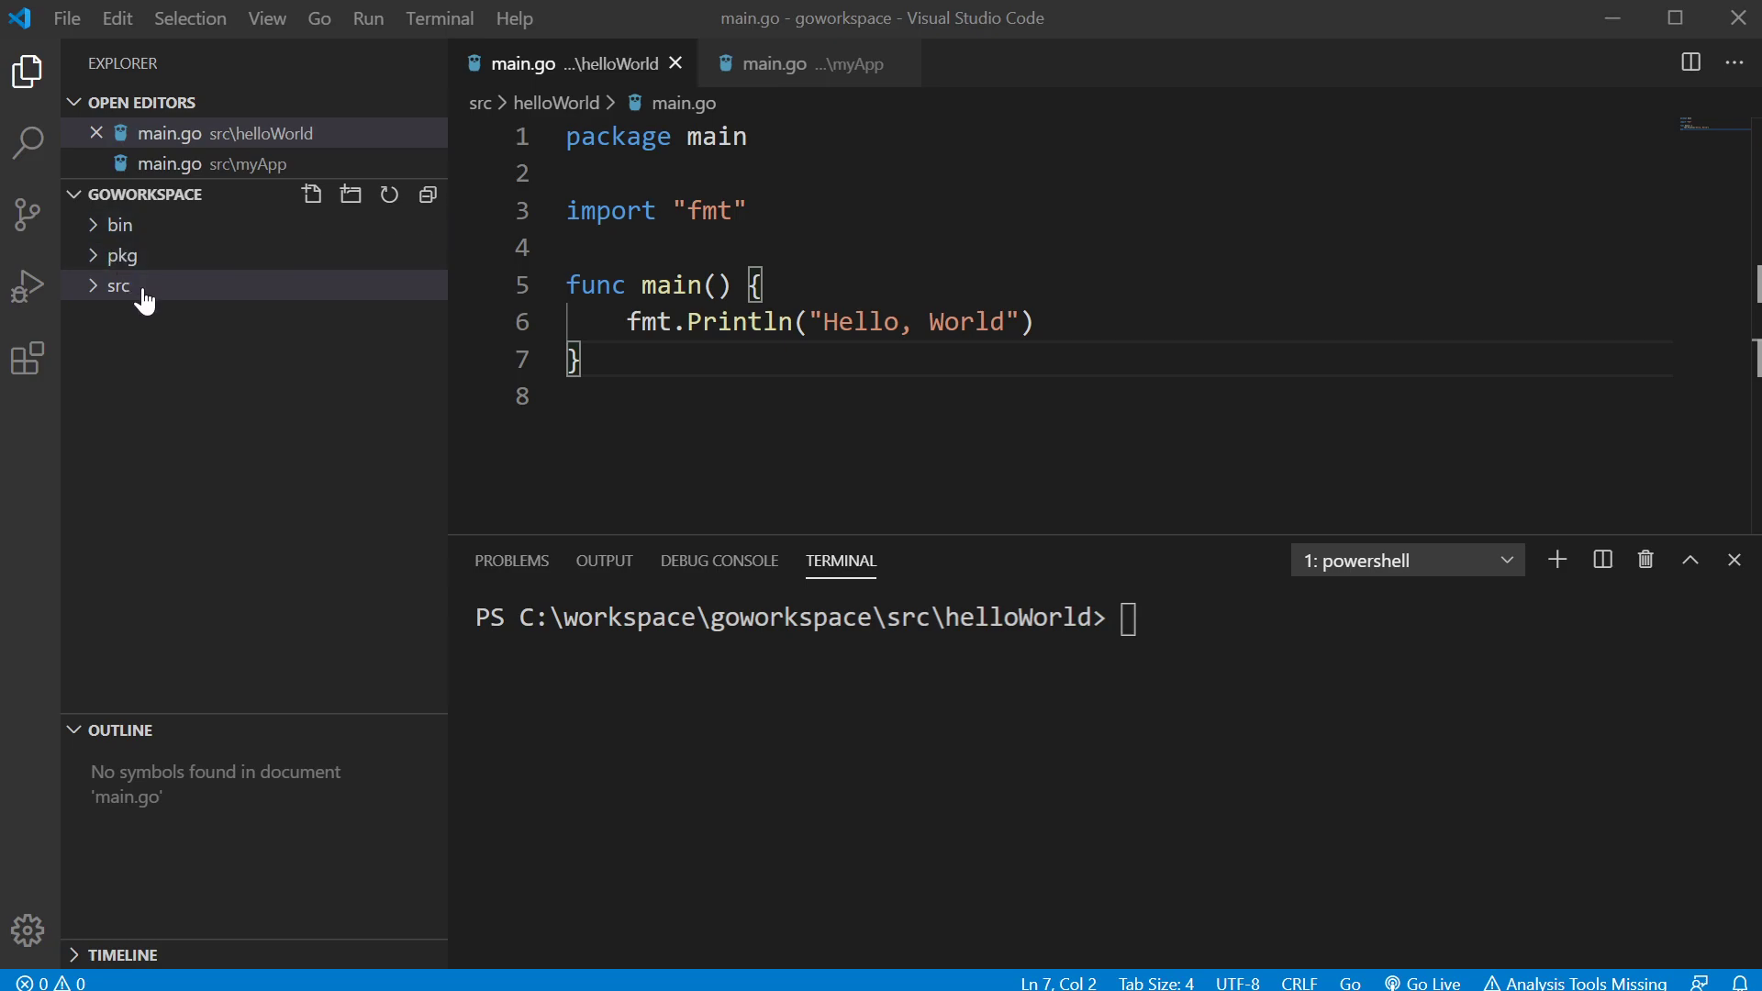
pyautogui.moveTo(201, 408)
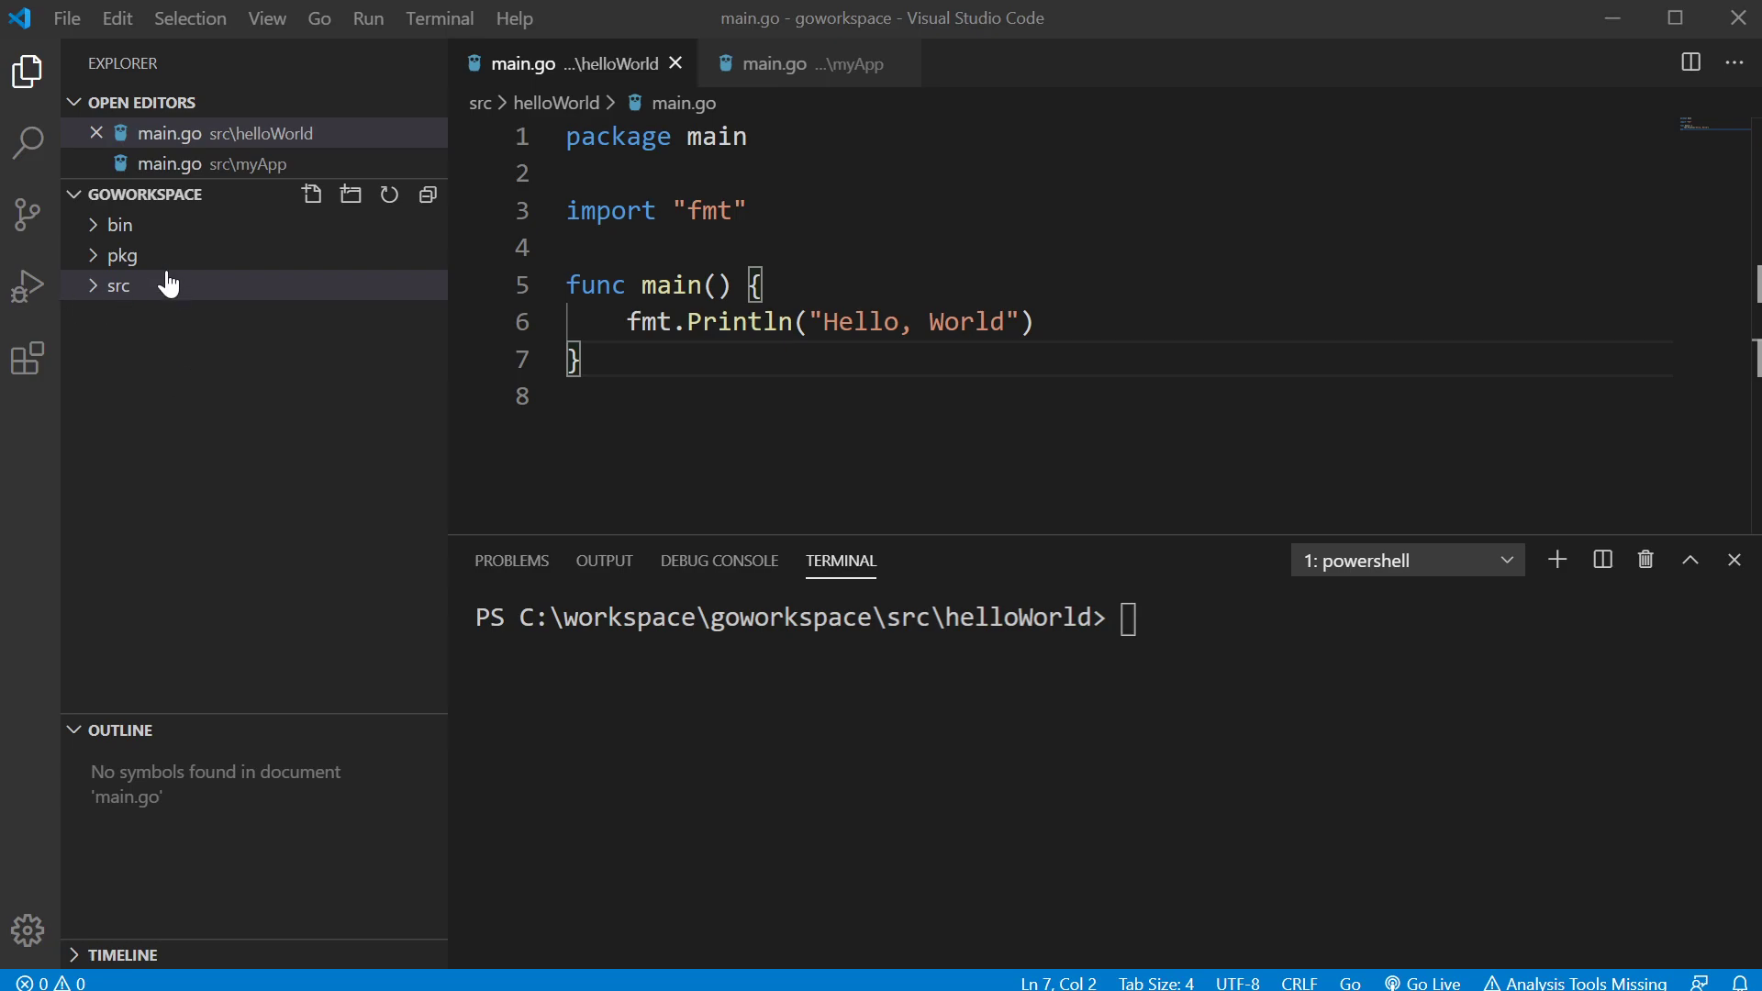
pyautogui.moveTo(118, 224)
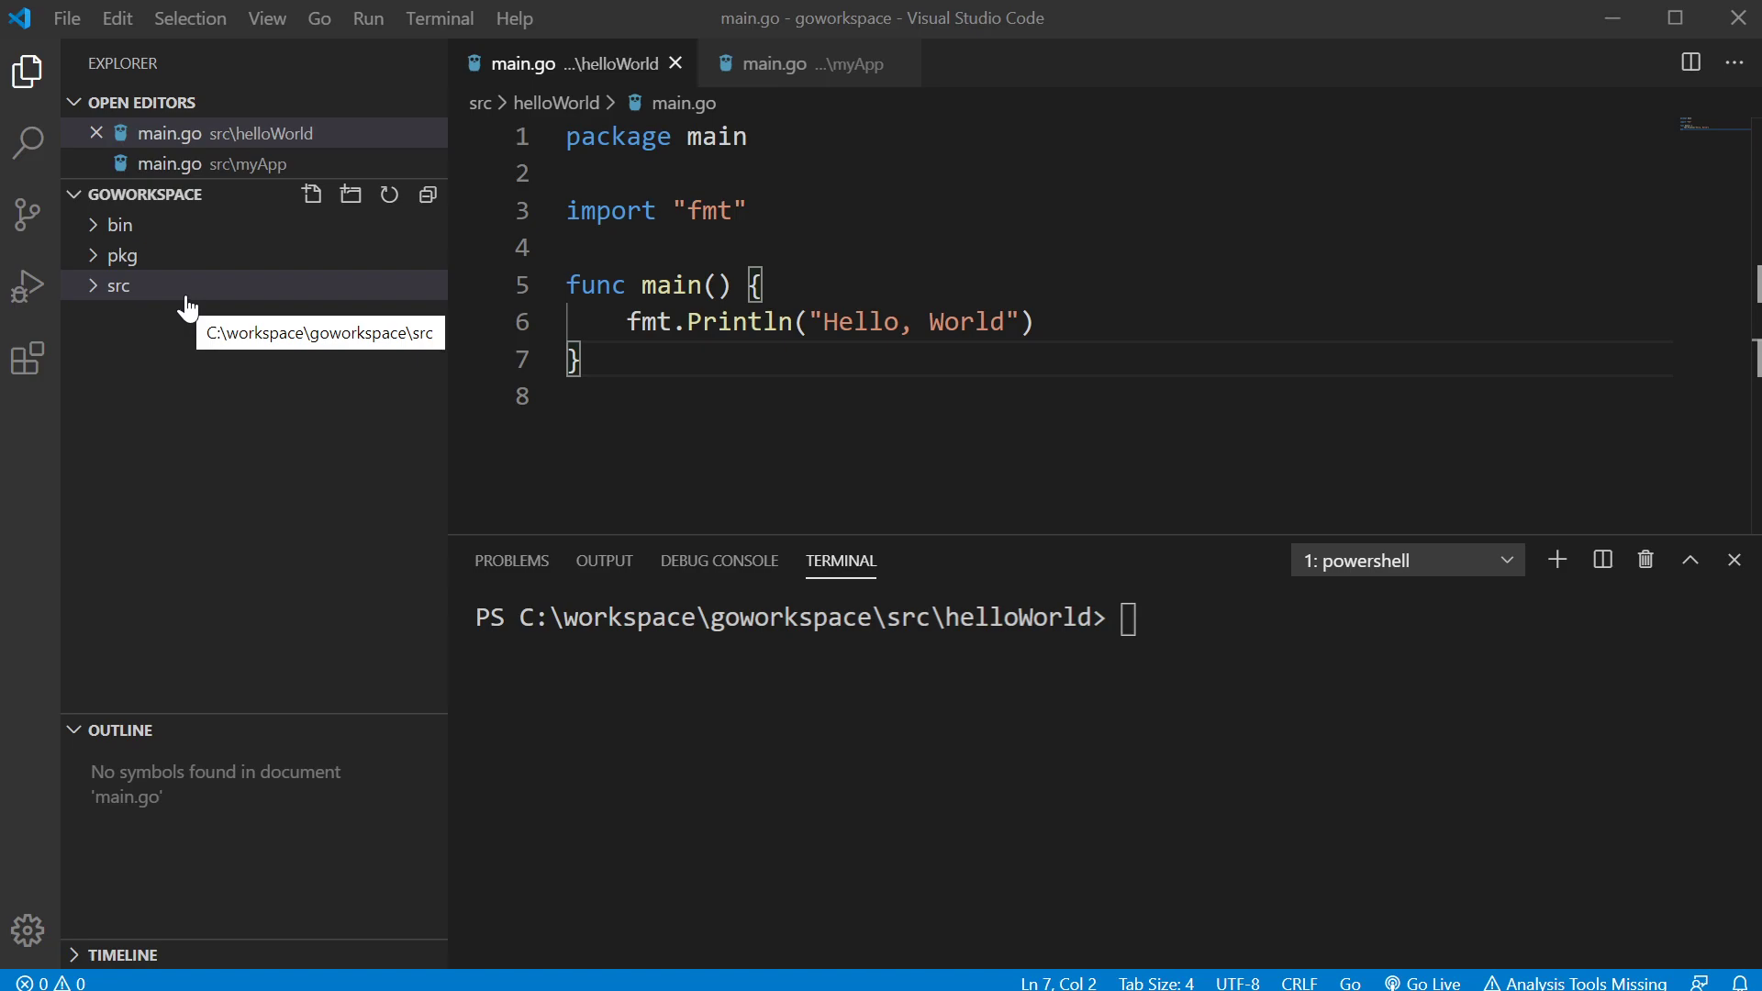
# Reveal src/helloWorld/main.go in the Explorer and bring it into the editor.
pyautogui.click(118, 287)
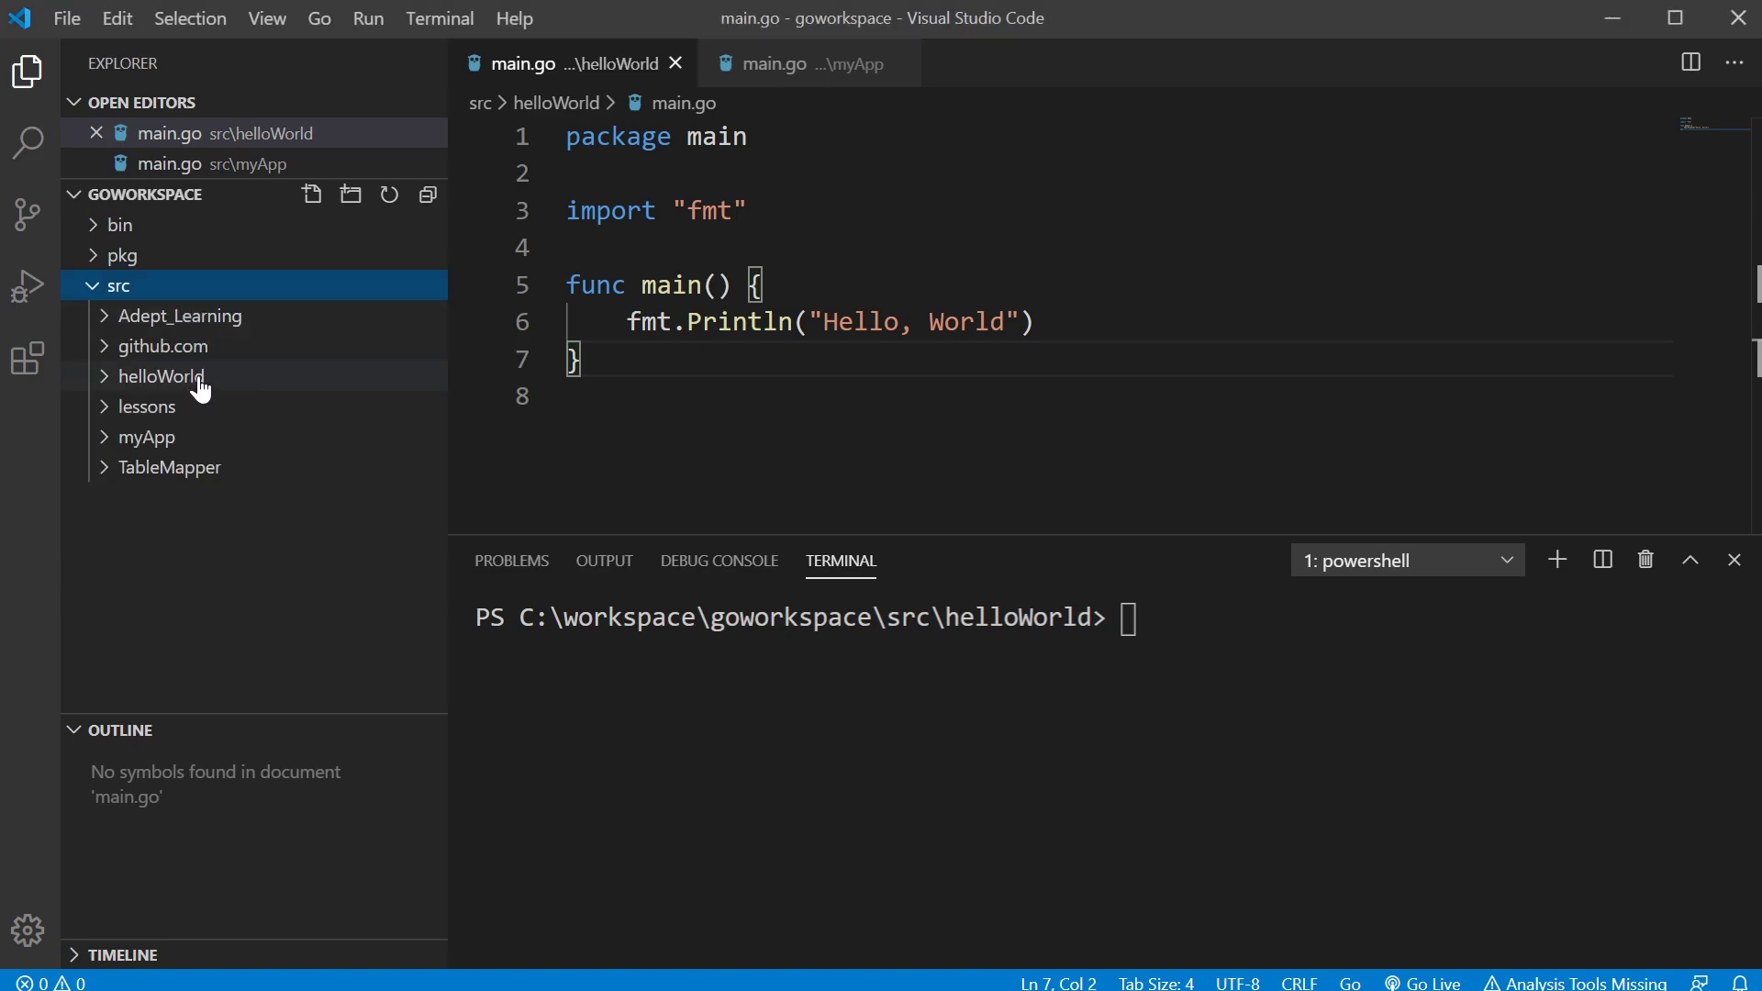
pyautogui.click(159, 375)
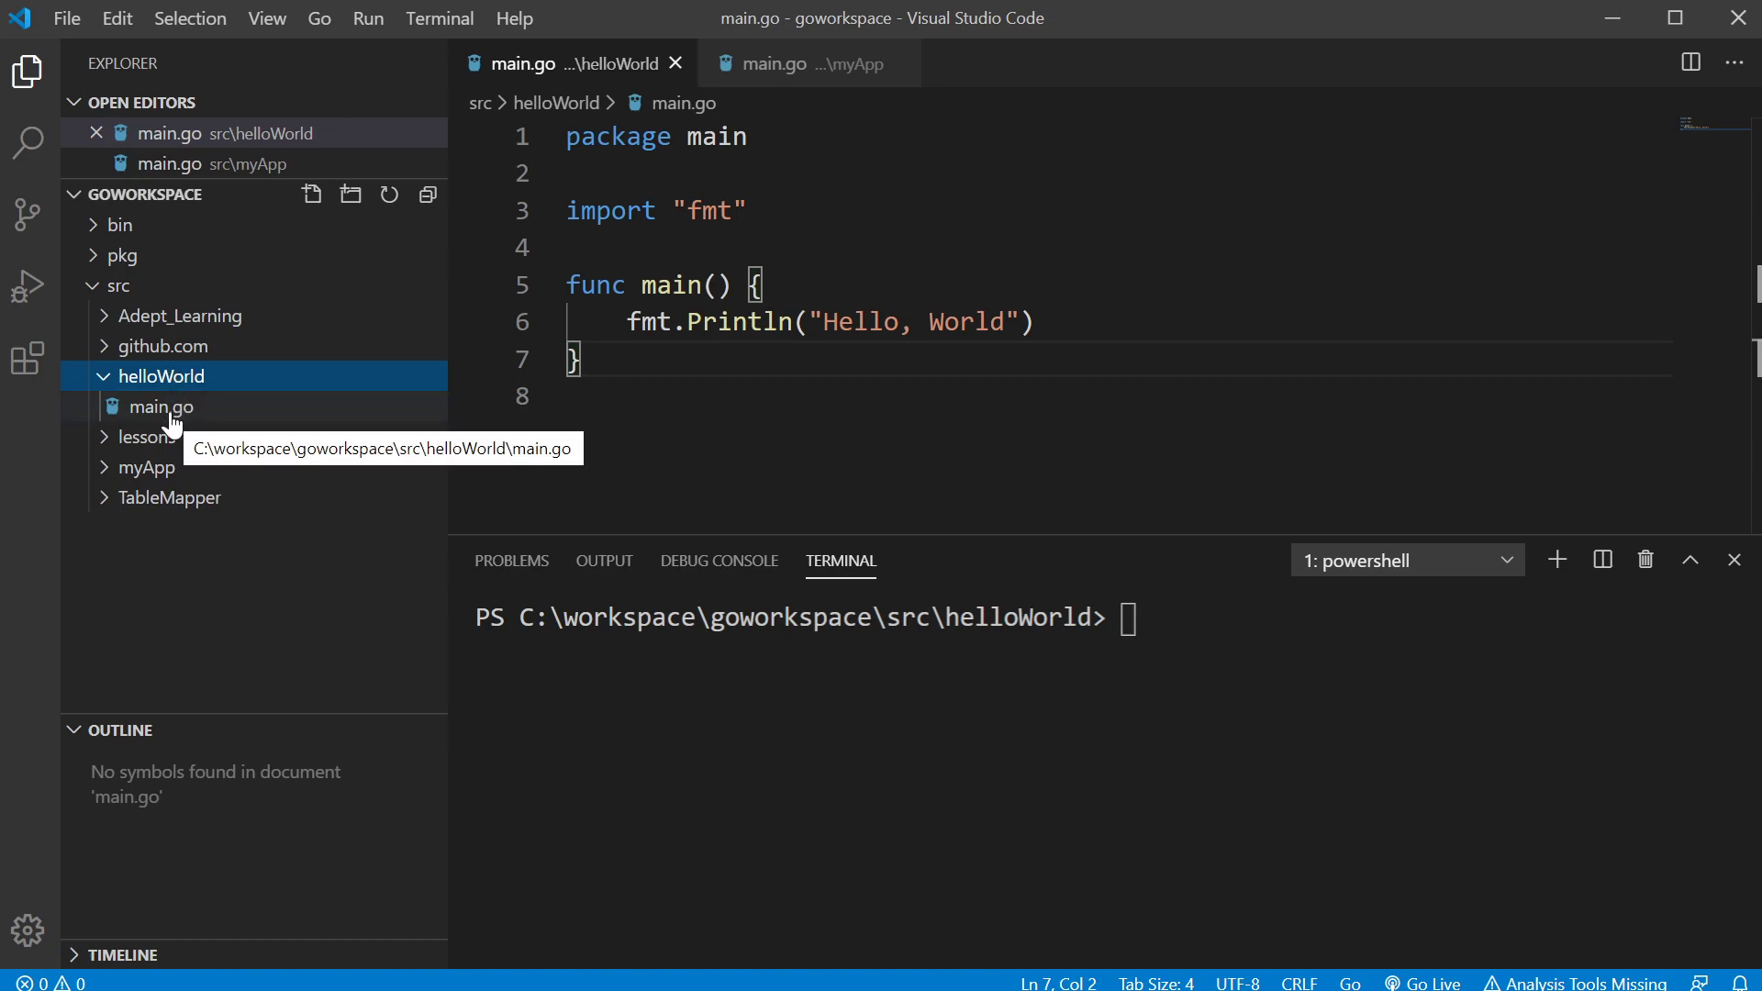
pyautogui.click(161, 407)
pyautogui.write('go')
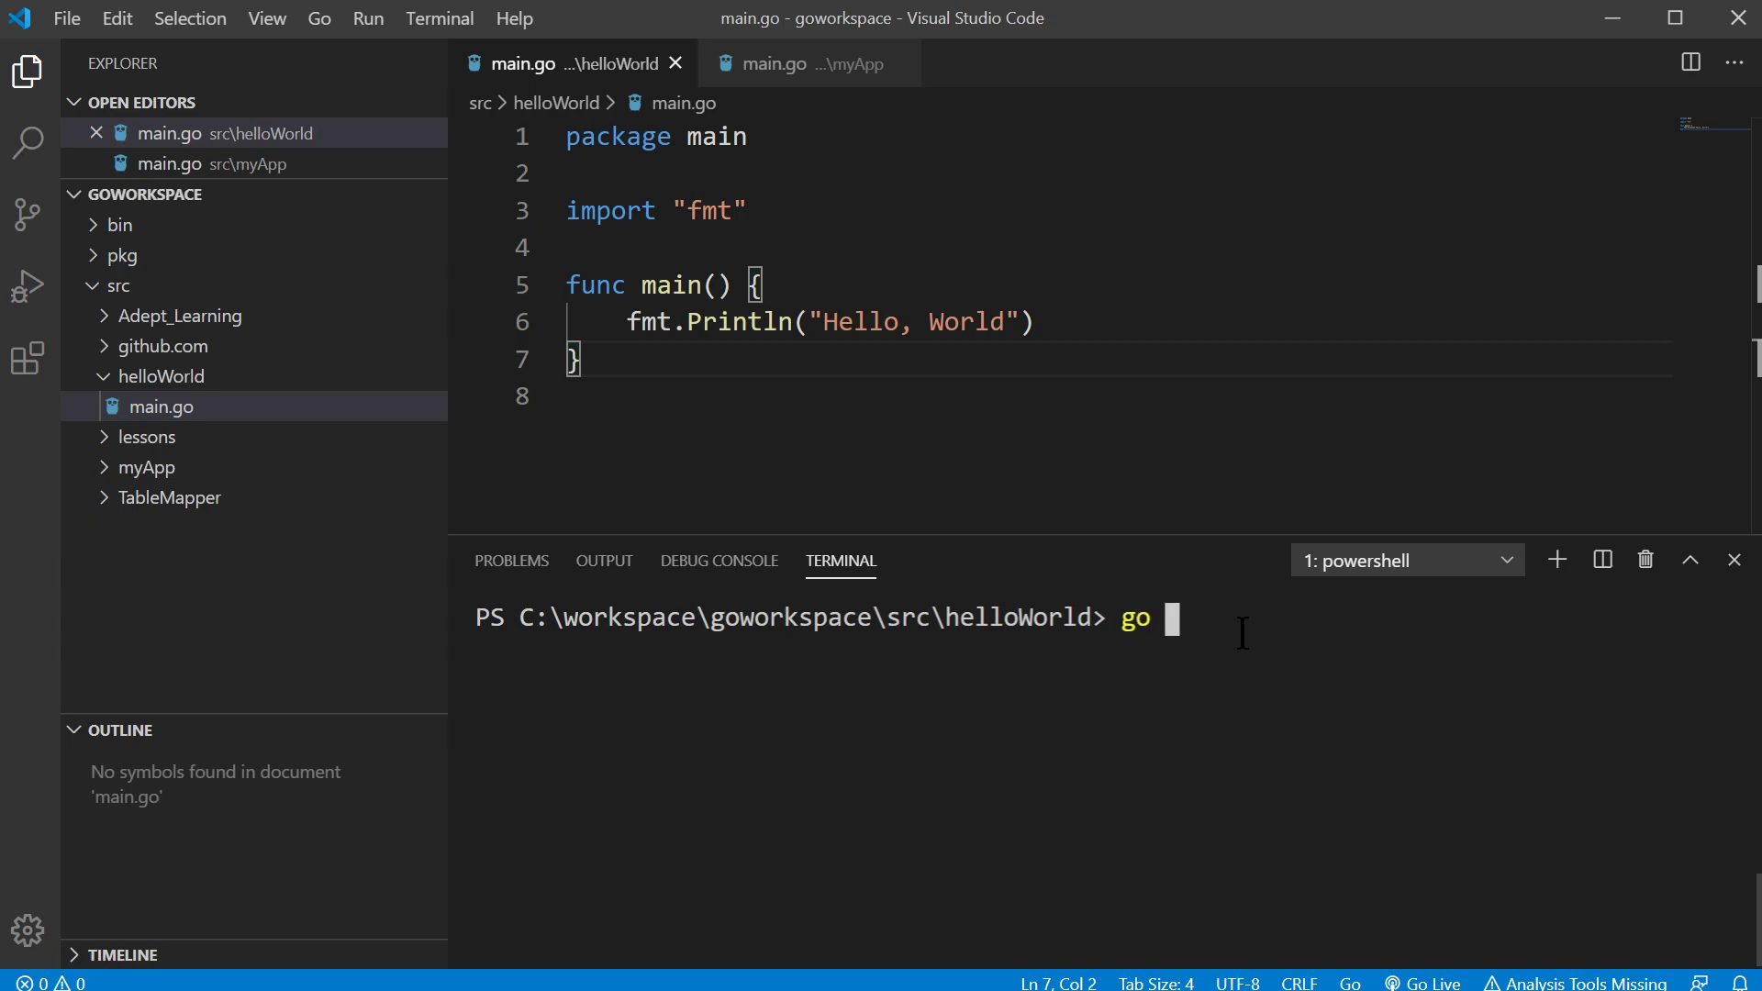
# Run go run main.go in helloWorld so the terminal prints Hello, World.
pyautogui.write('run main.go')
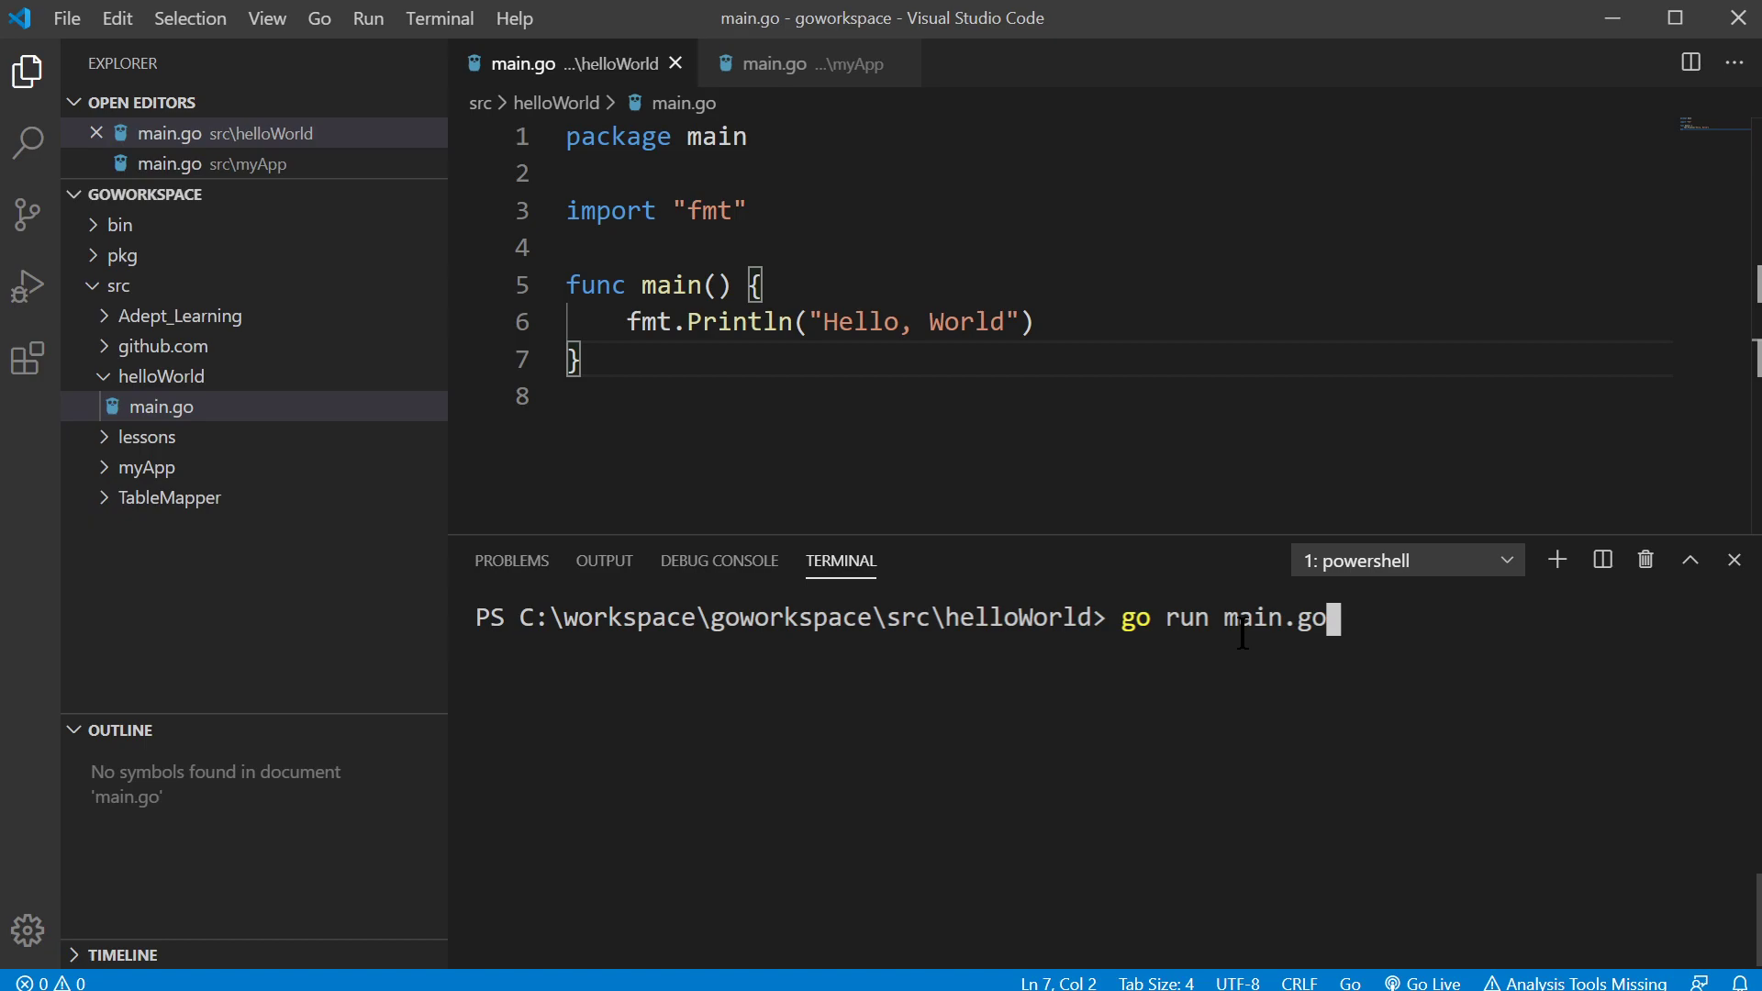
pyautogui.press('Enter')
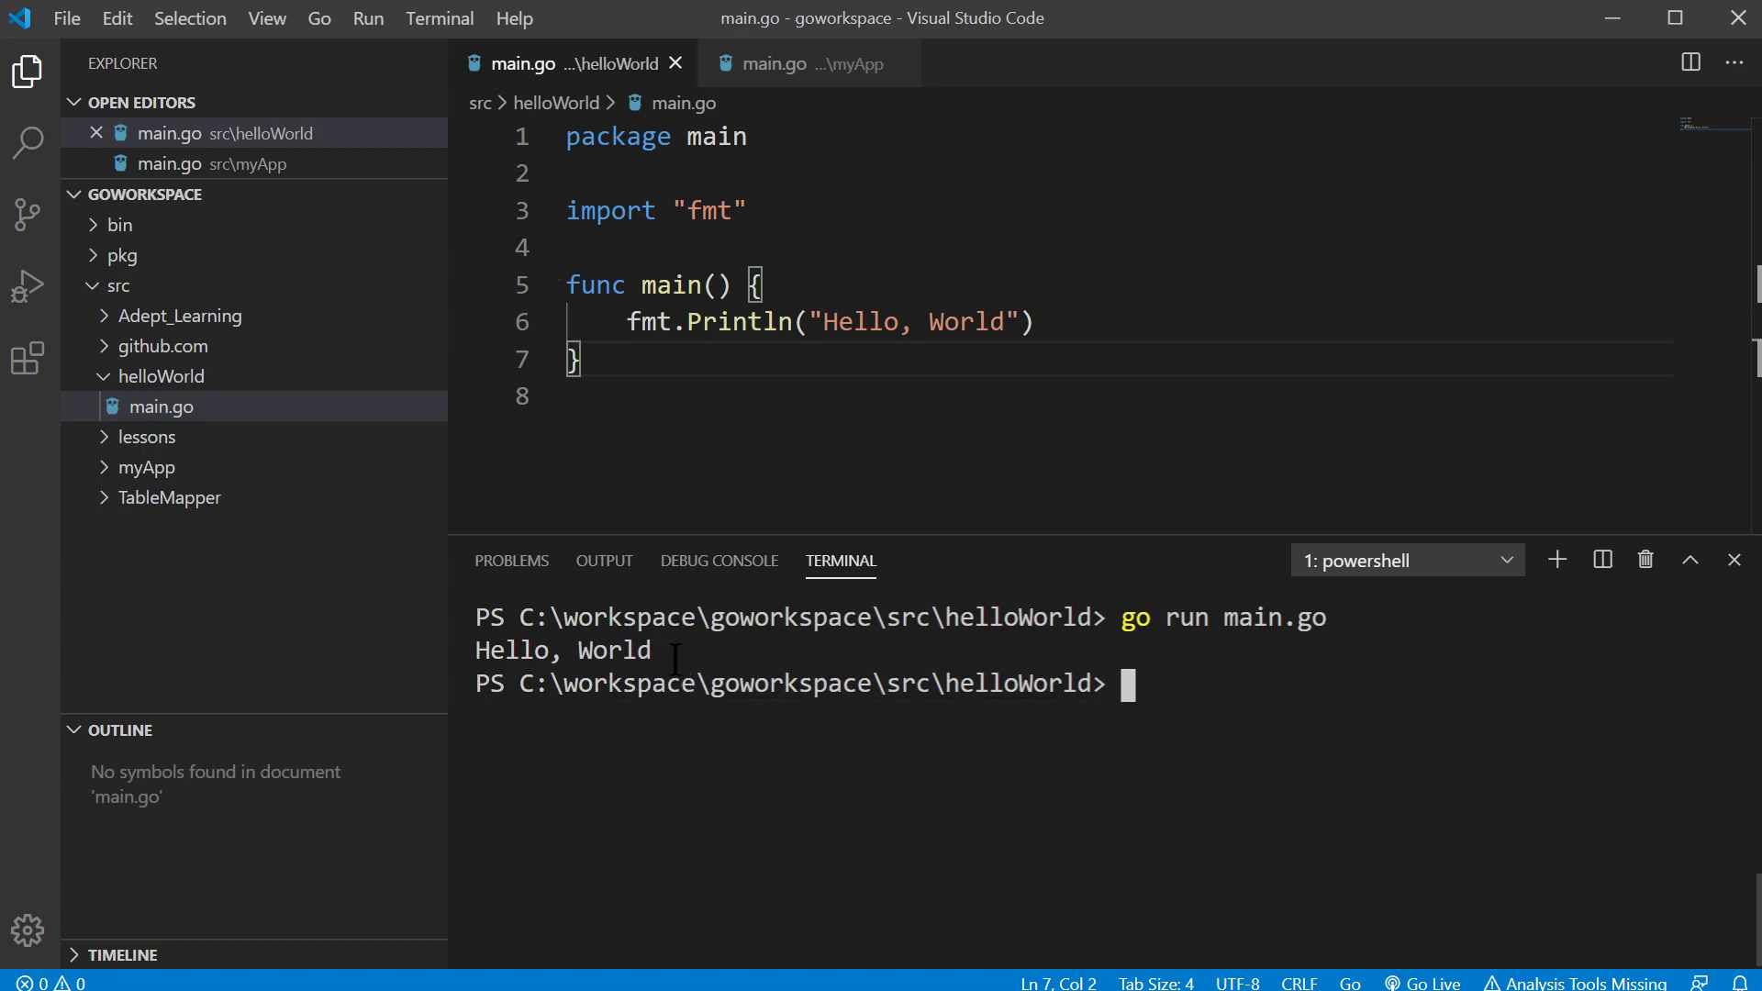
pyautogui.doubleClick(561, 649)
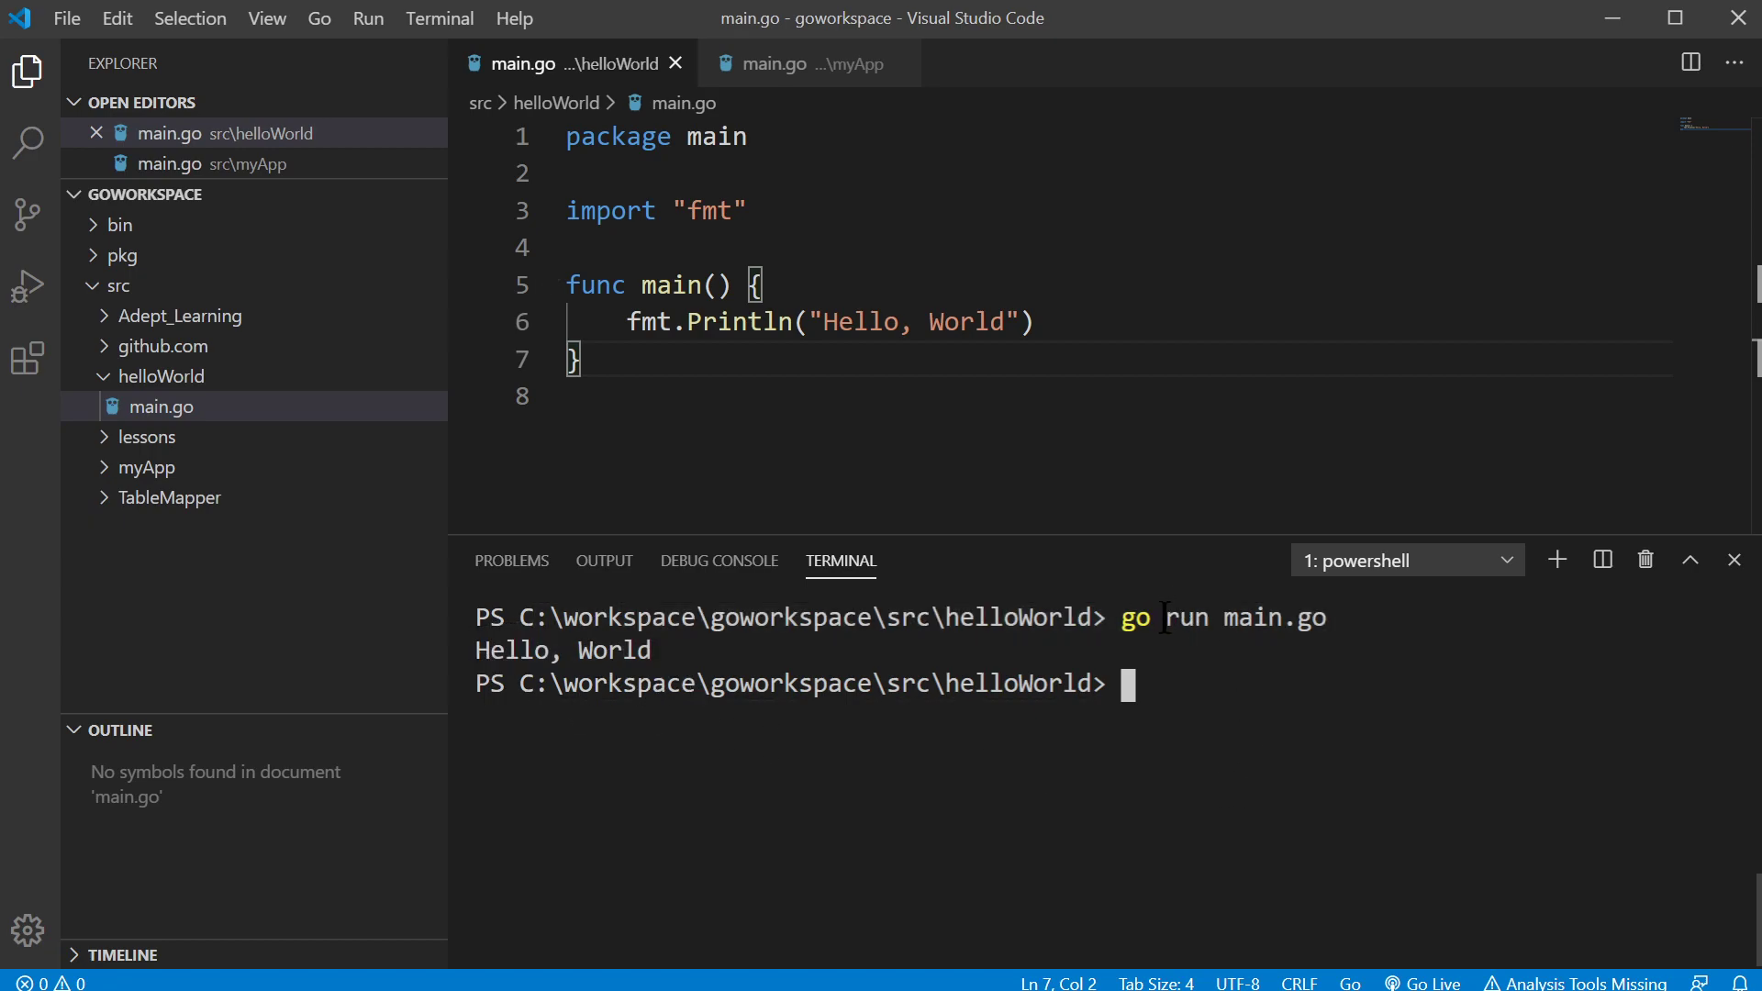
pyautogui.moveTo(1001, 618)
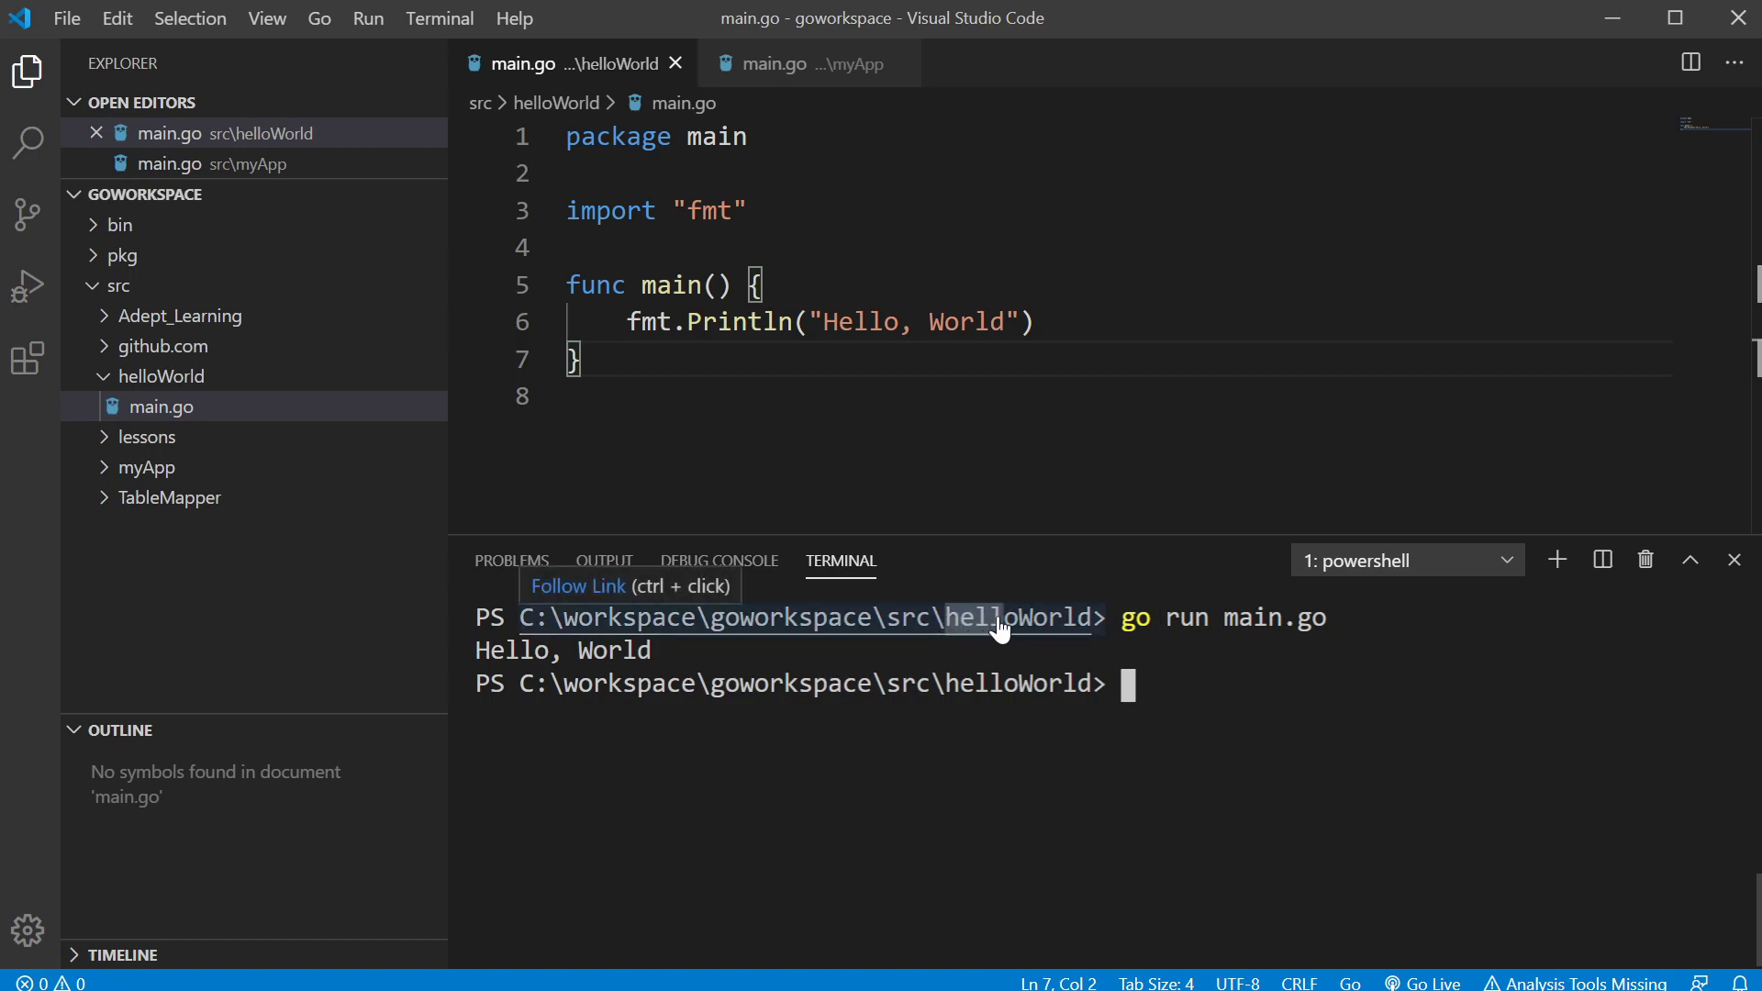
pyautogui.moveTo(1191, 756)
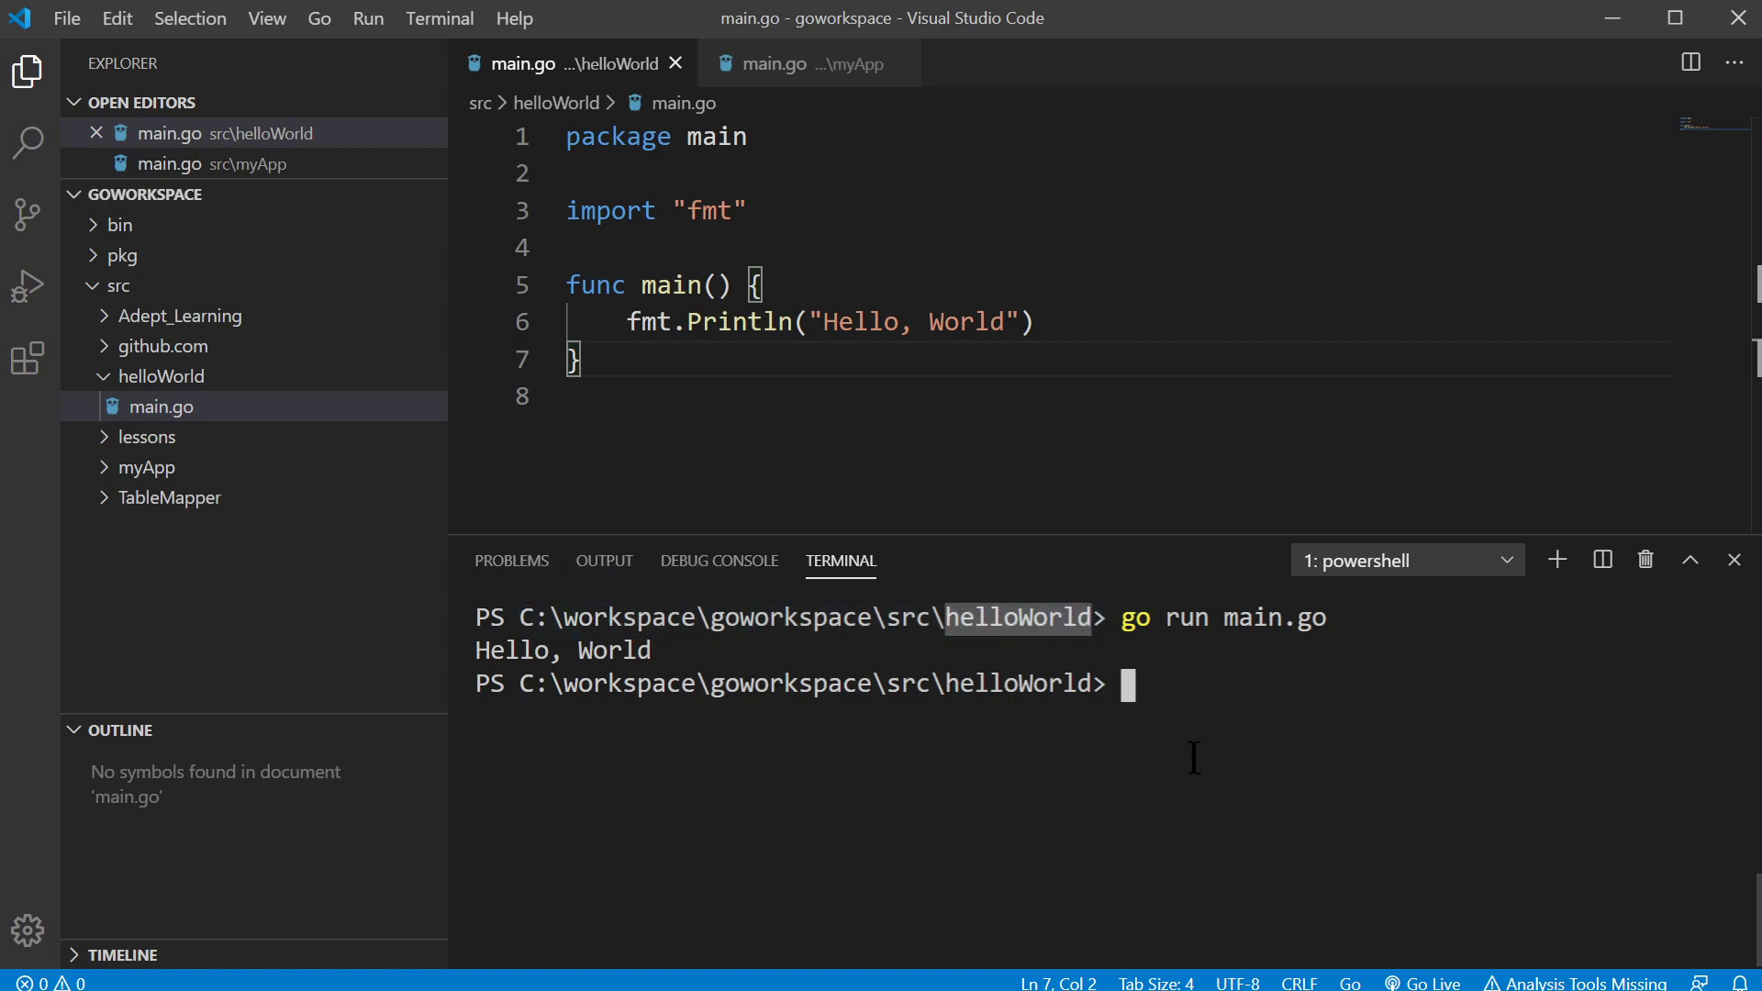
pyautogui.moveTo(171, 408)
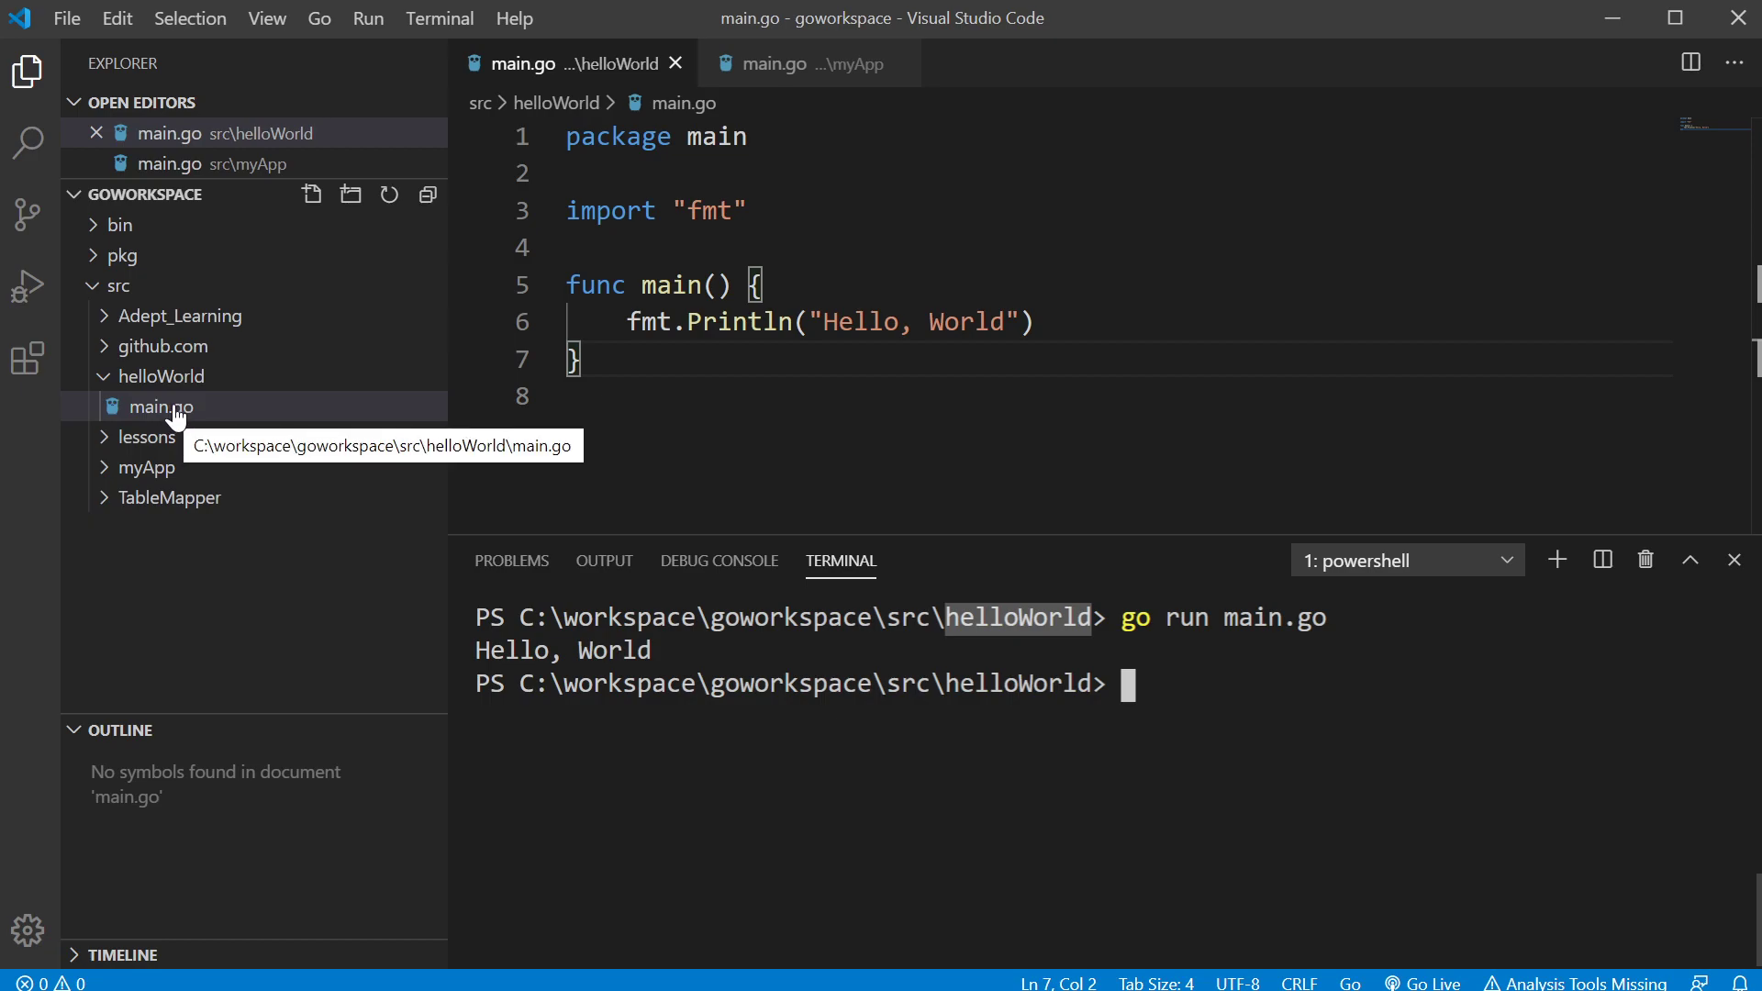
pyautogui.moveTo(1274, 688)
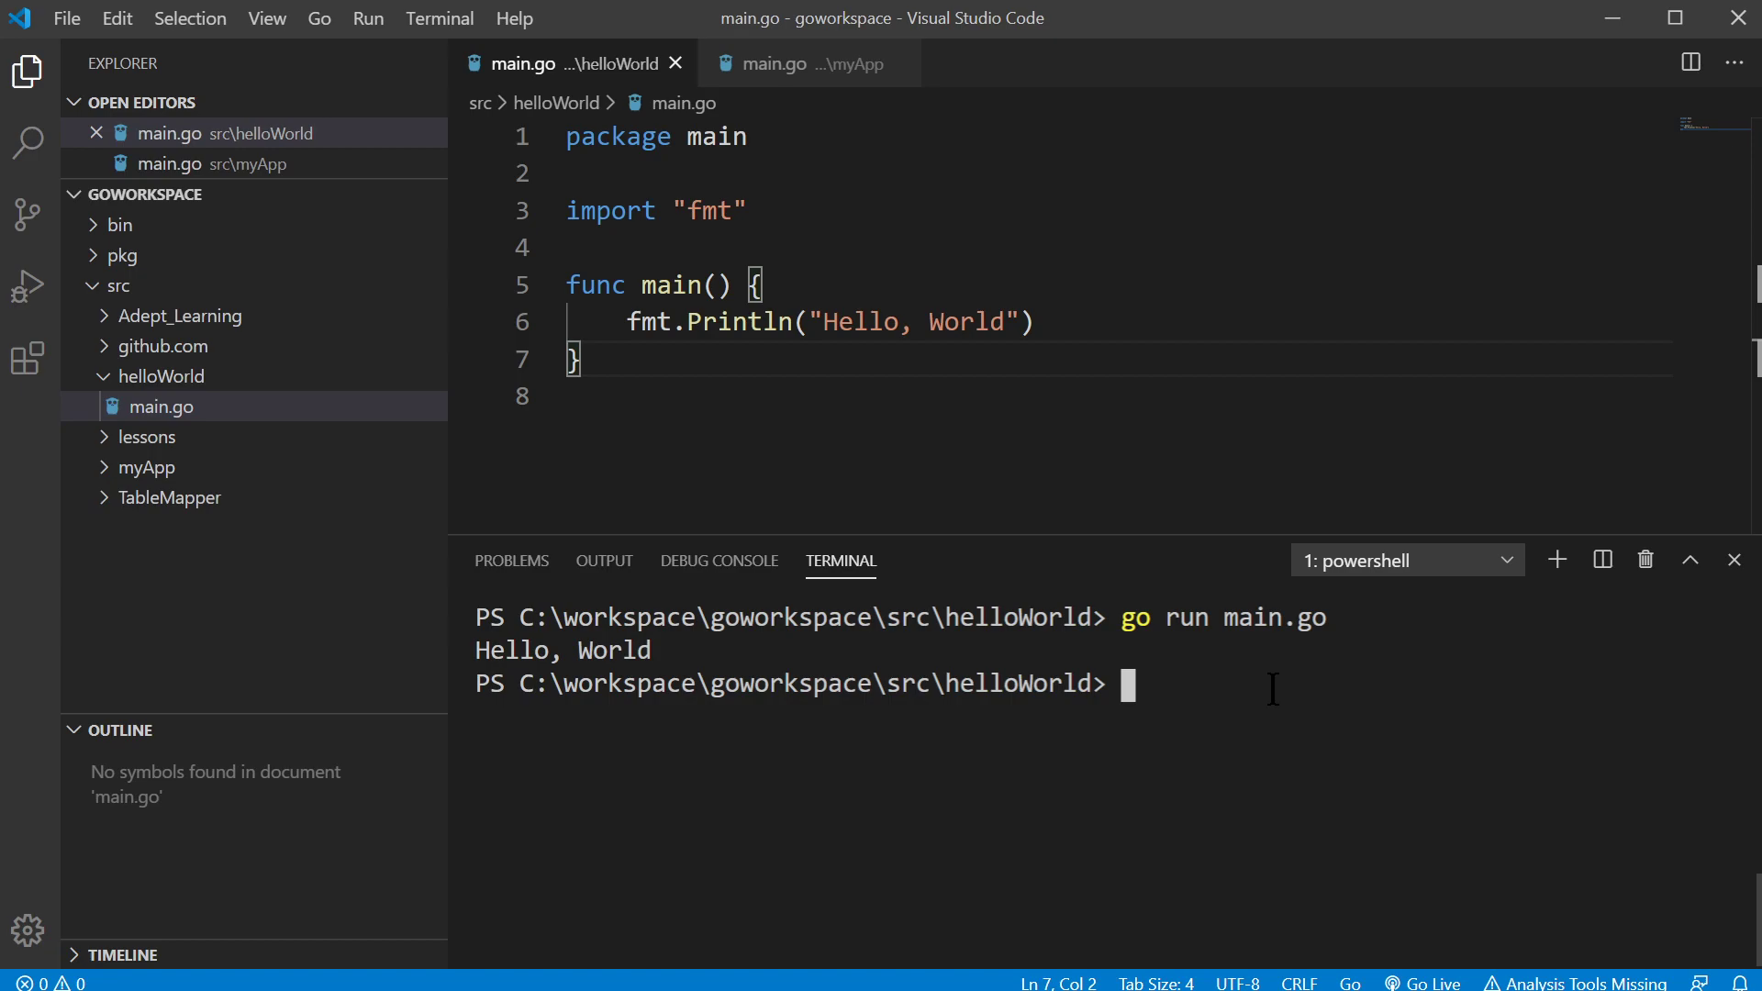
# Show myApp's main.go and switch the terminal into the myApp folder with cd ../myApp\.
pyautogui.click(163, 406)
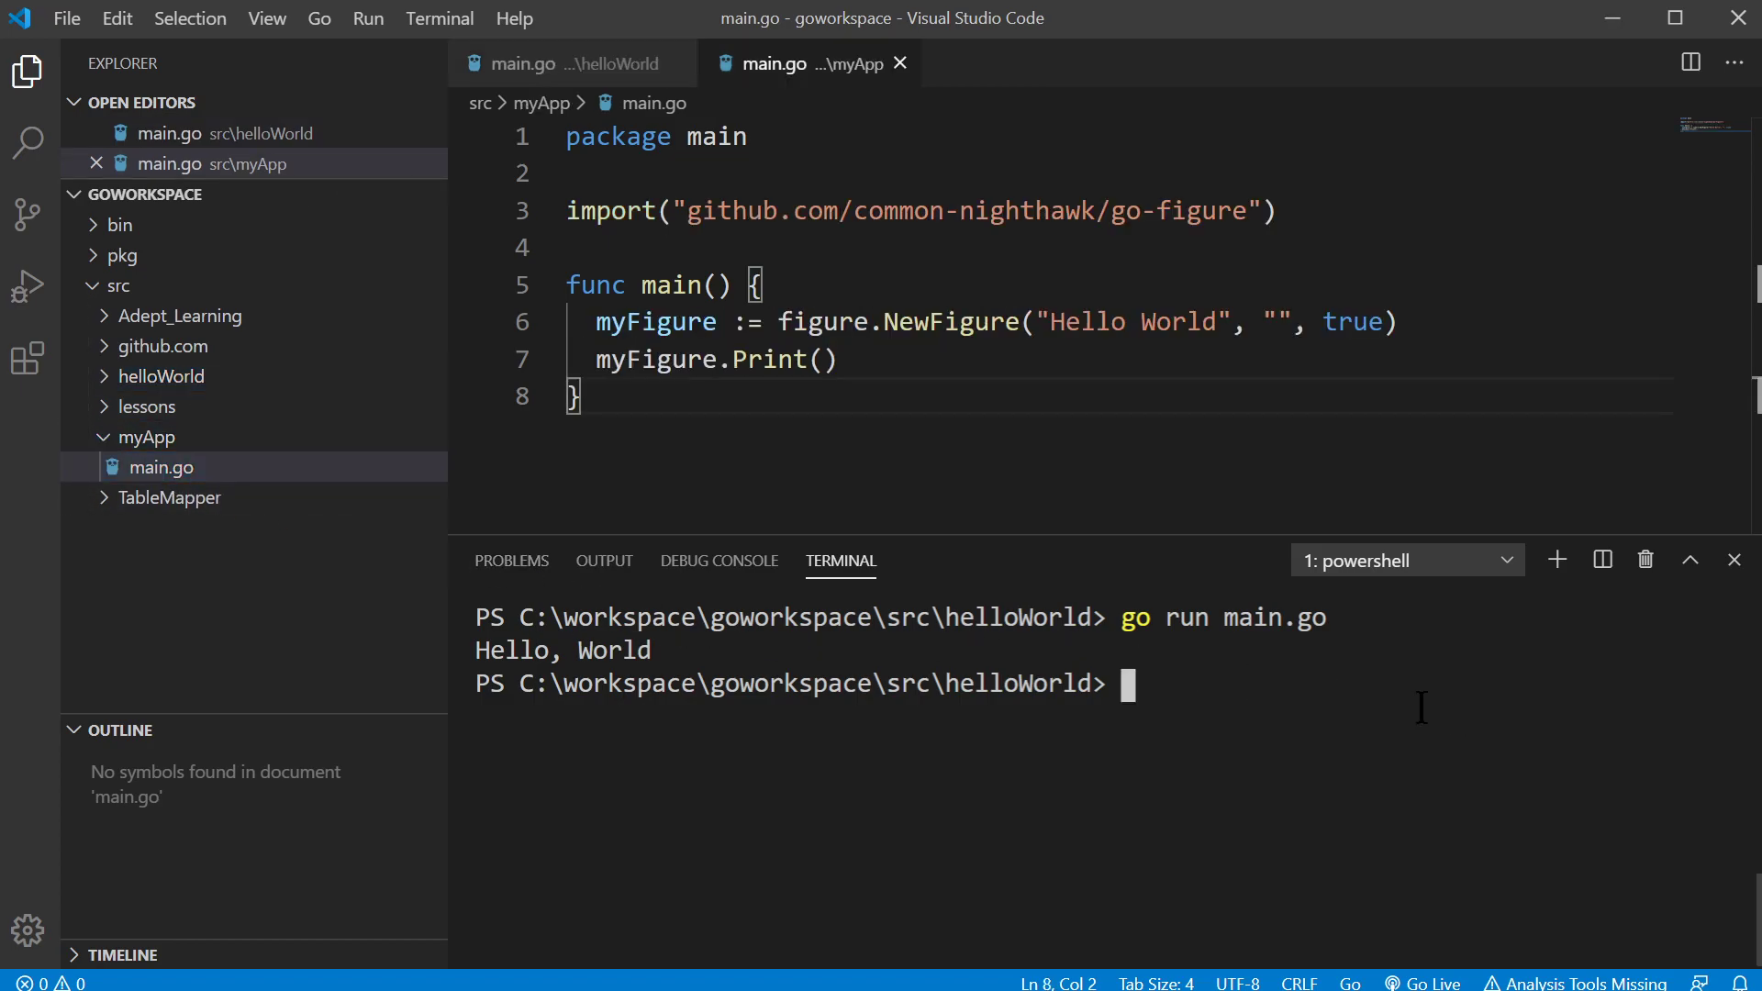
pyautogui.write('cd ../')
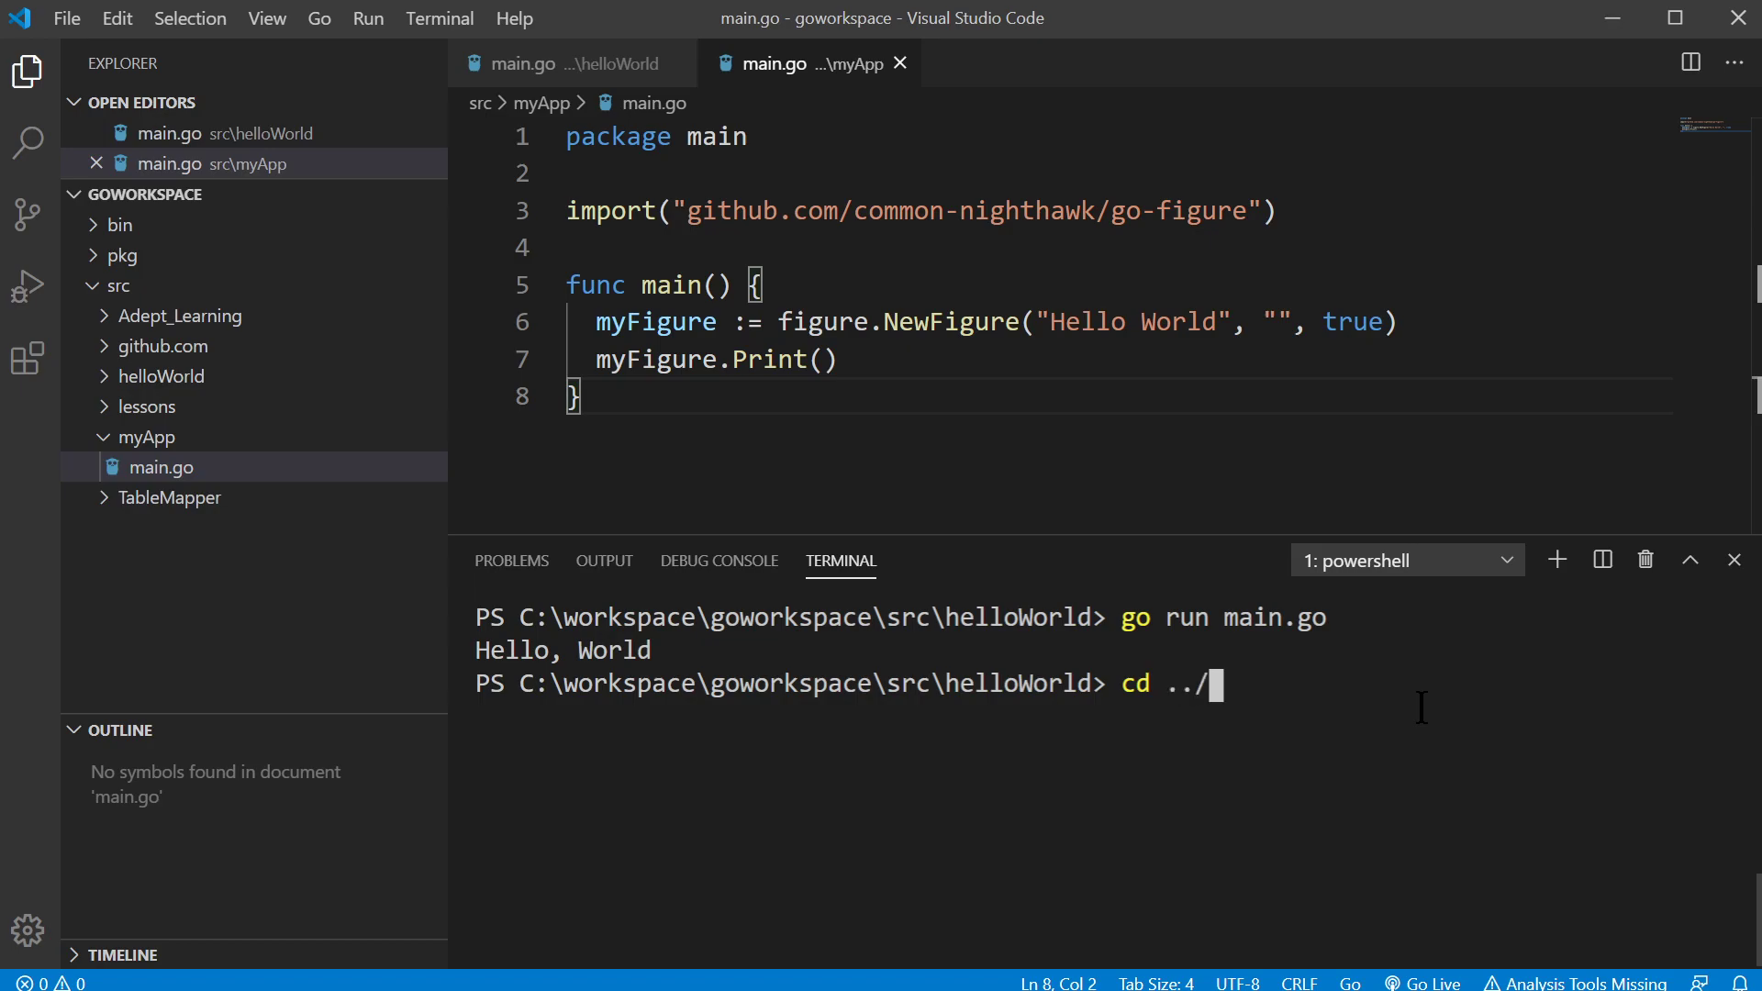
pyautogui.write('myApp\\')
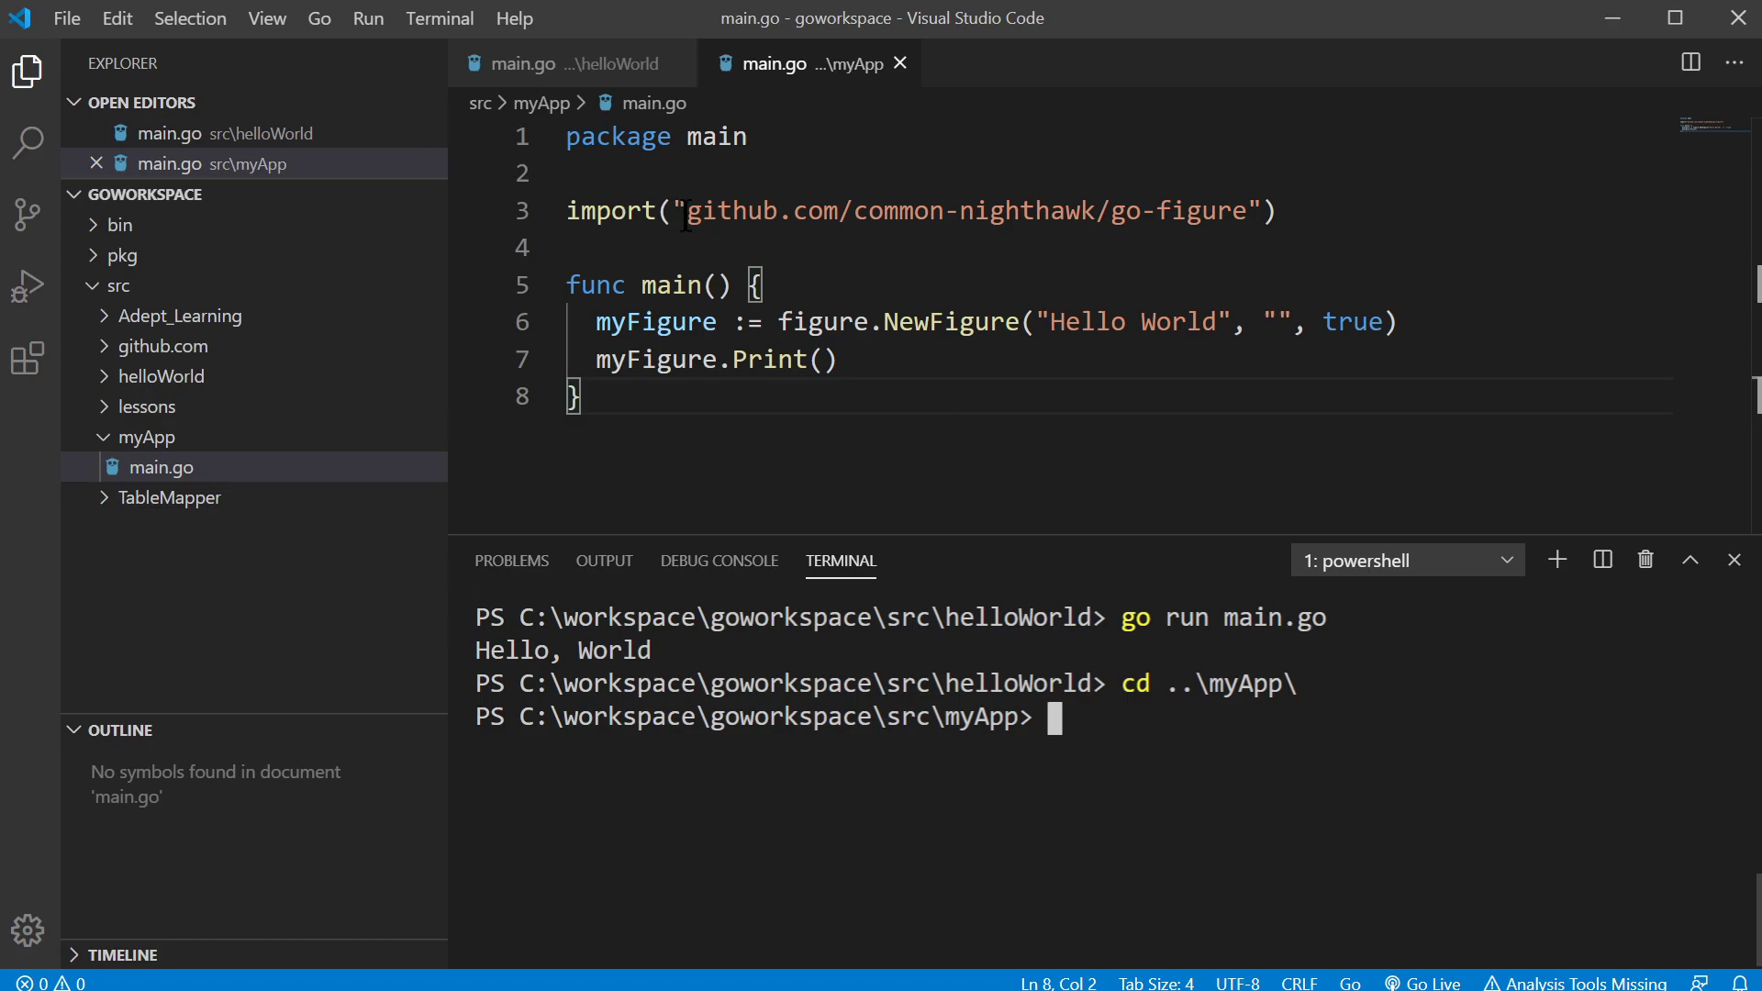
pyautogui.click(1101, 211)
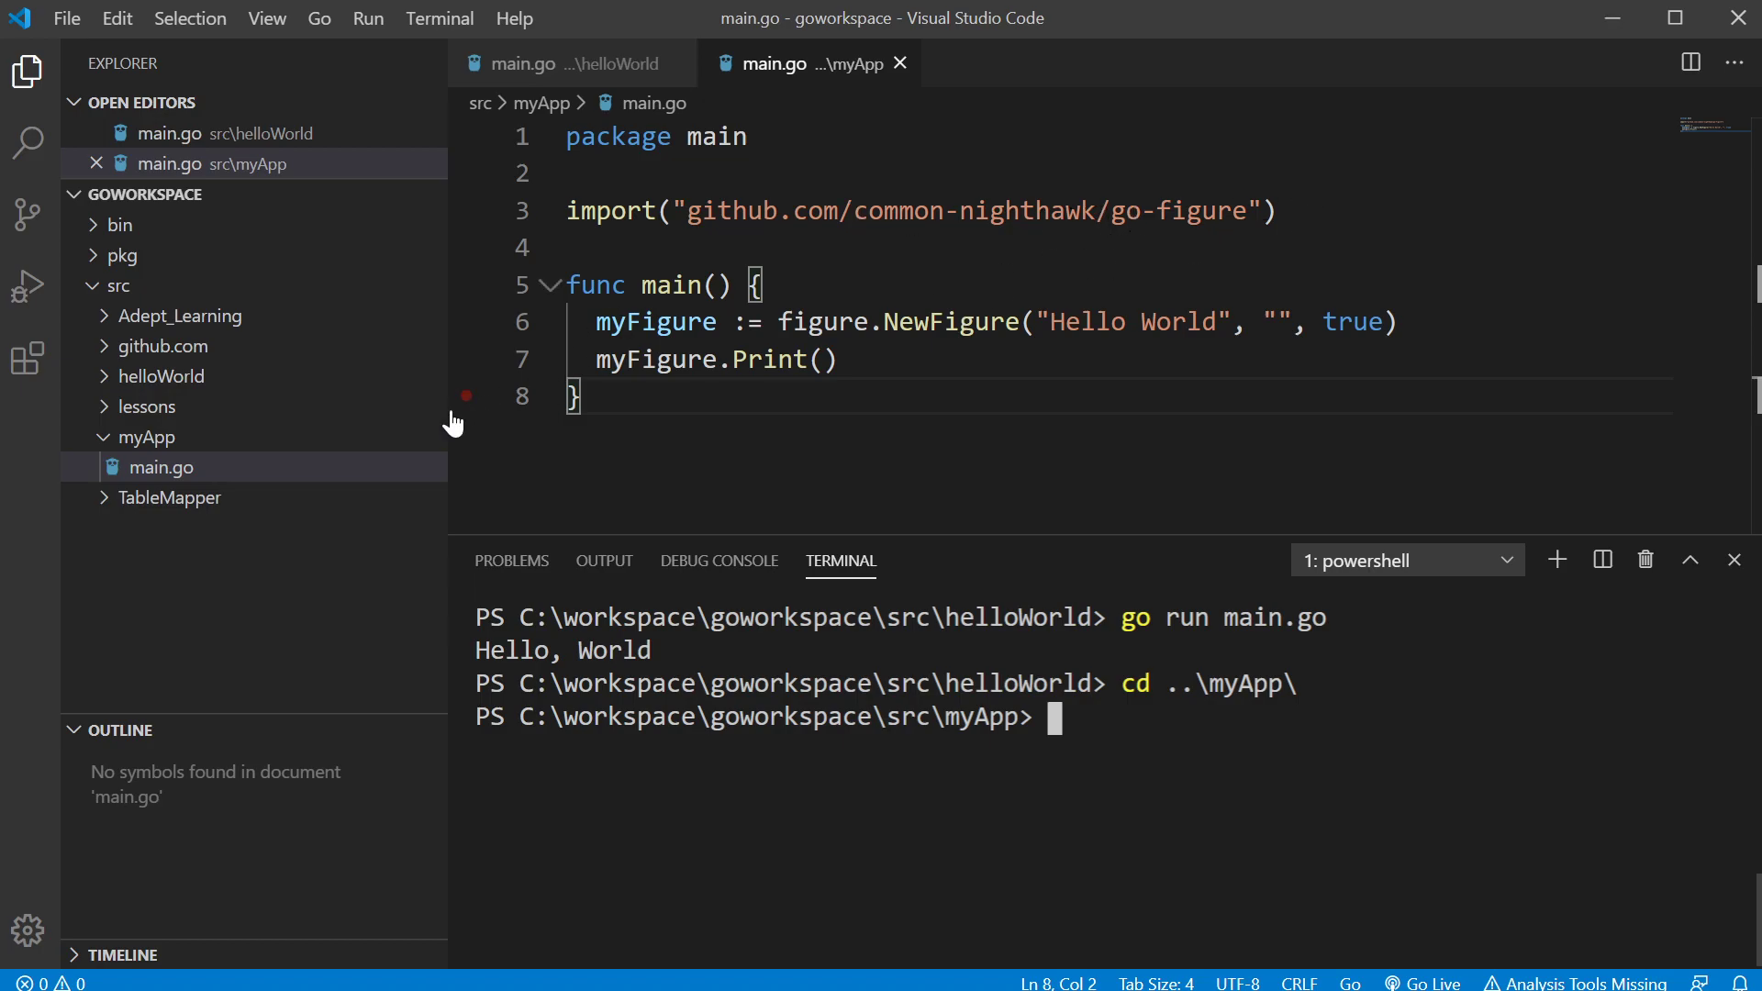
pyautogui.moveTo(117, 286)
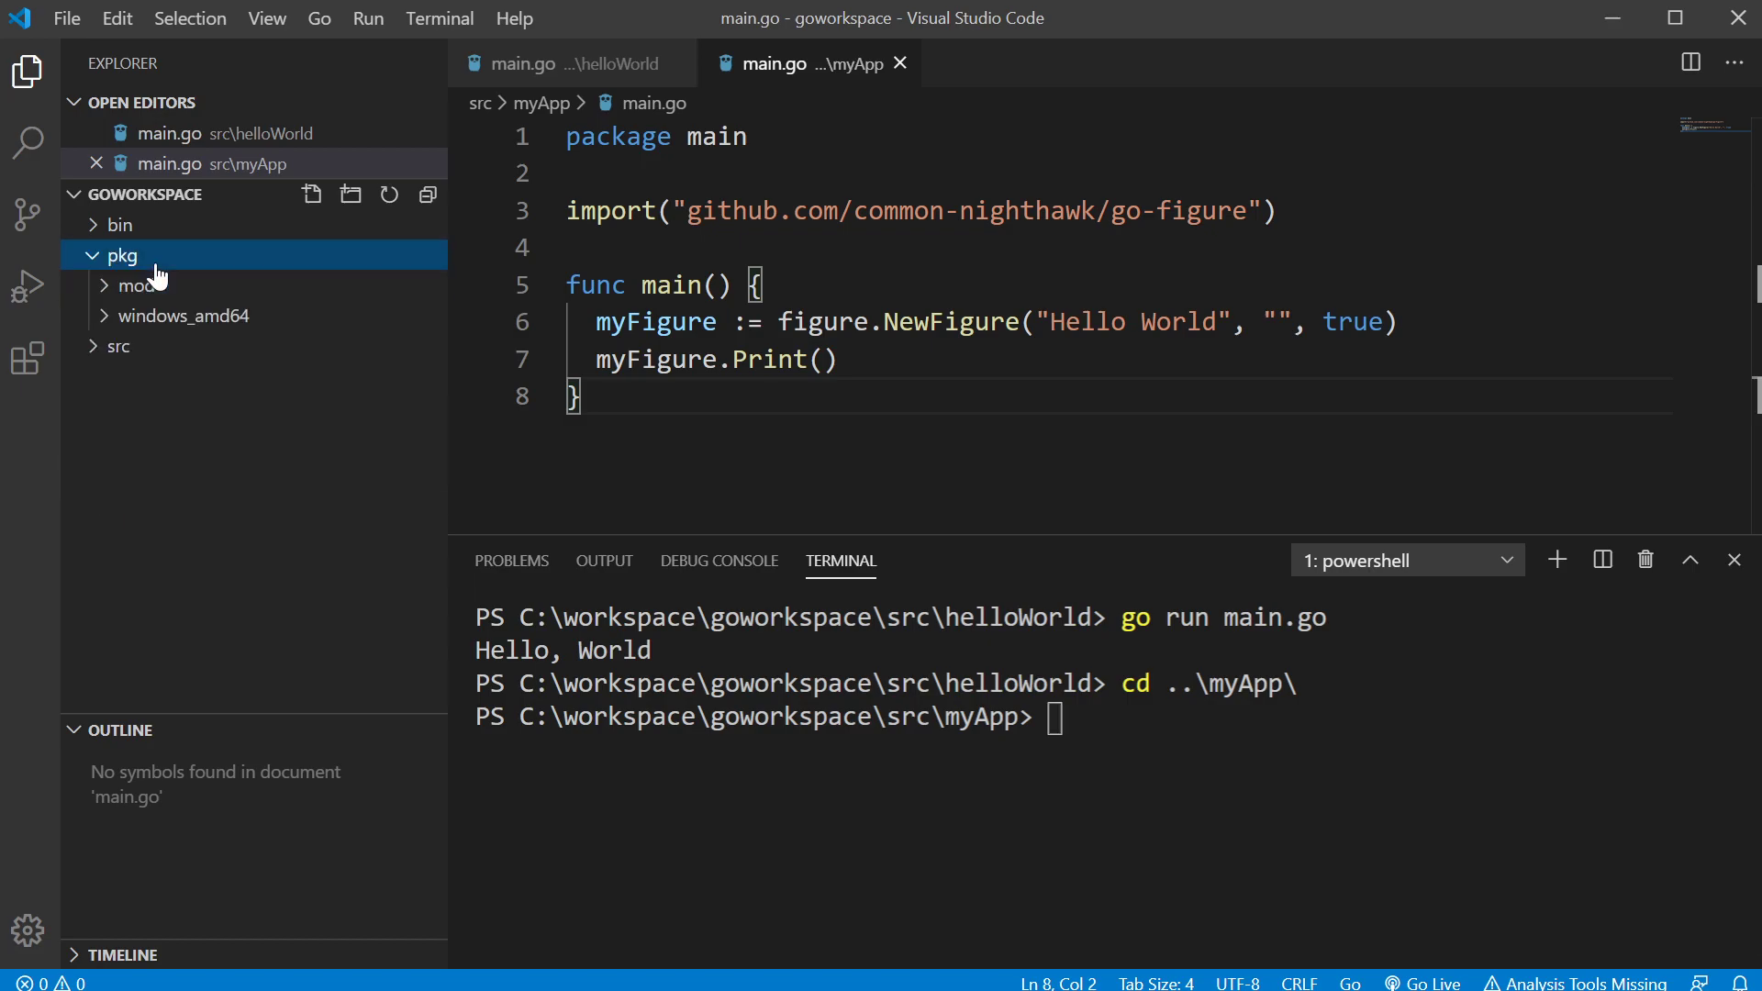
# Expand pkg/windows_amd64/github.com to list the installed package folders.
pyautogui.click(183, 315)
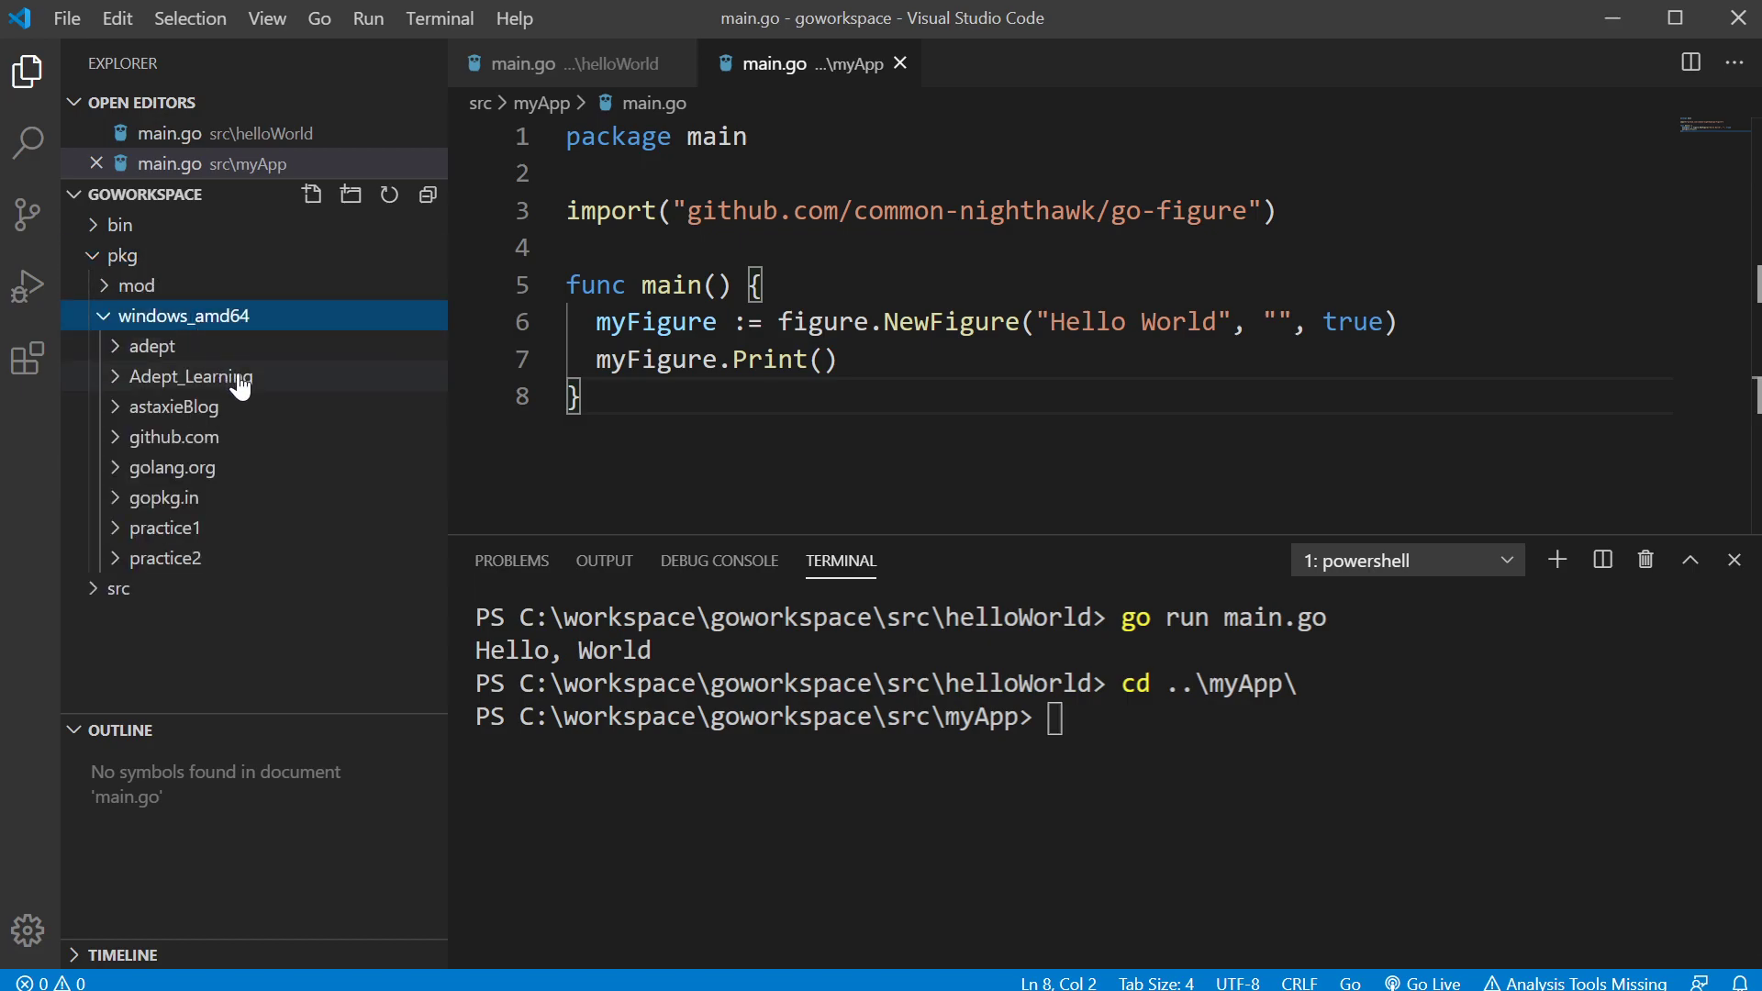
pyautogui.click(175, 436)
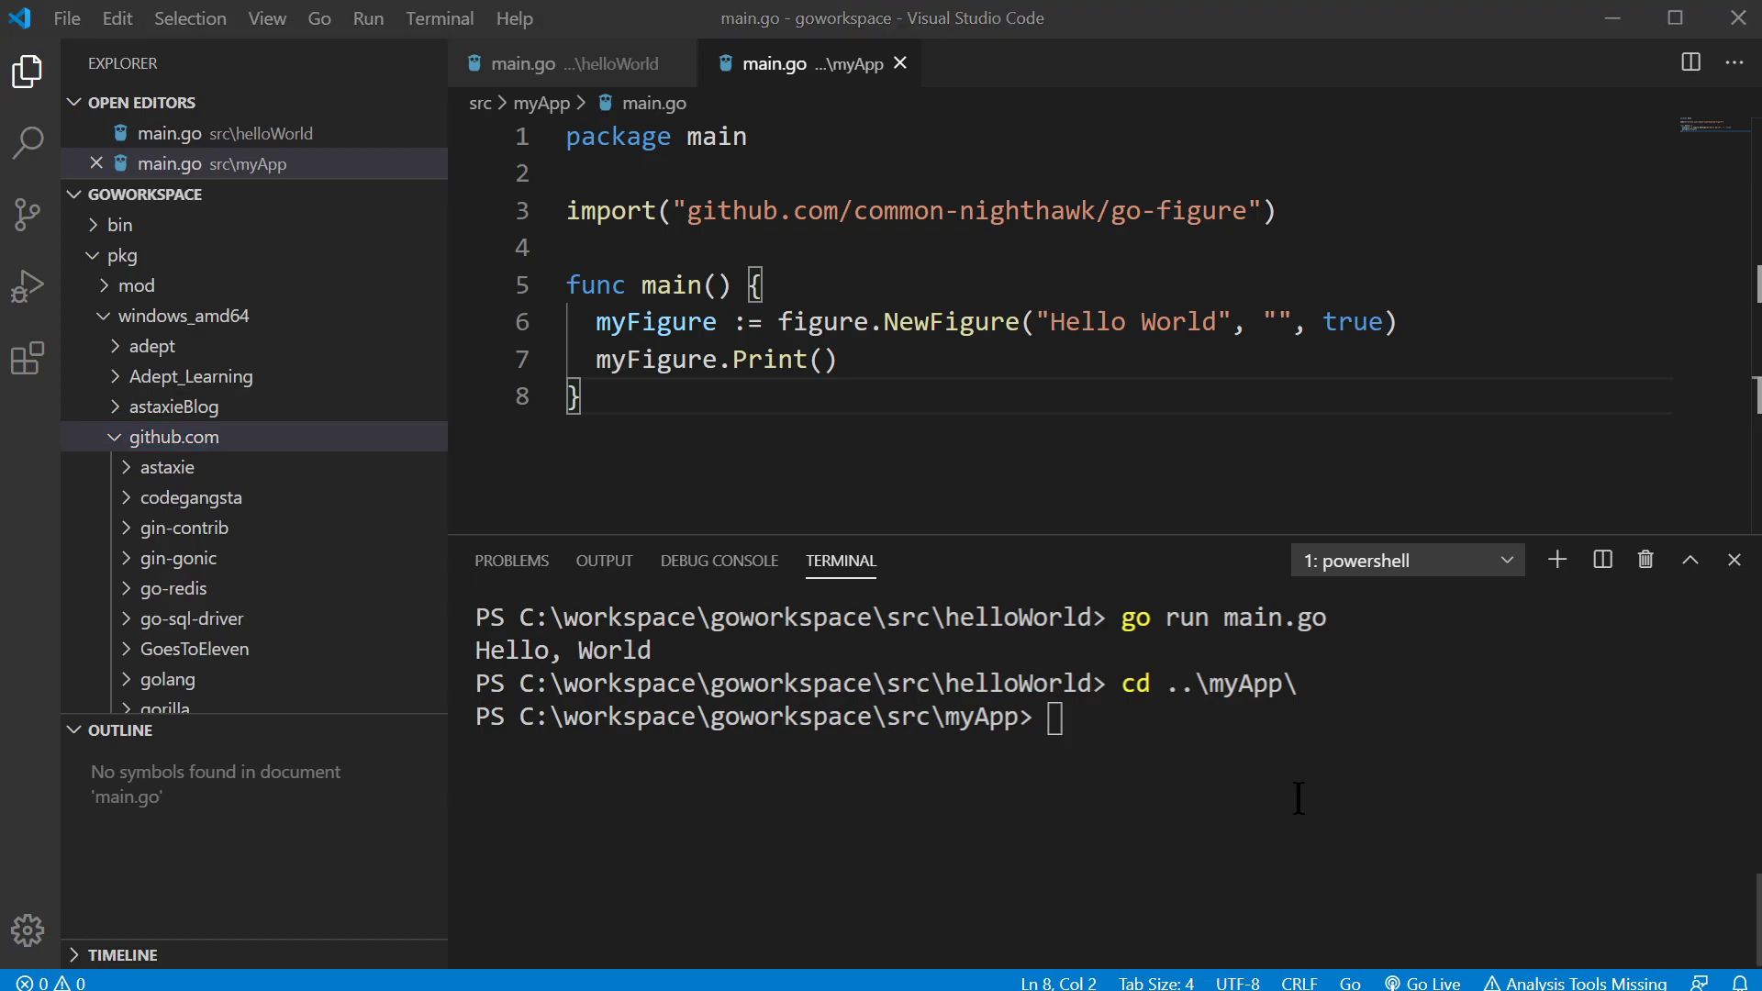
# Fetch the go-figure package with go get github.com/common-nighthawk/go-figure.
pyautogui.write('go get github.com/common-nighthawk/go-figure')
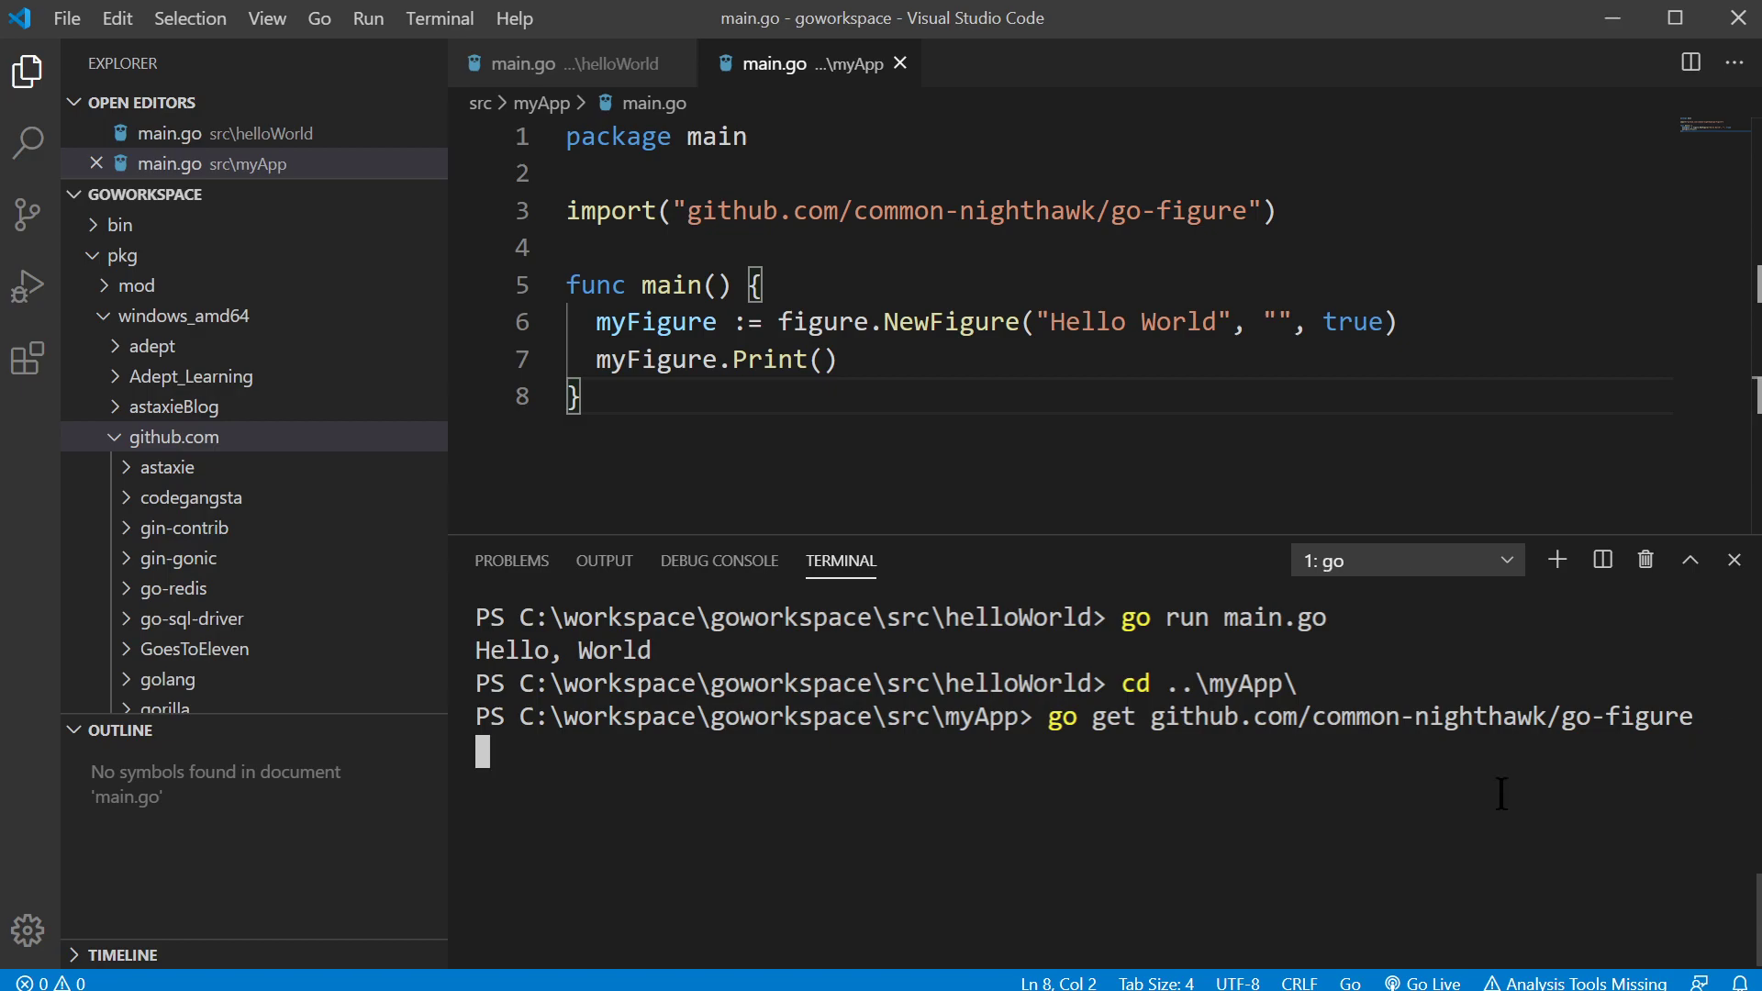
pyautogui.moveTo(184, 528)
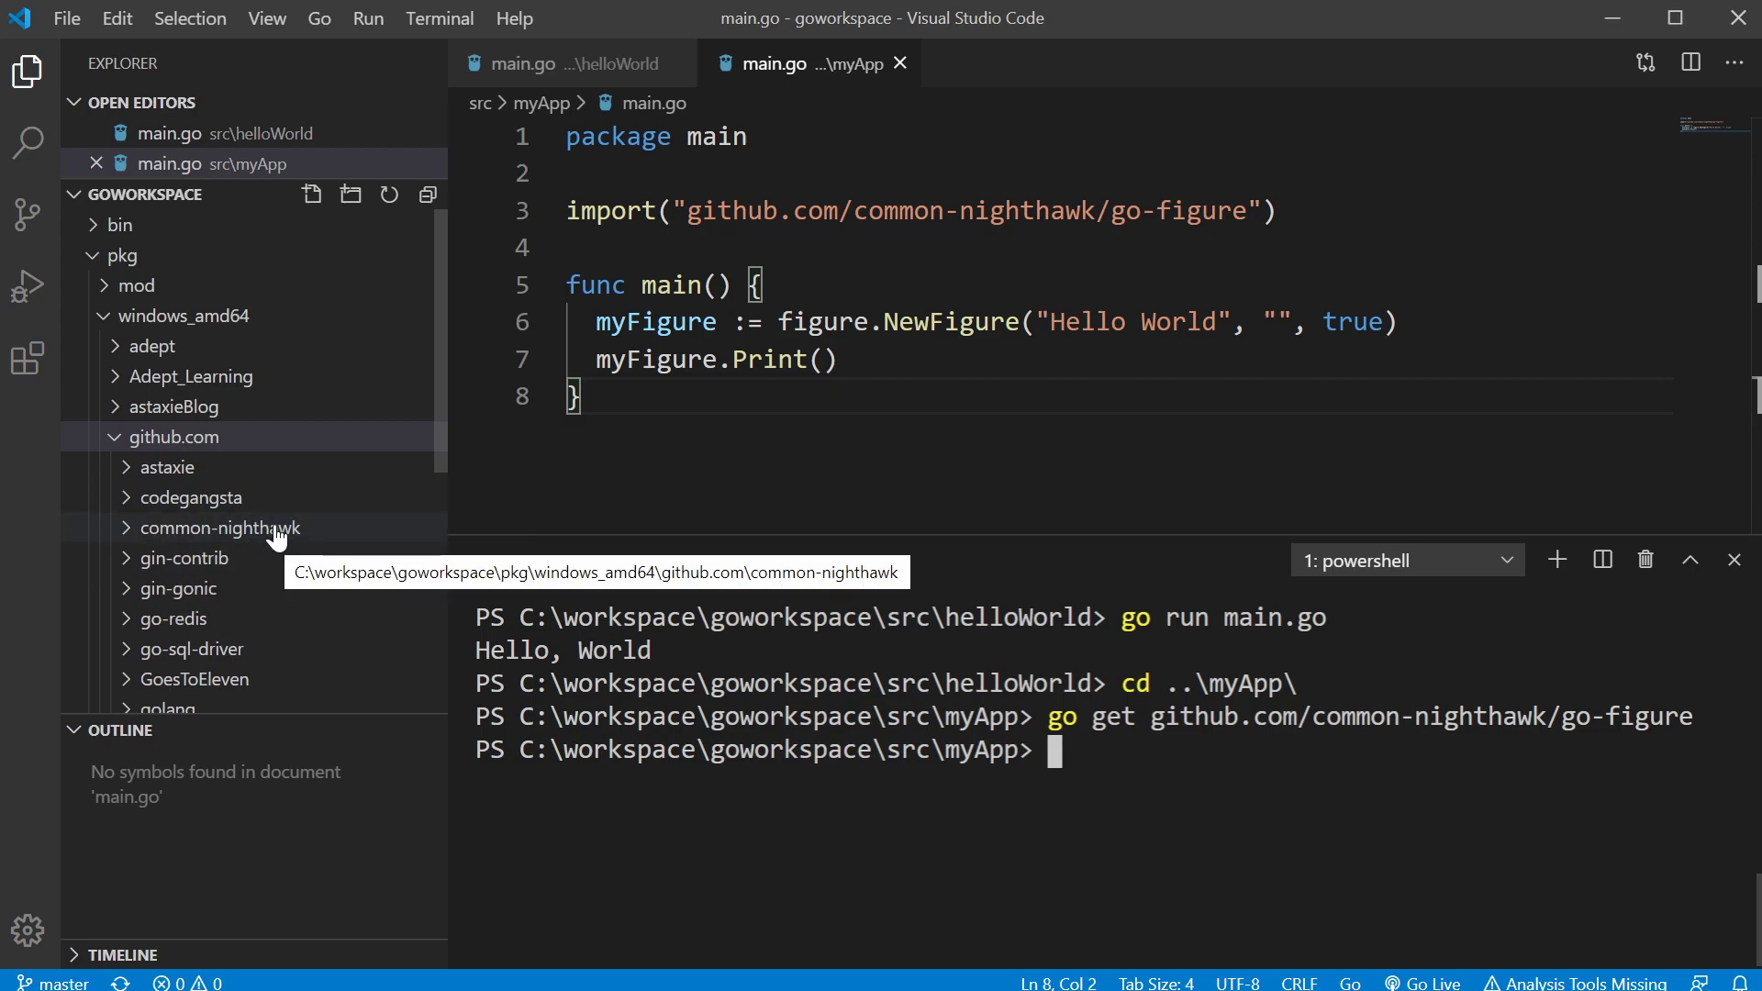
# Check common-nighthawk contains go-figure.a, then collapse the tree back to bin, pkg, src.
pyautogui.click(219, 529)
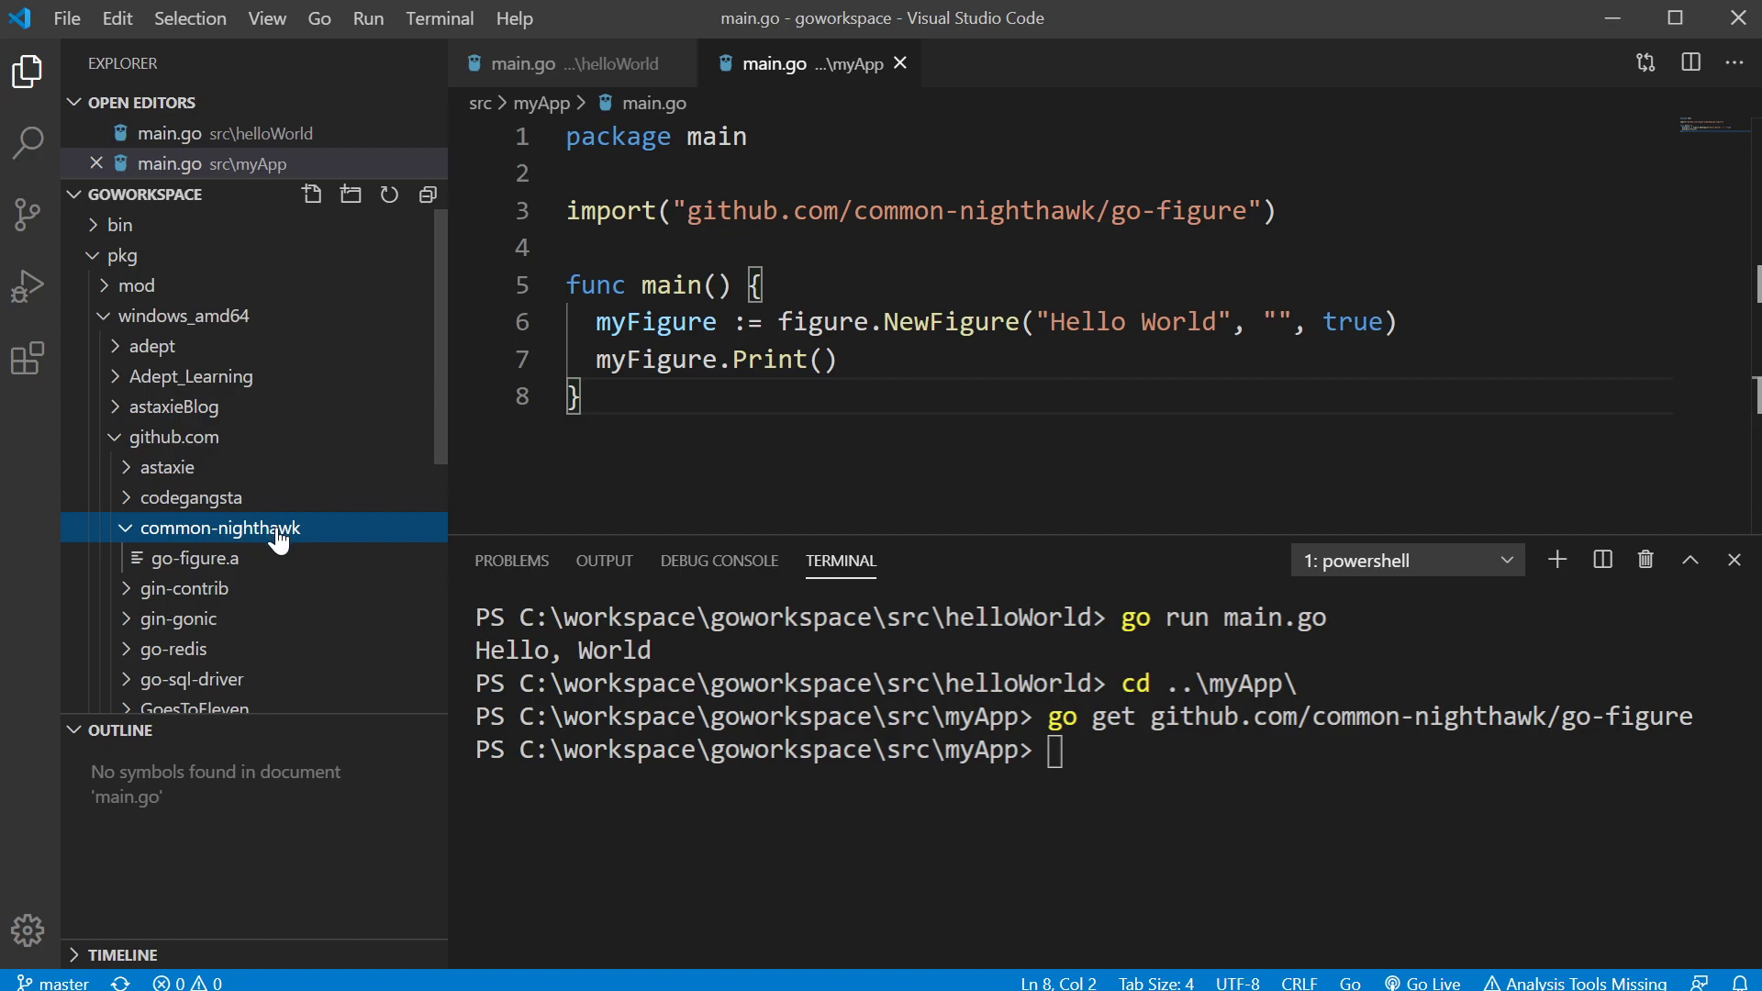
pyautogui.moveTo(198, 558)
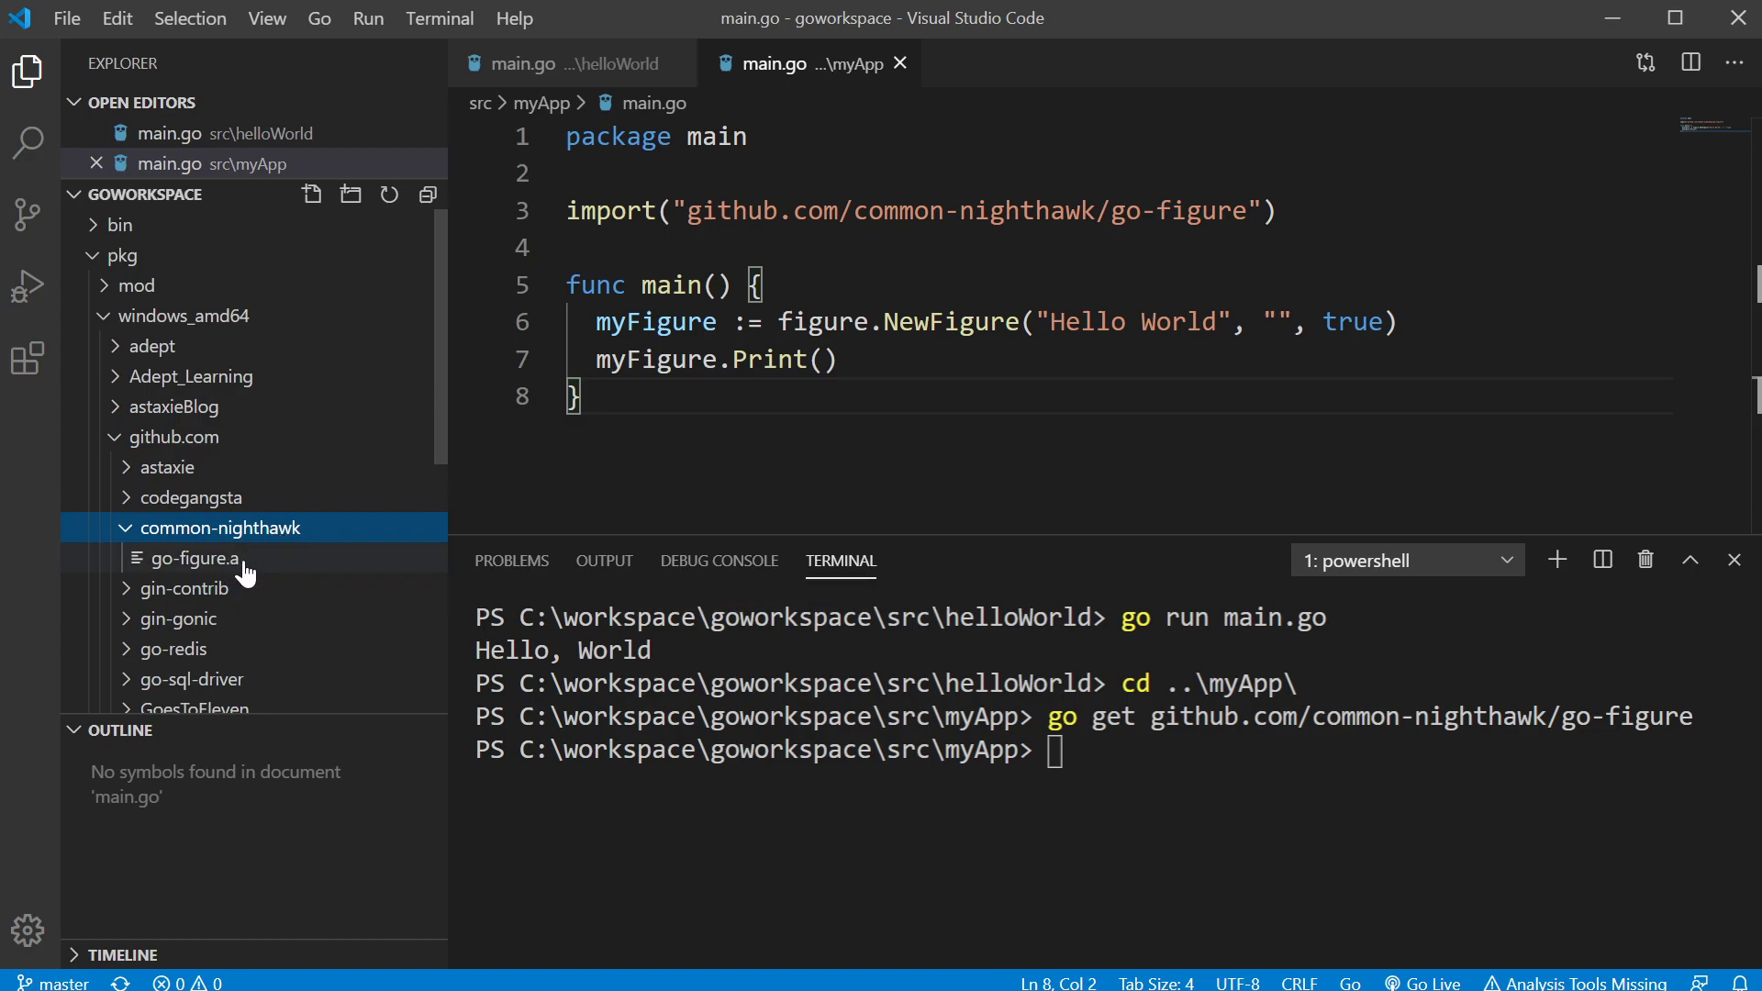
pyautogui.moveTo(197, 558)
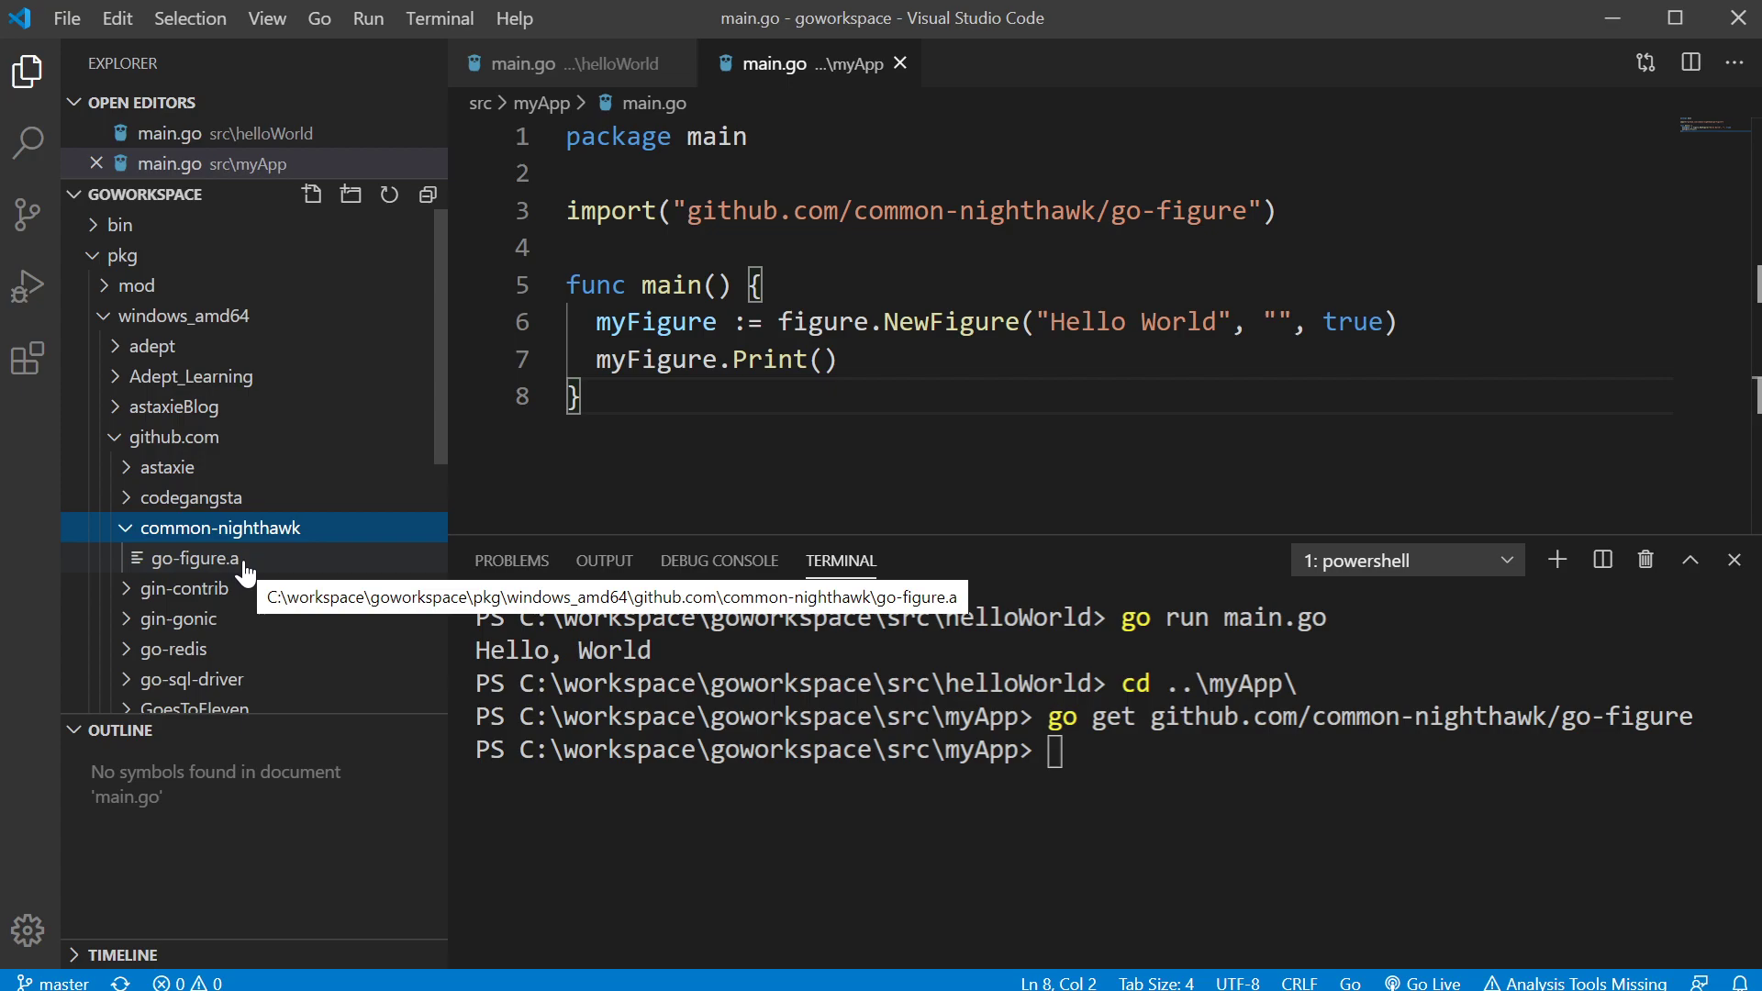
pyautogui.click(176, 437)
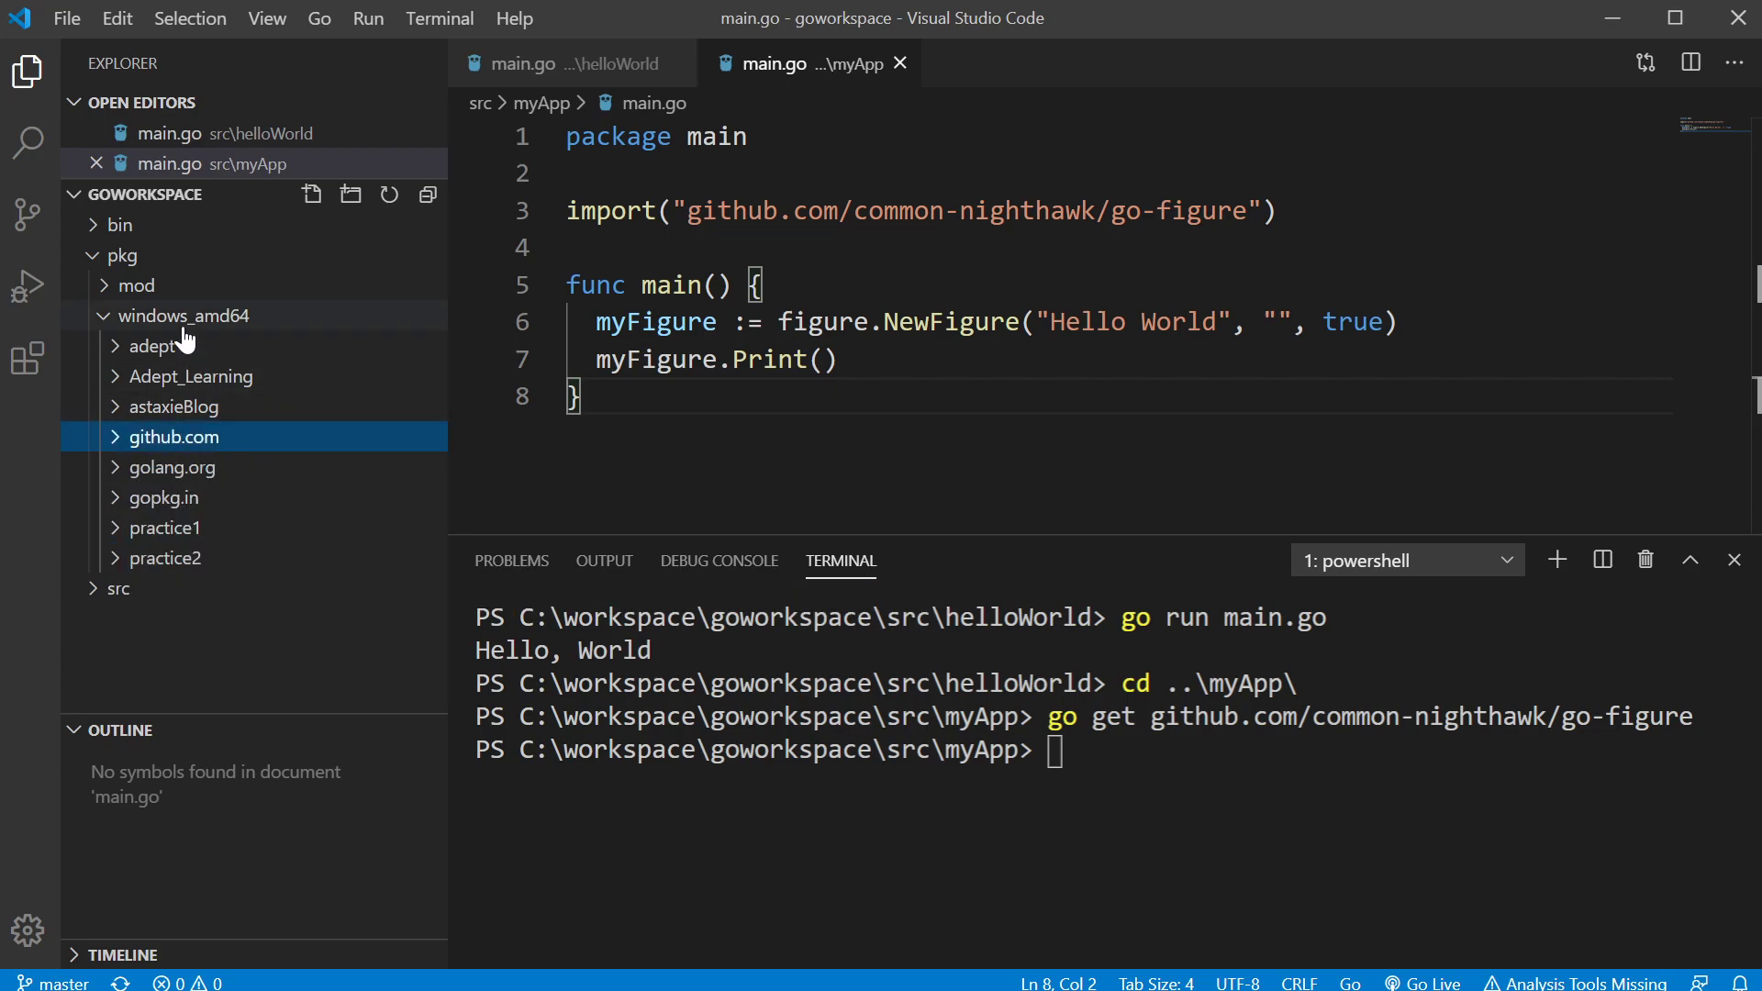
pyautogui.click(121, 255)
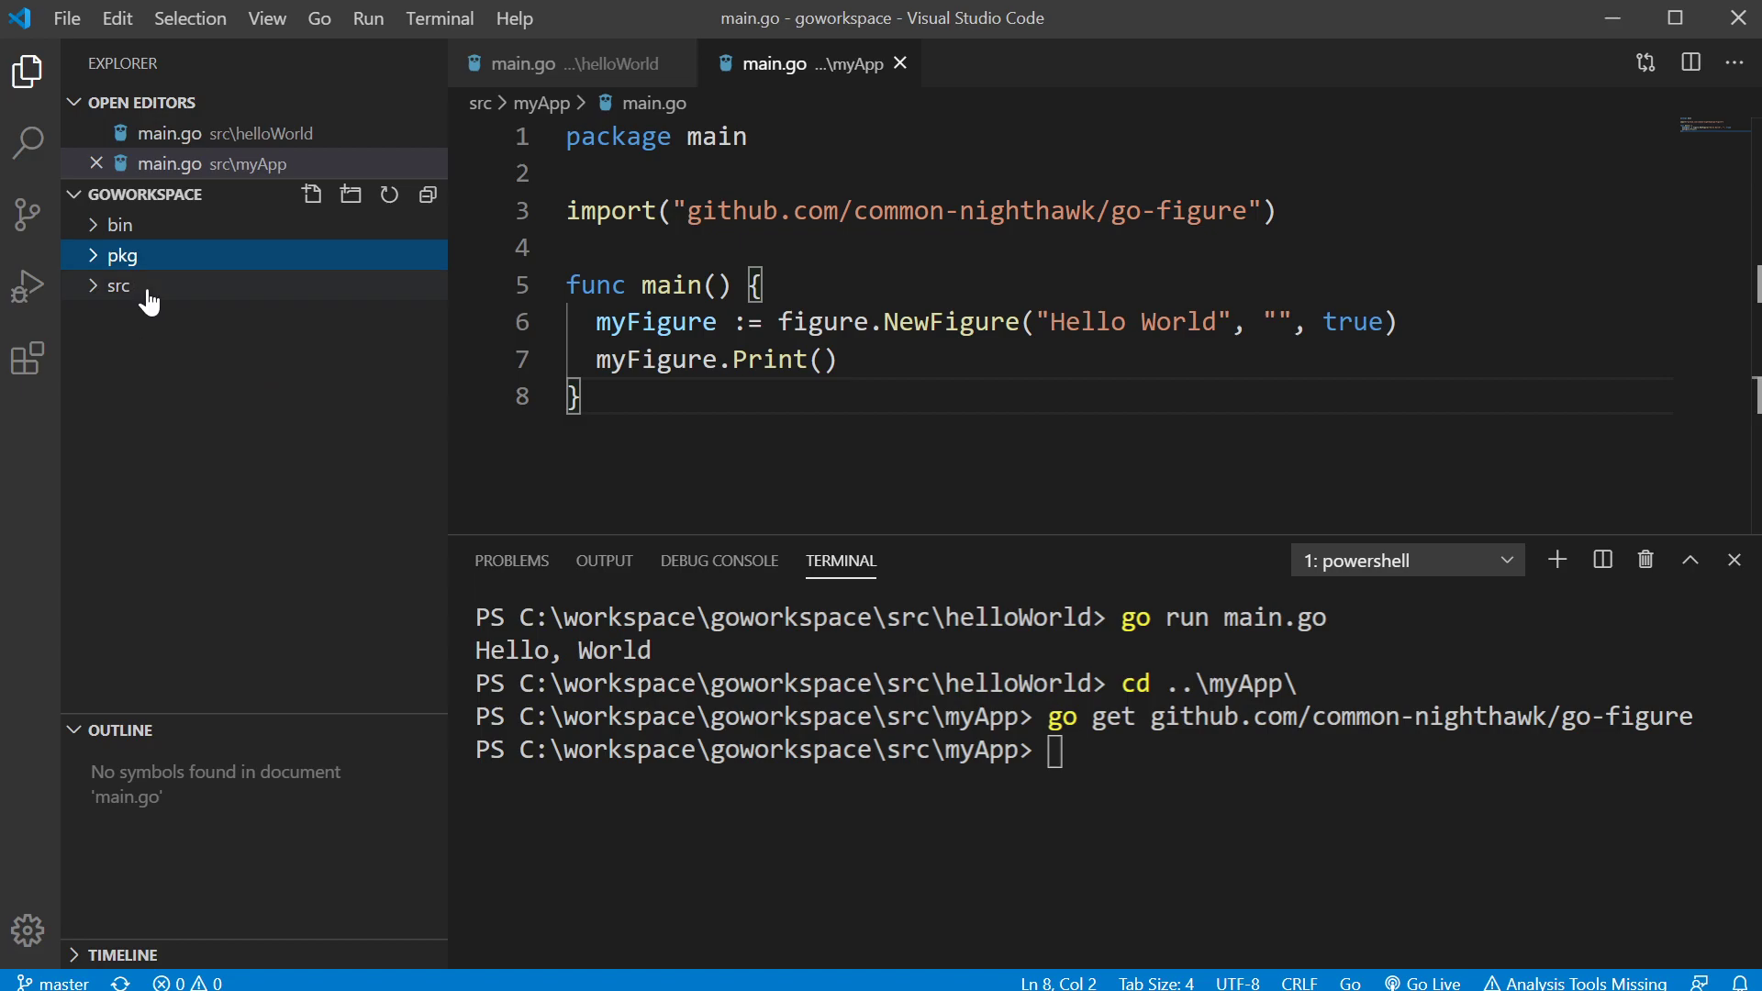
# Run go run main.go for myApp so Hello World prints as an ASCII-art banner.
pyautogui.click(118, 286)
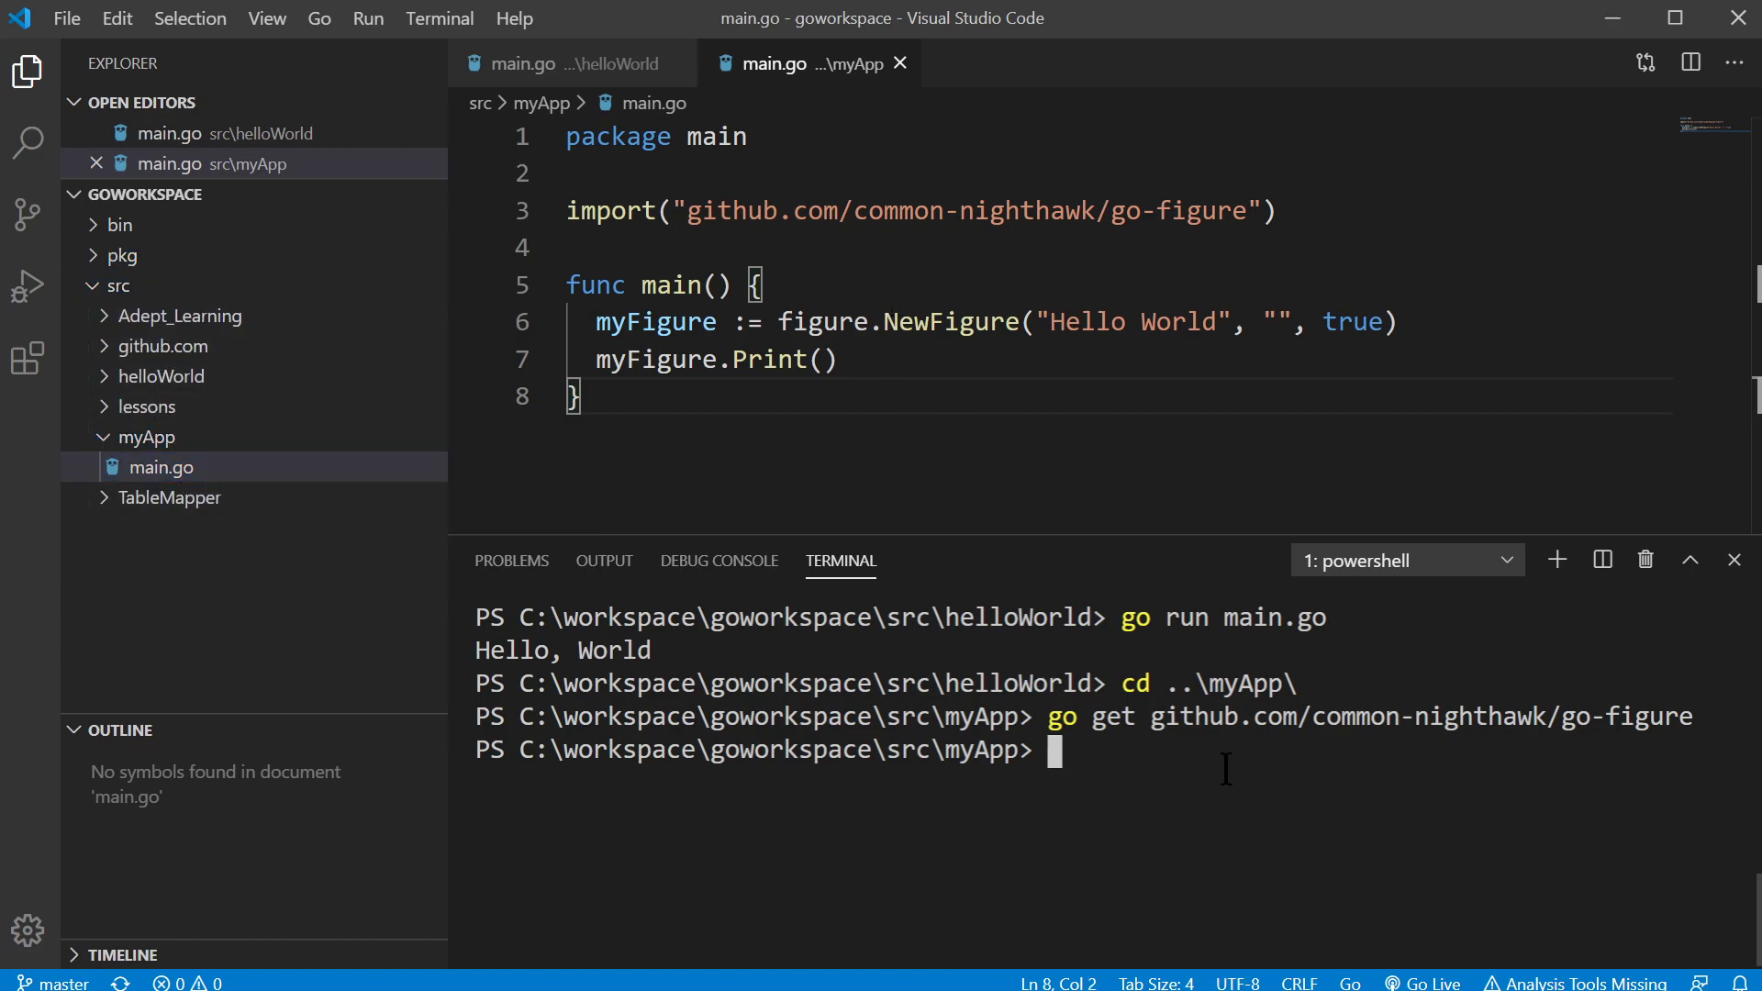
pyautogui.write('go')
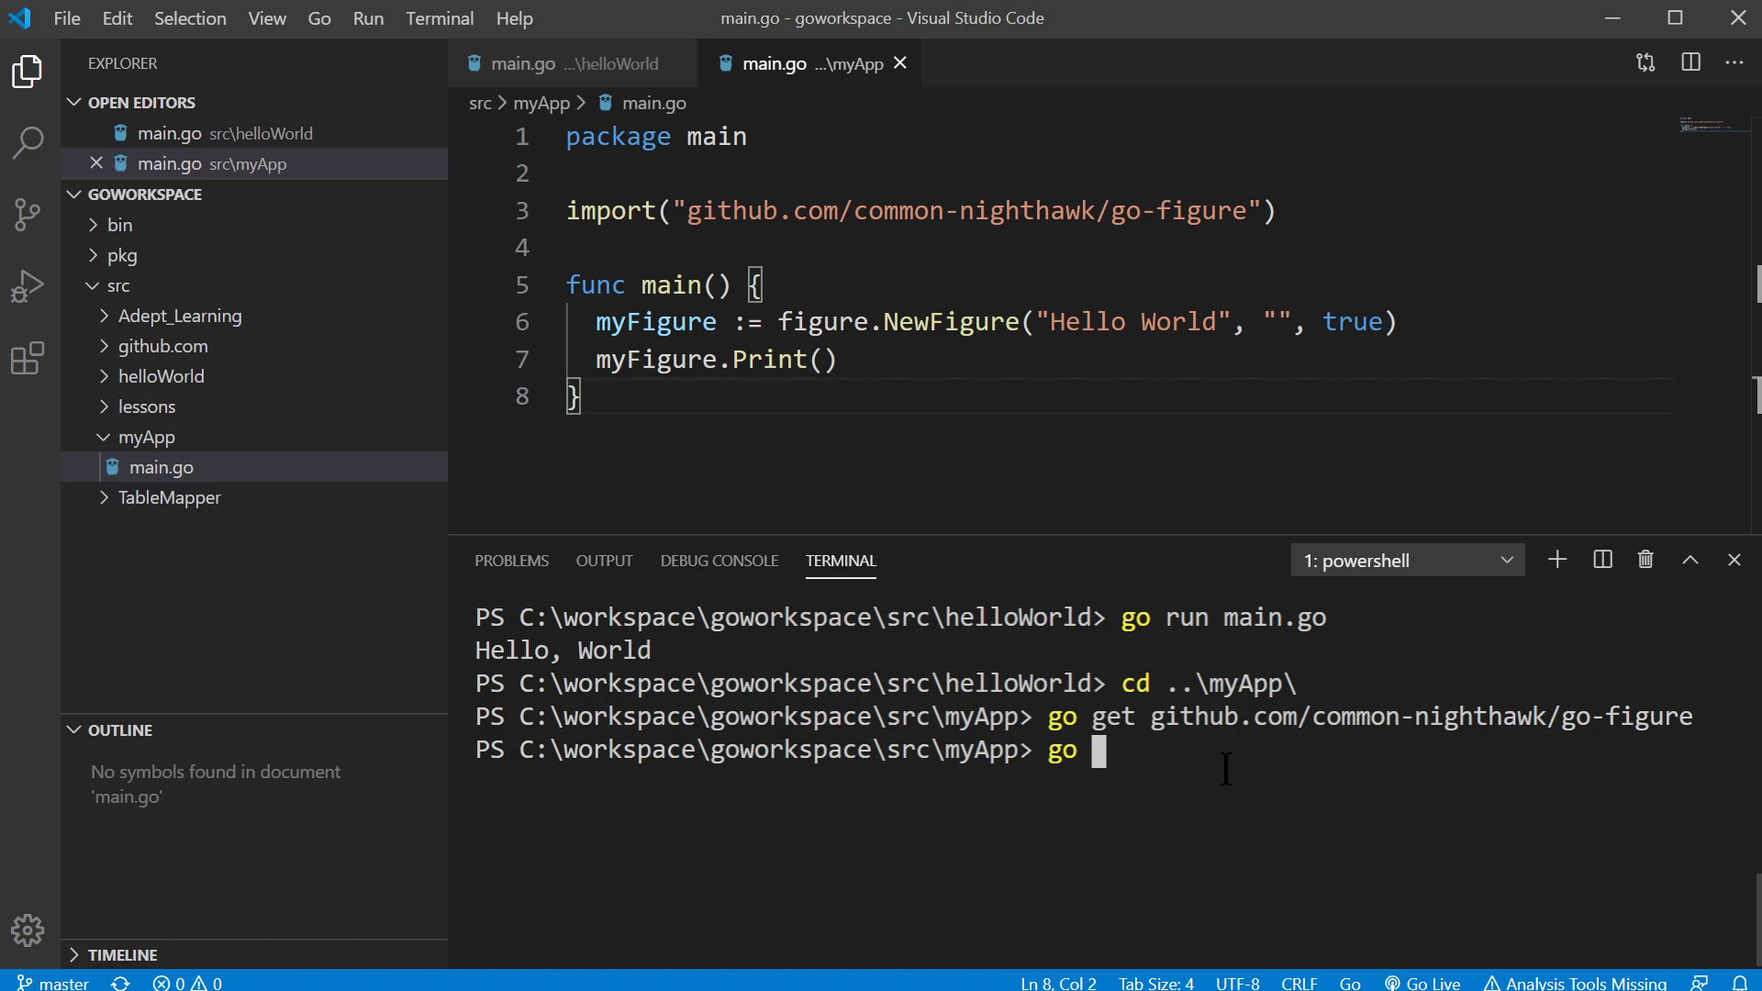
pyautogui.write('run main.go')
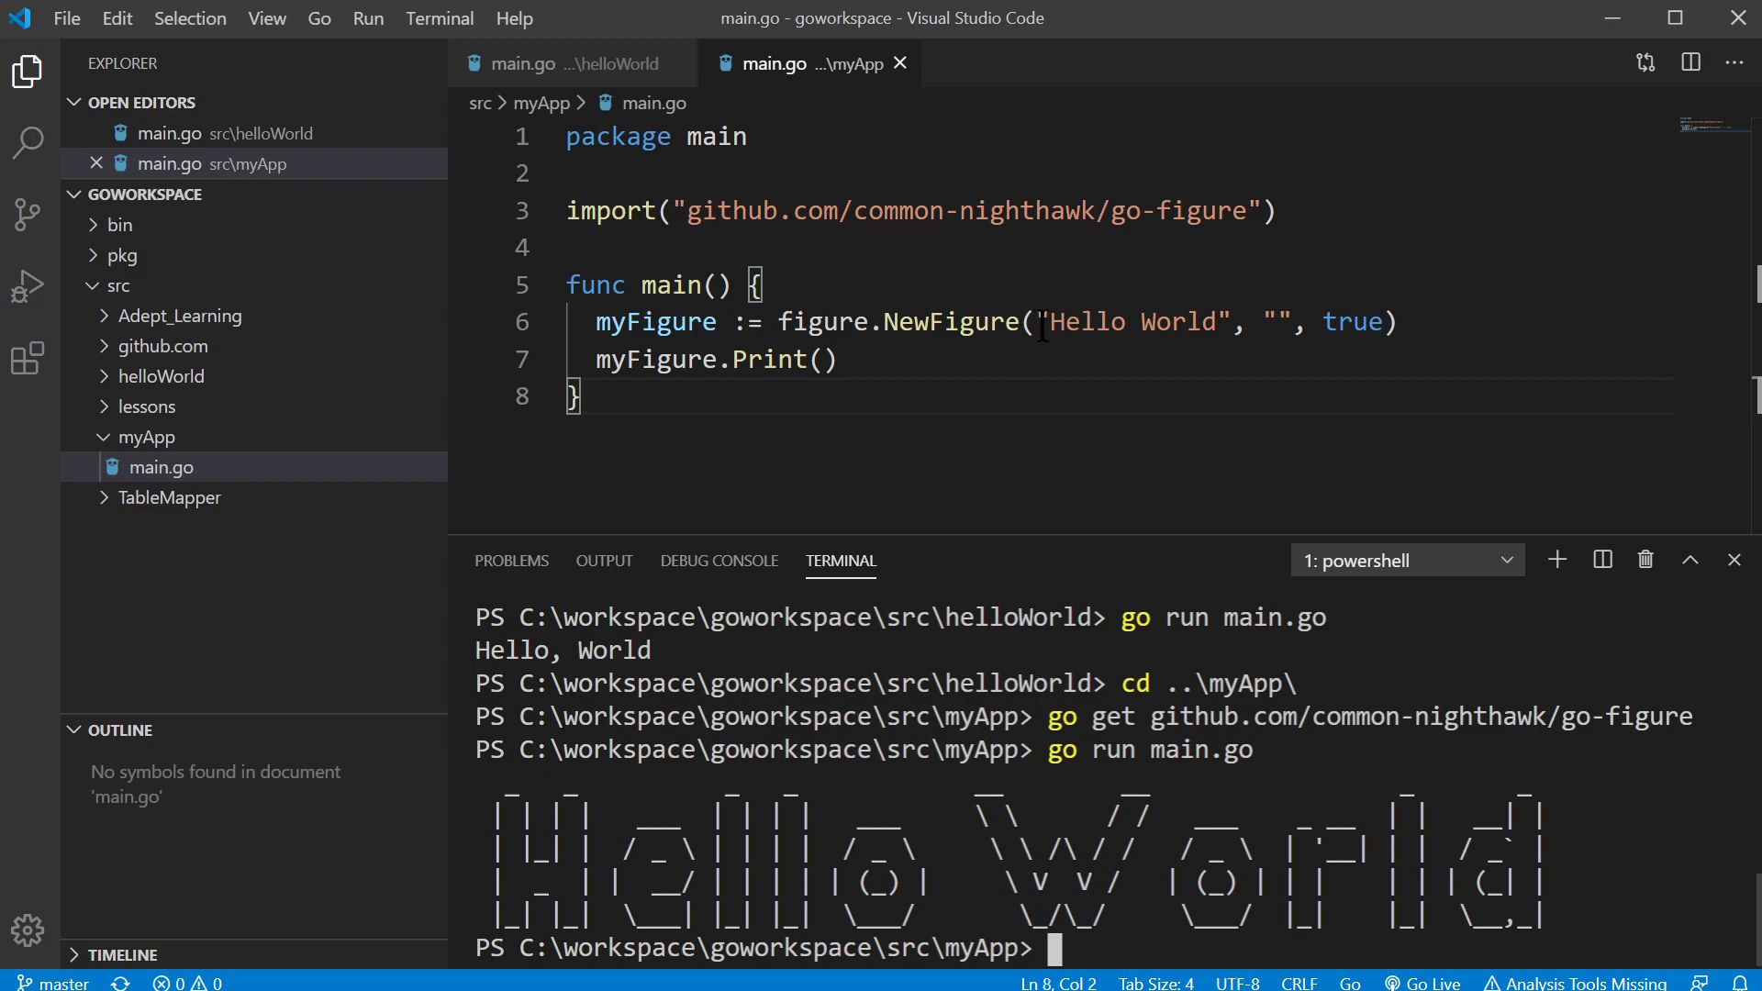
pyautogui.moveTo(1044, 323); pyautogui.dragTo(1222, 323)
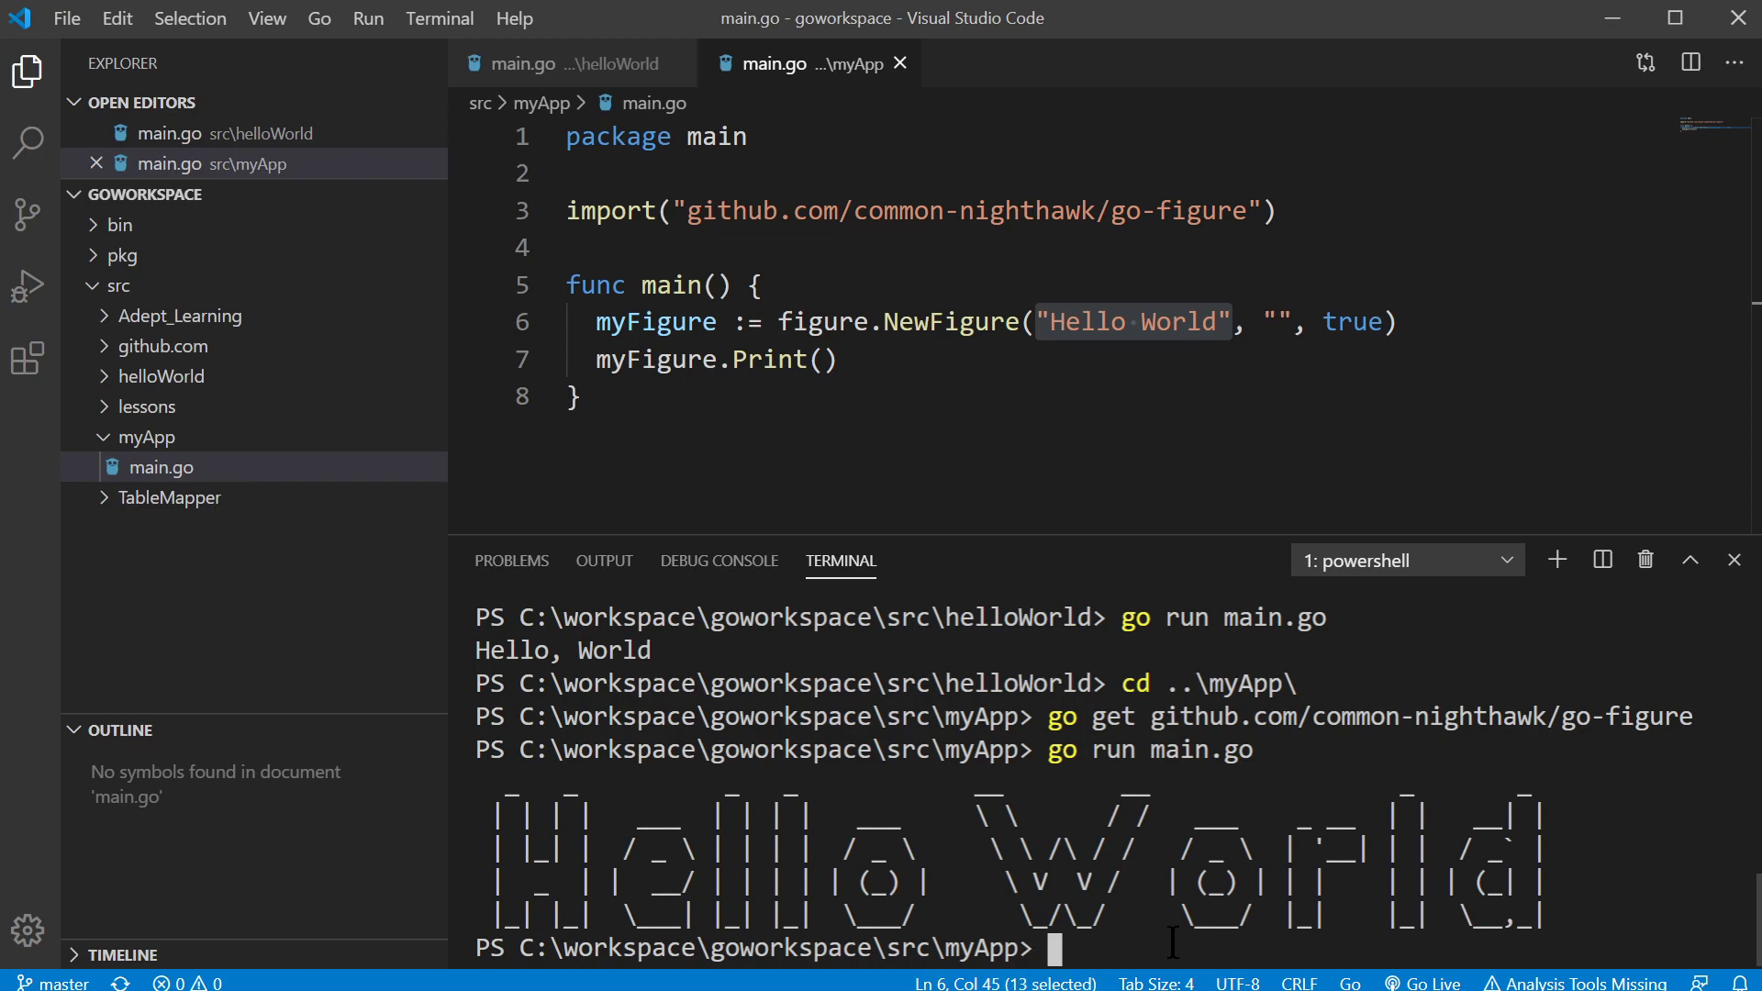
# Build myApp.exe with go build and run ./myApp.exe to print the banner.
pyautogui.write('go')
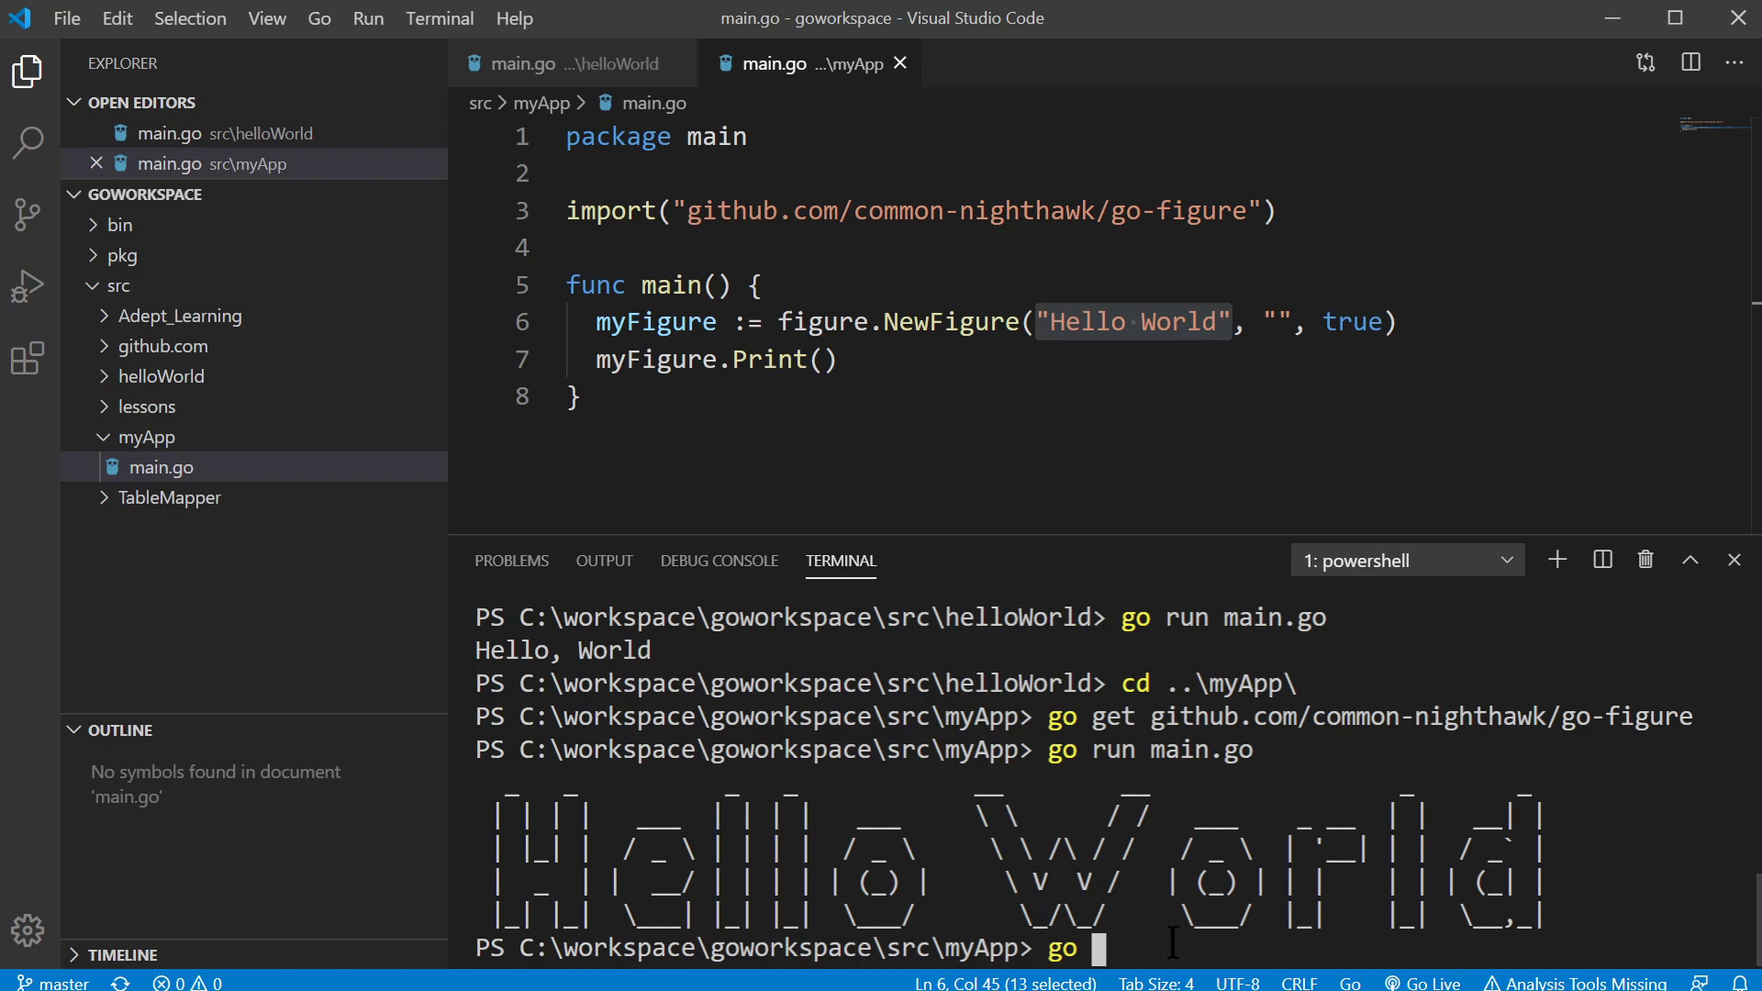
pyautogui.write('build')
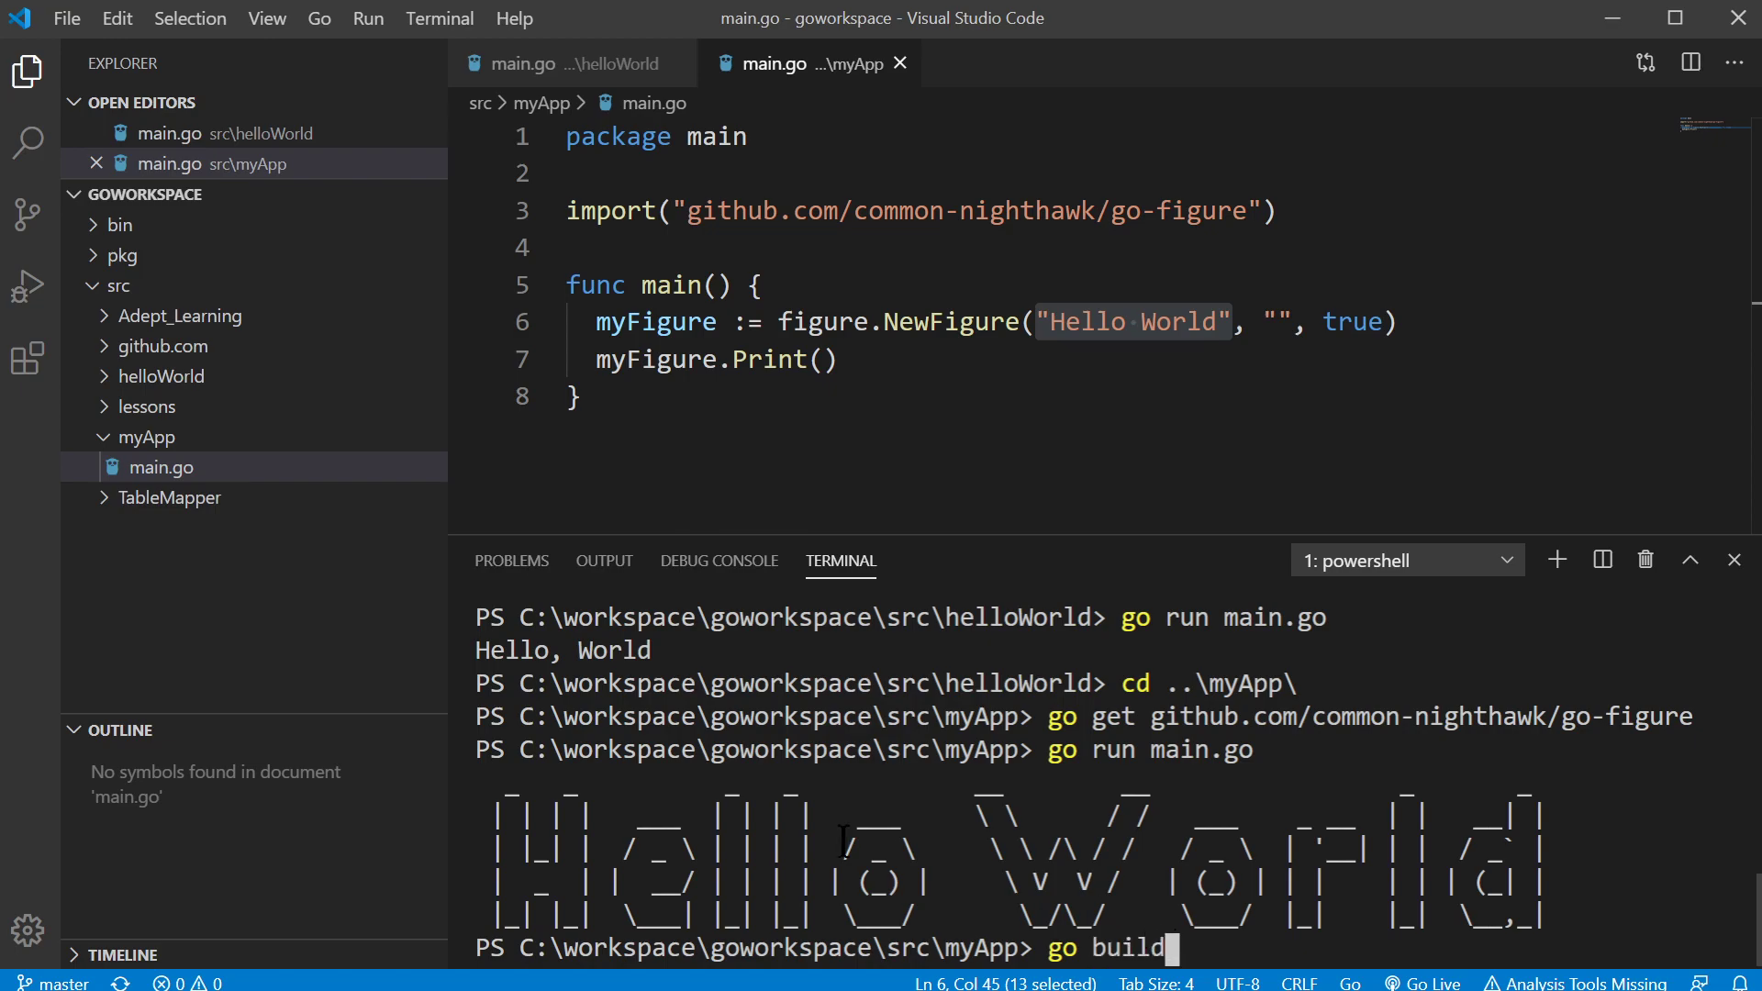
pyautogui.moveTo(151, 437)
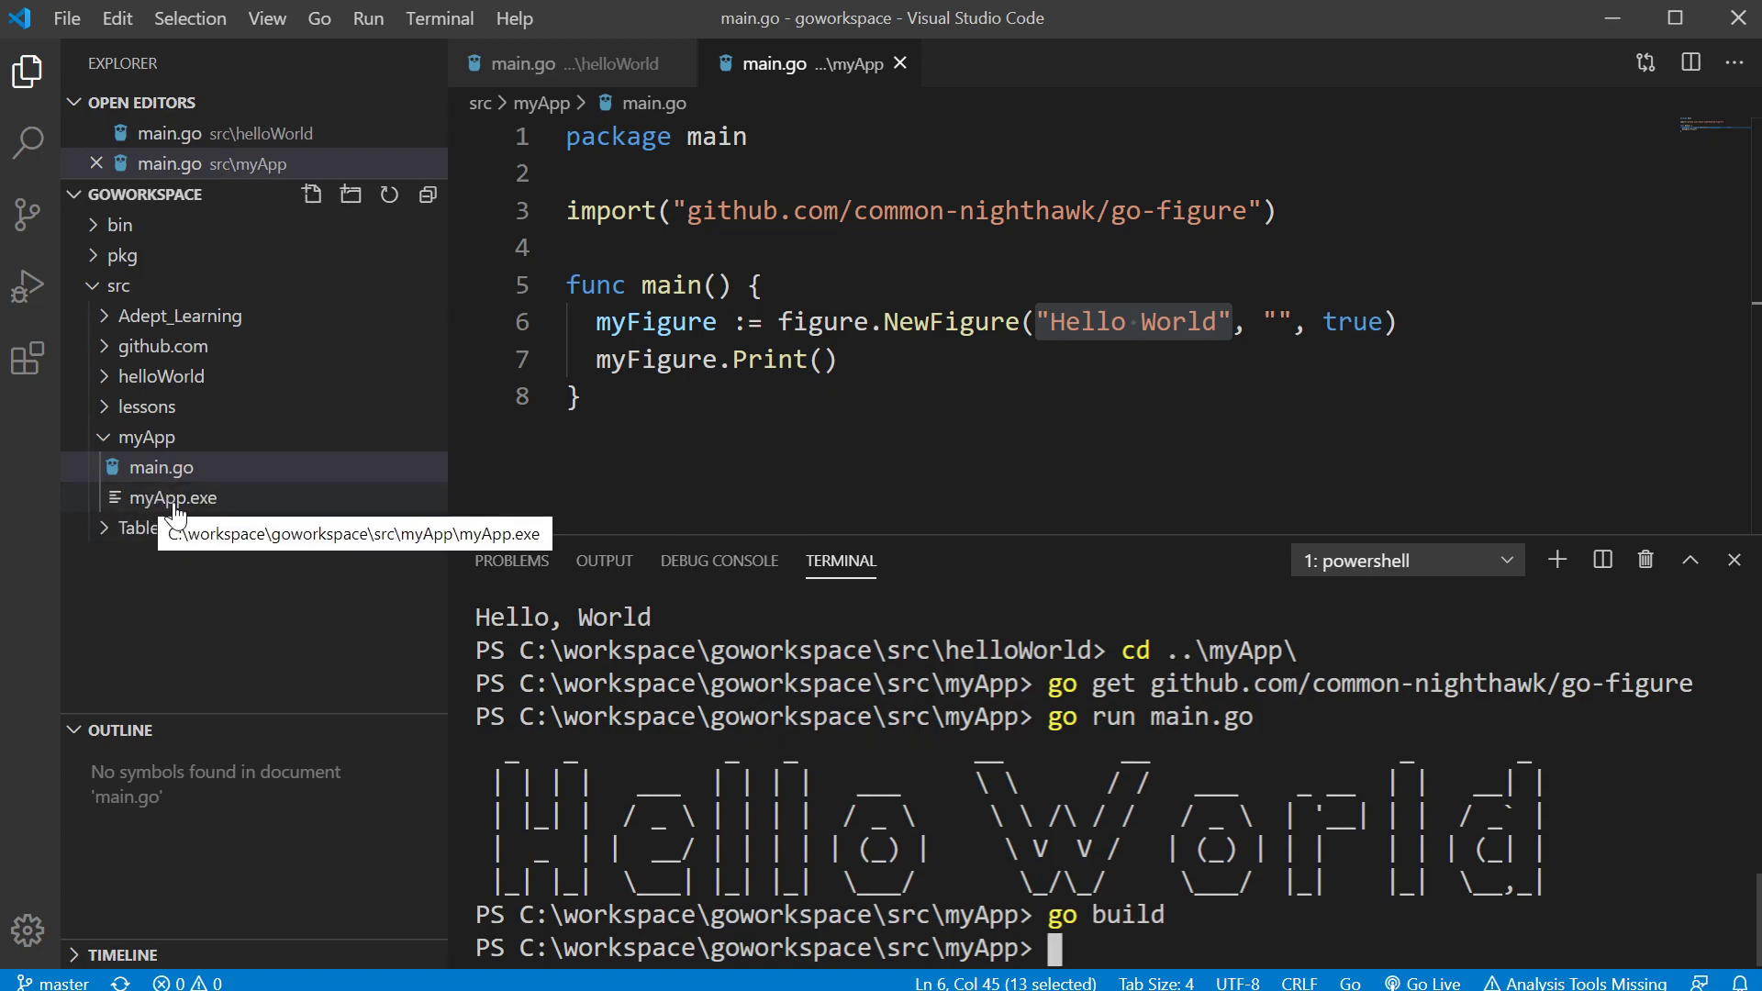
pyautogui.moveTo(1340, 888)
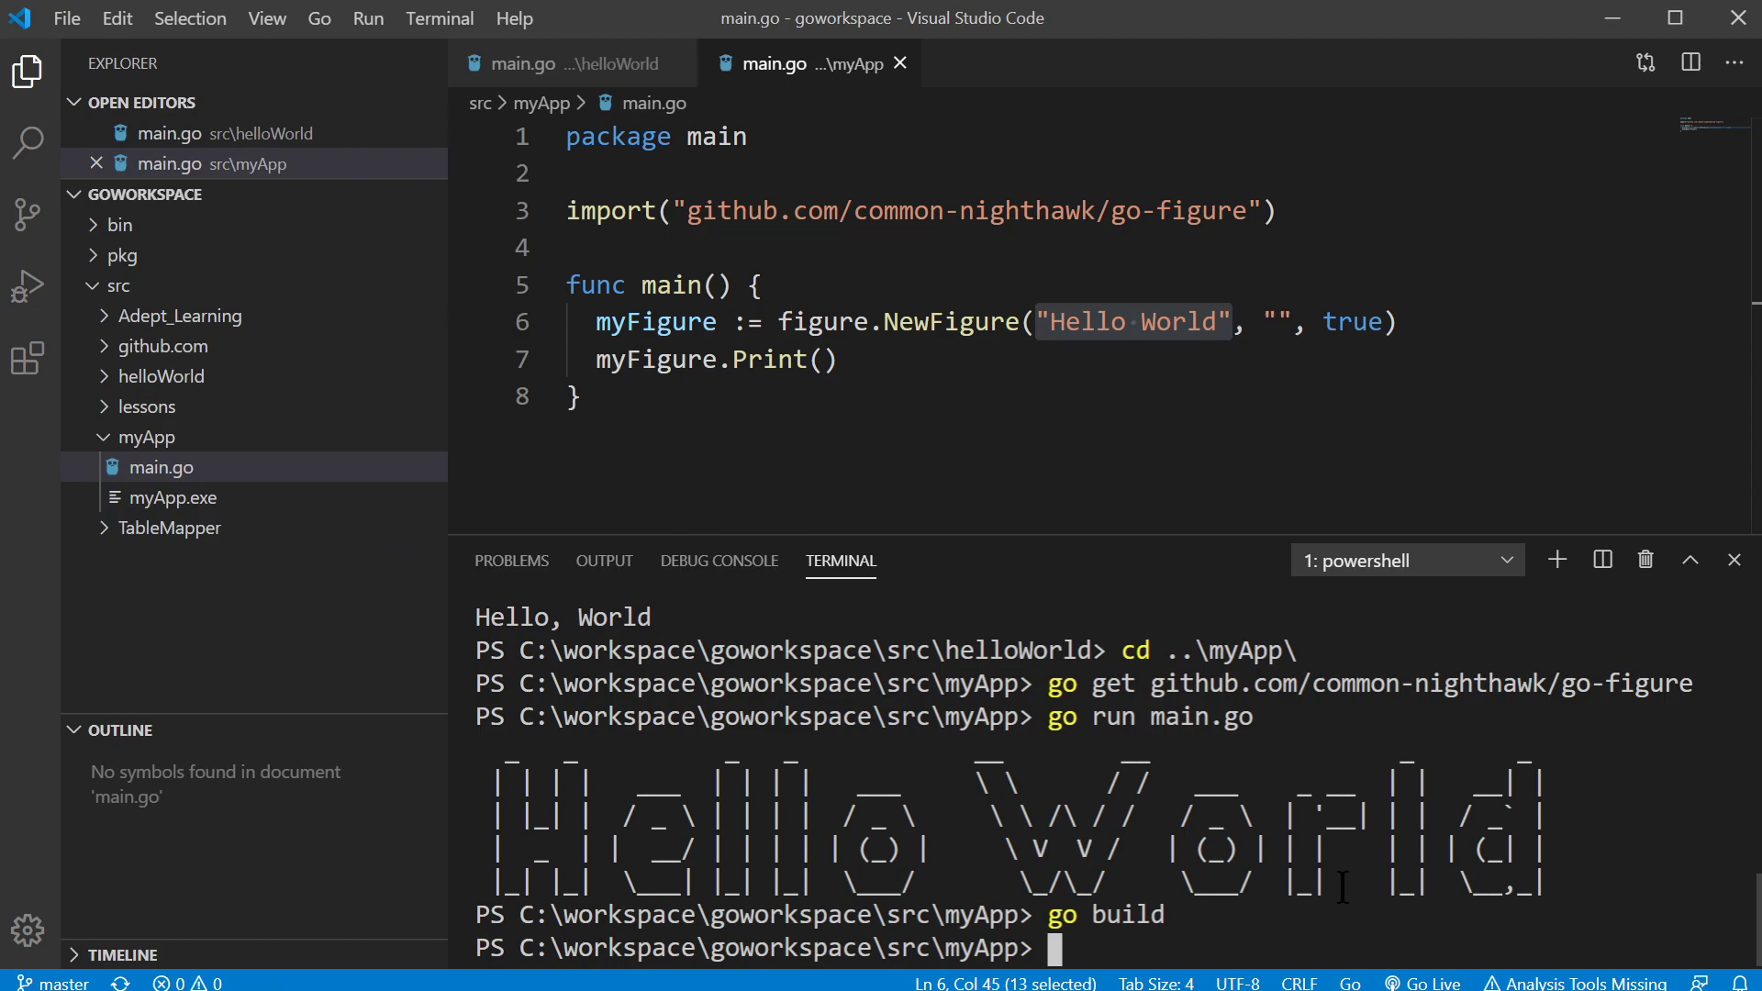
pyautogui.write('./m')
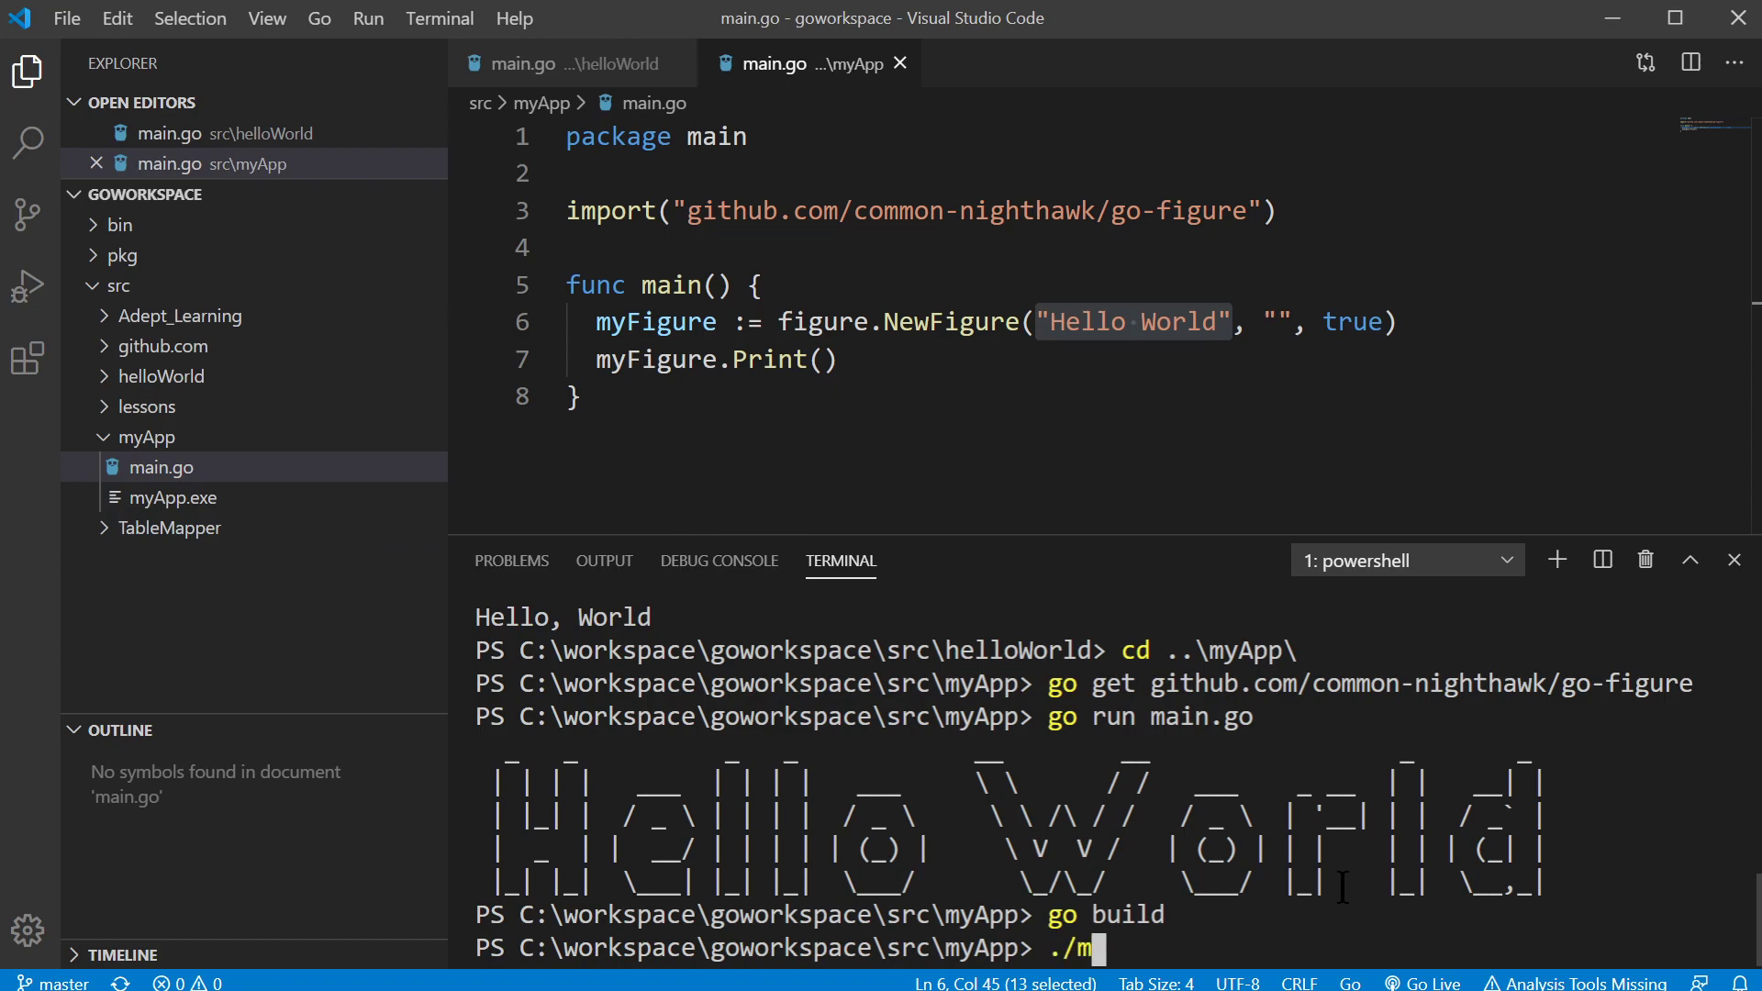
pyautogui.write('yApp.exe')
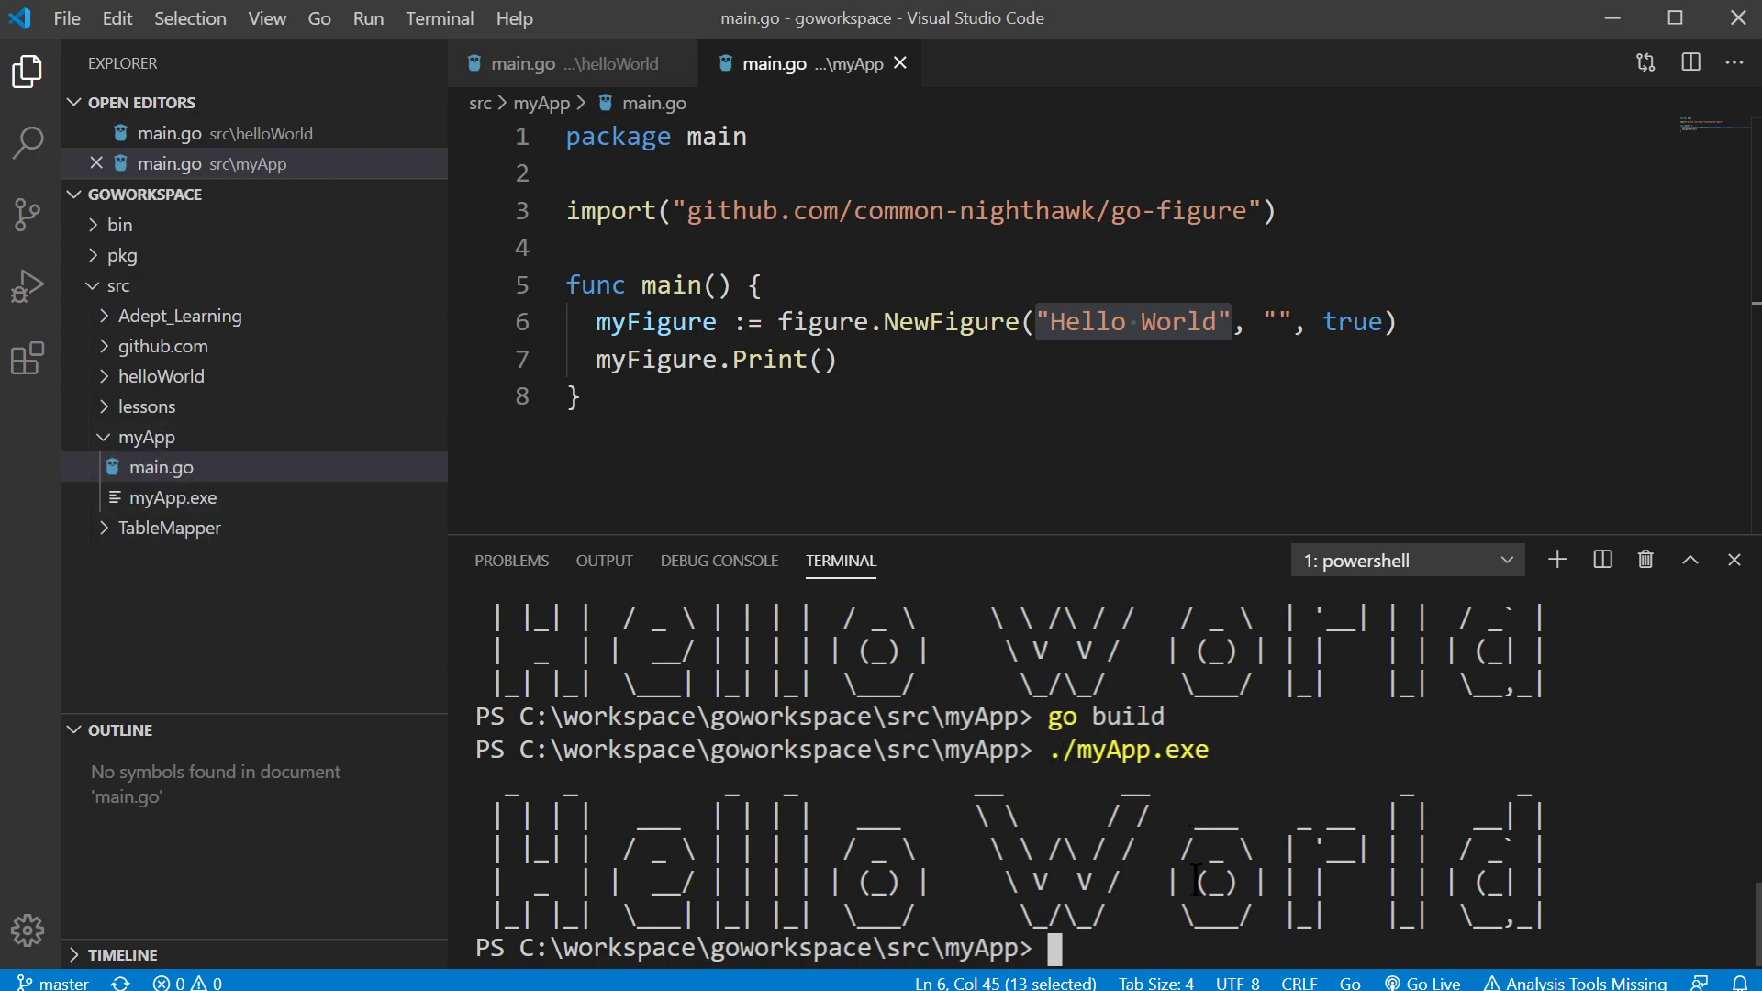
# From the src folder, try ./myApp.exe and myApp.exe, both failing as not recognized.
pyautogui.write('c')
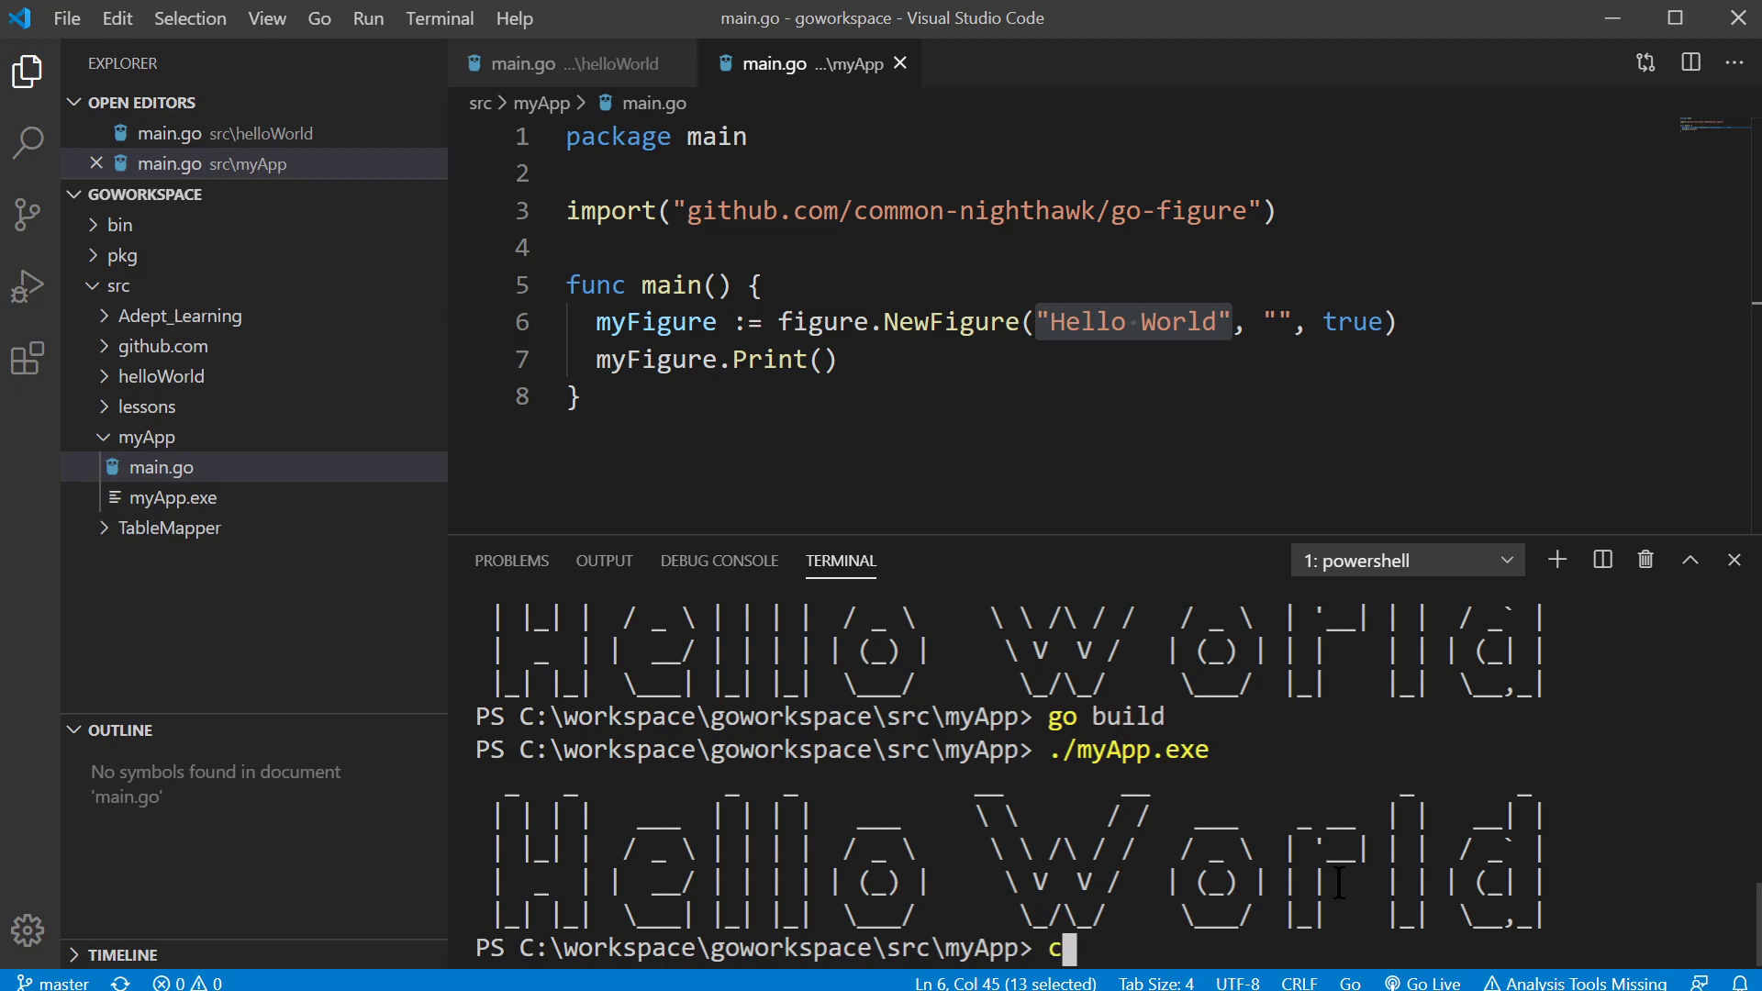
pyautogui.write('d ../')
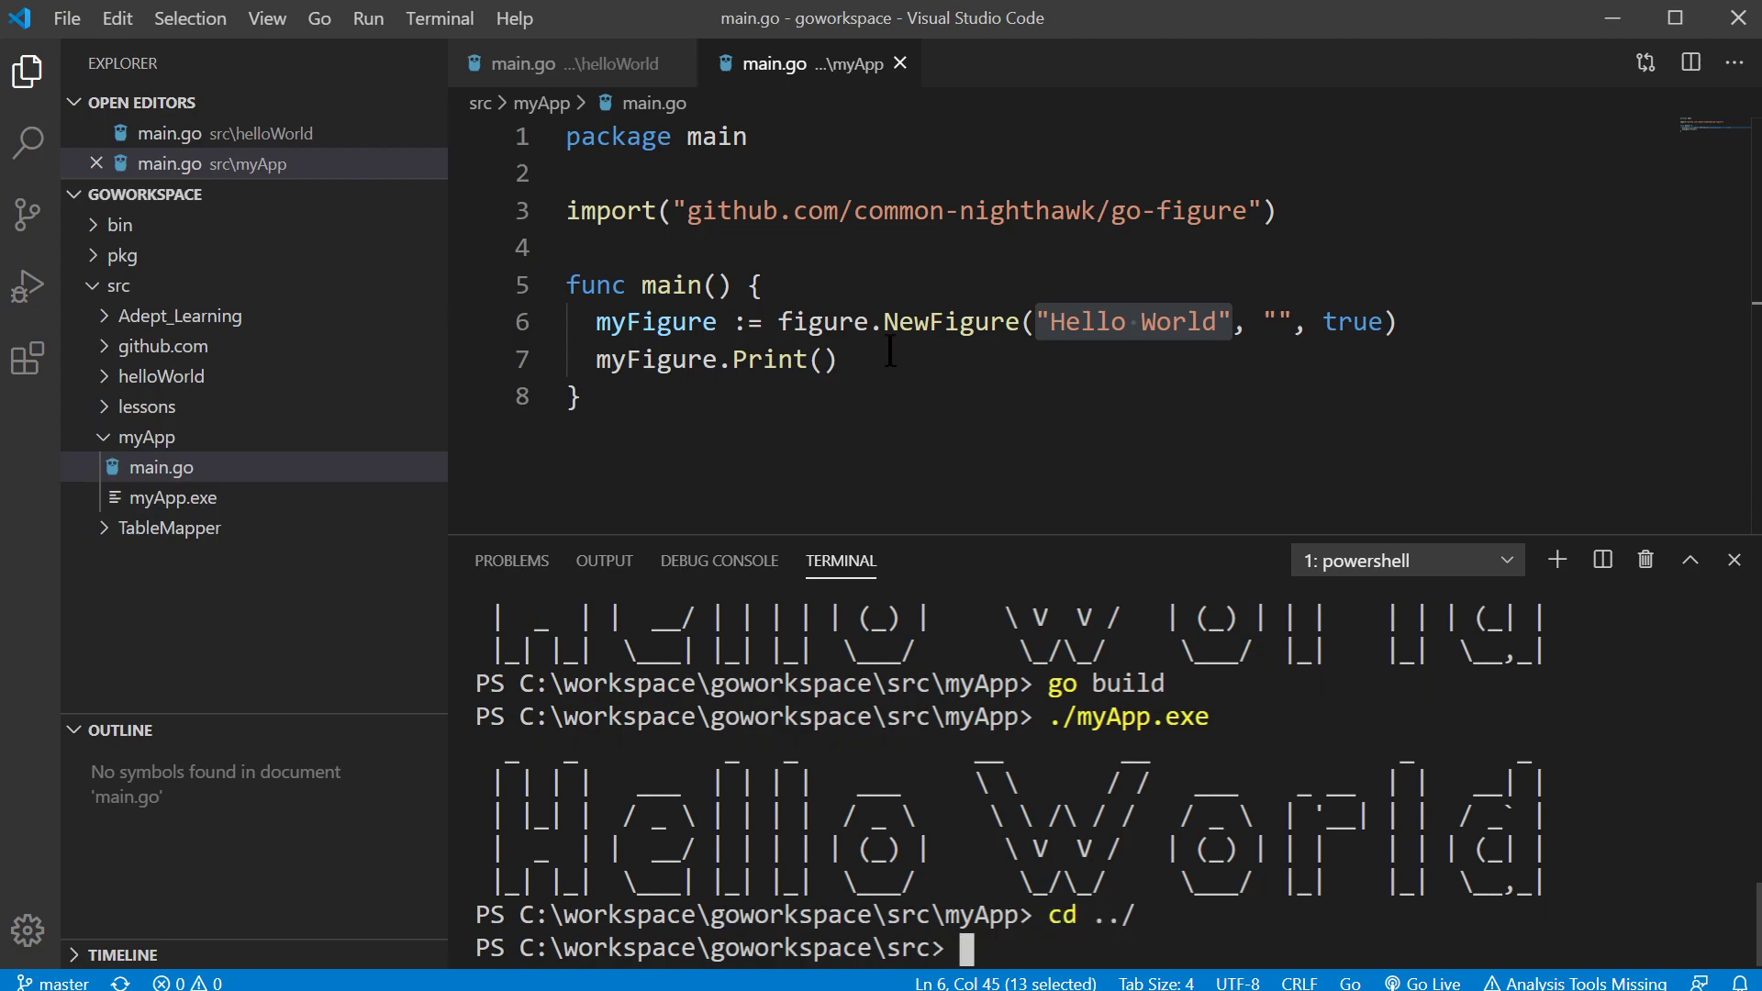
pyautogui.write('./myApp.exe')
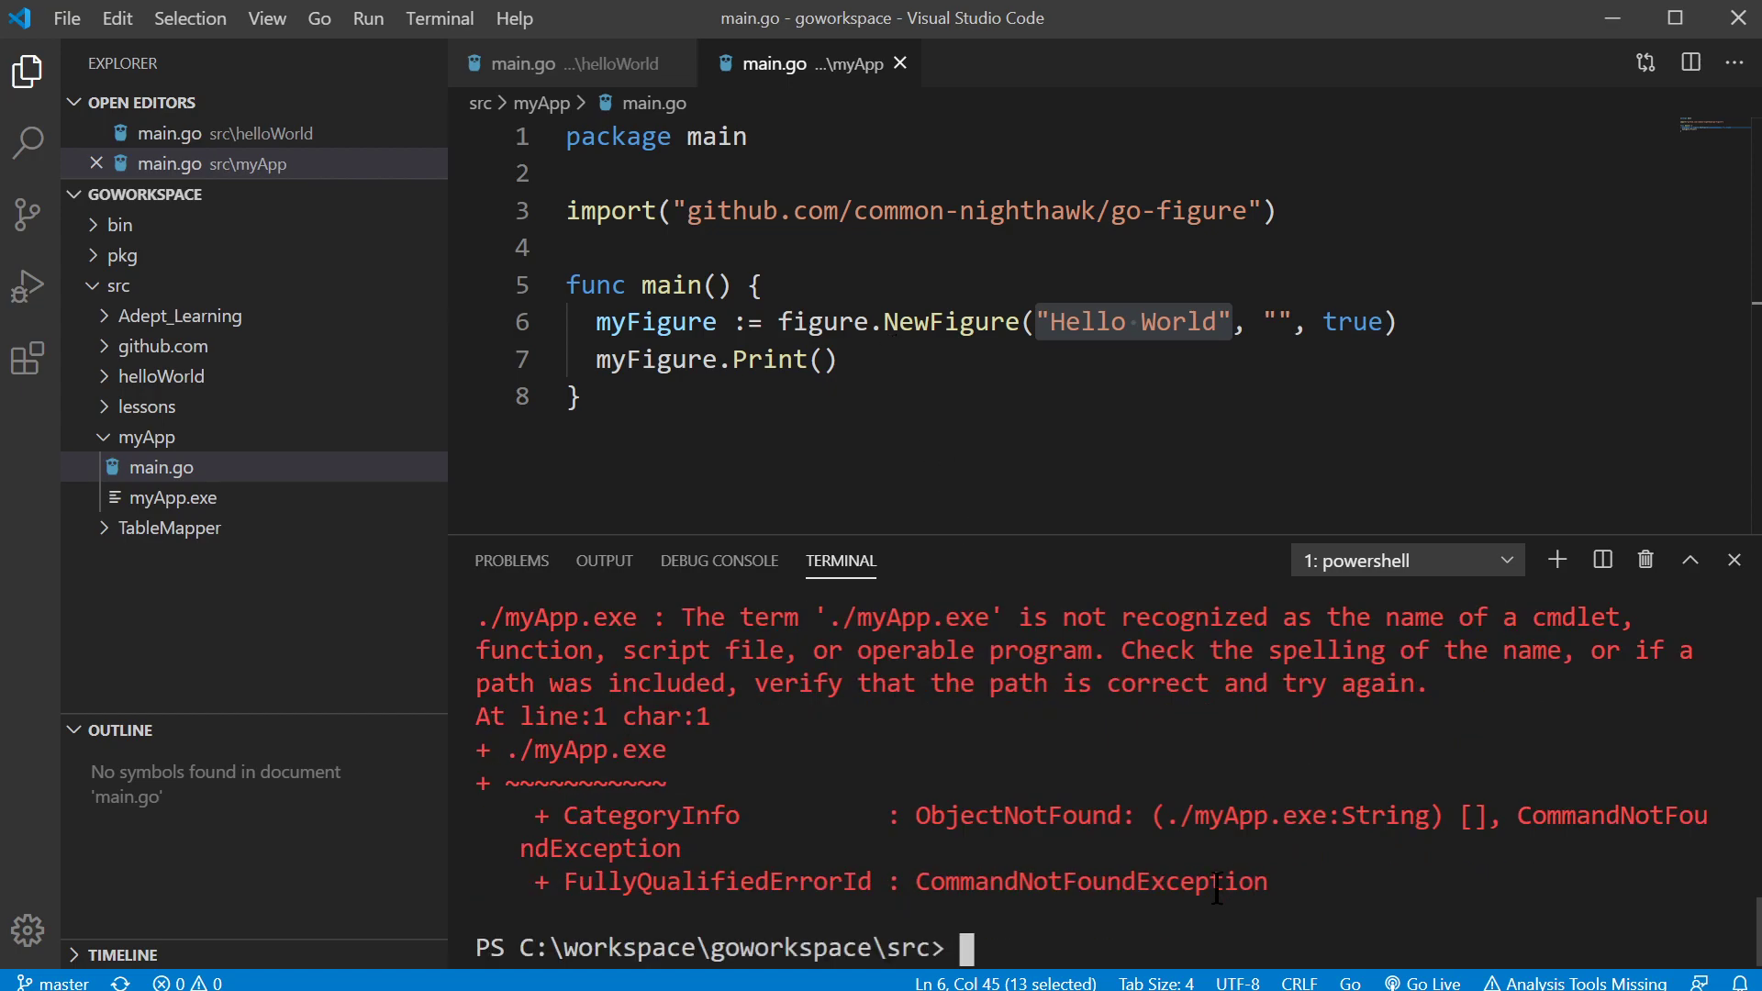
pyautogui.write('my')
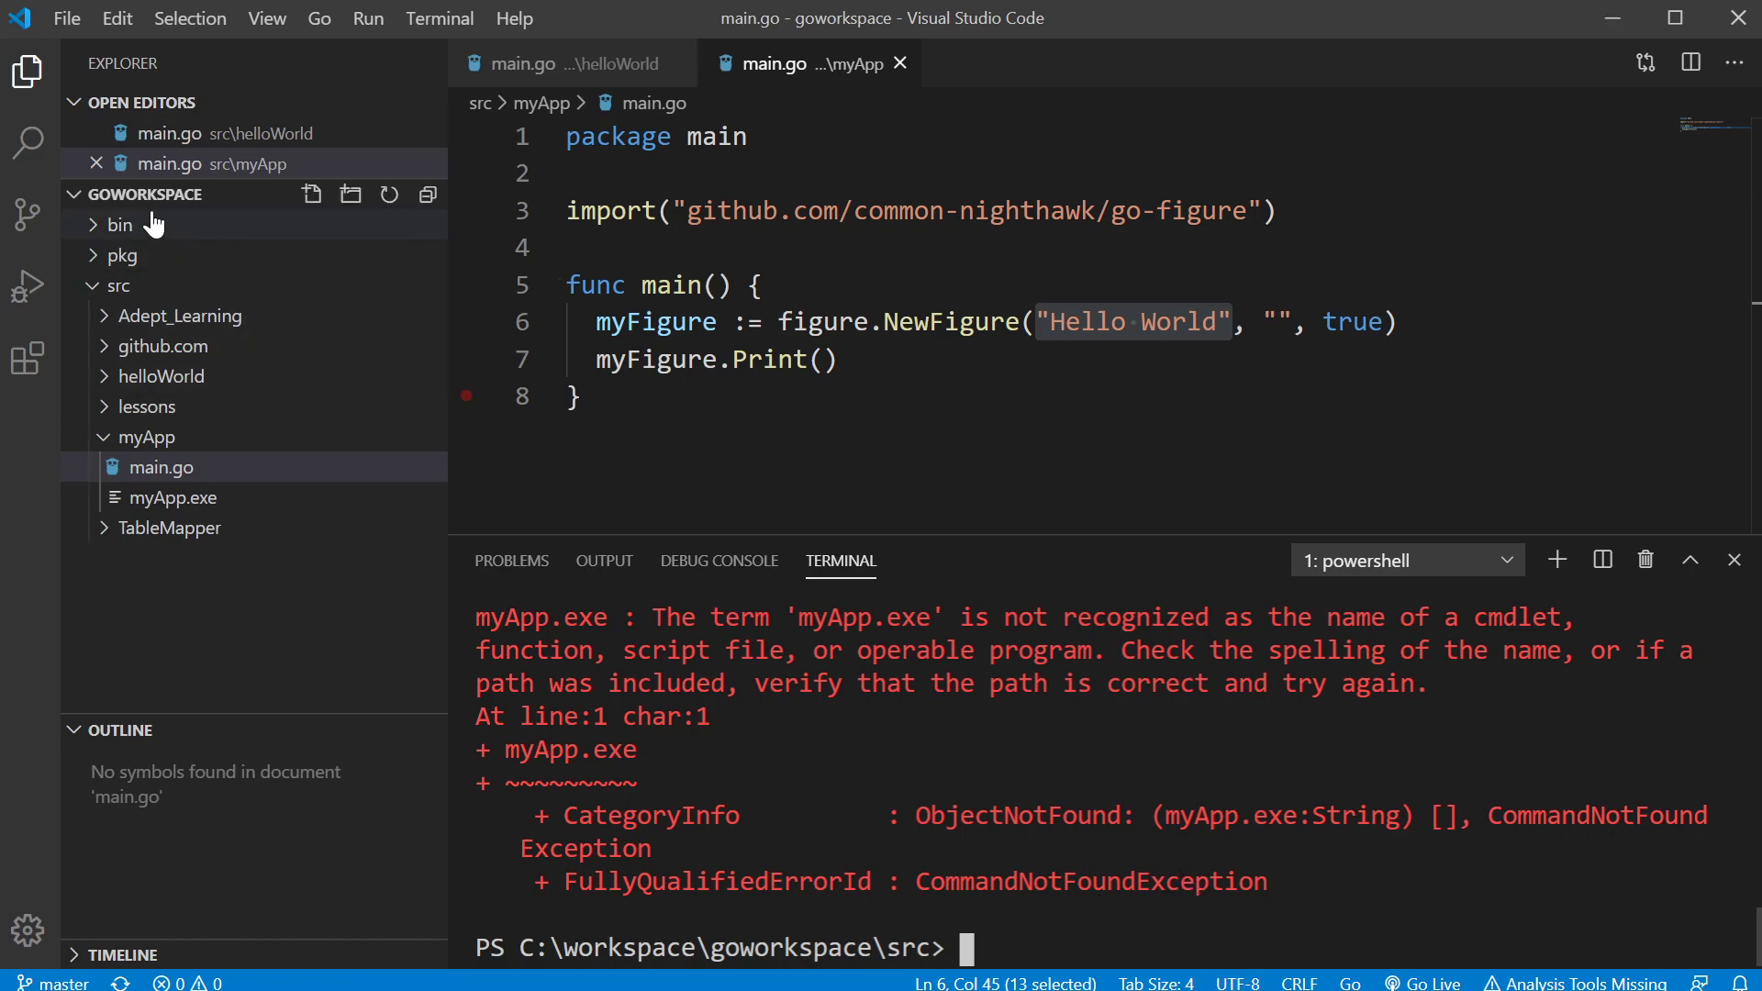
pyautogui.moveTo(119, 224)
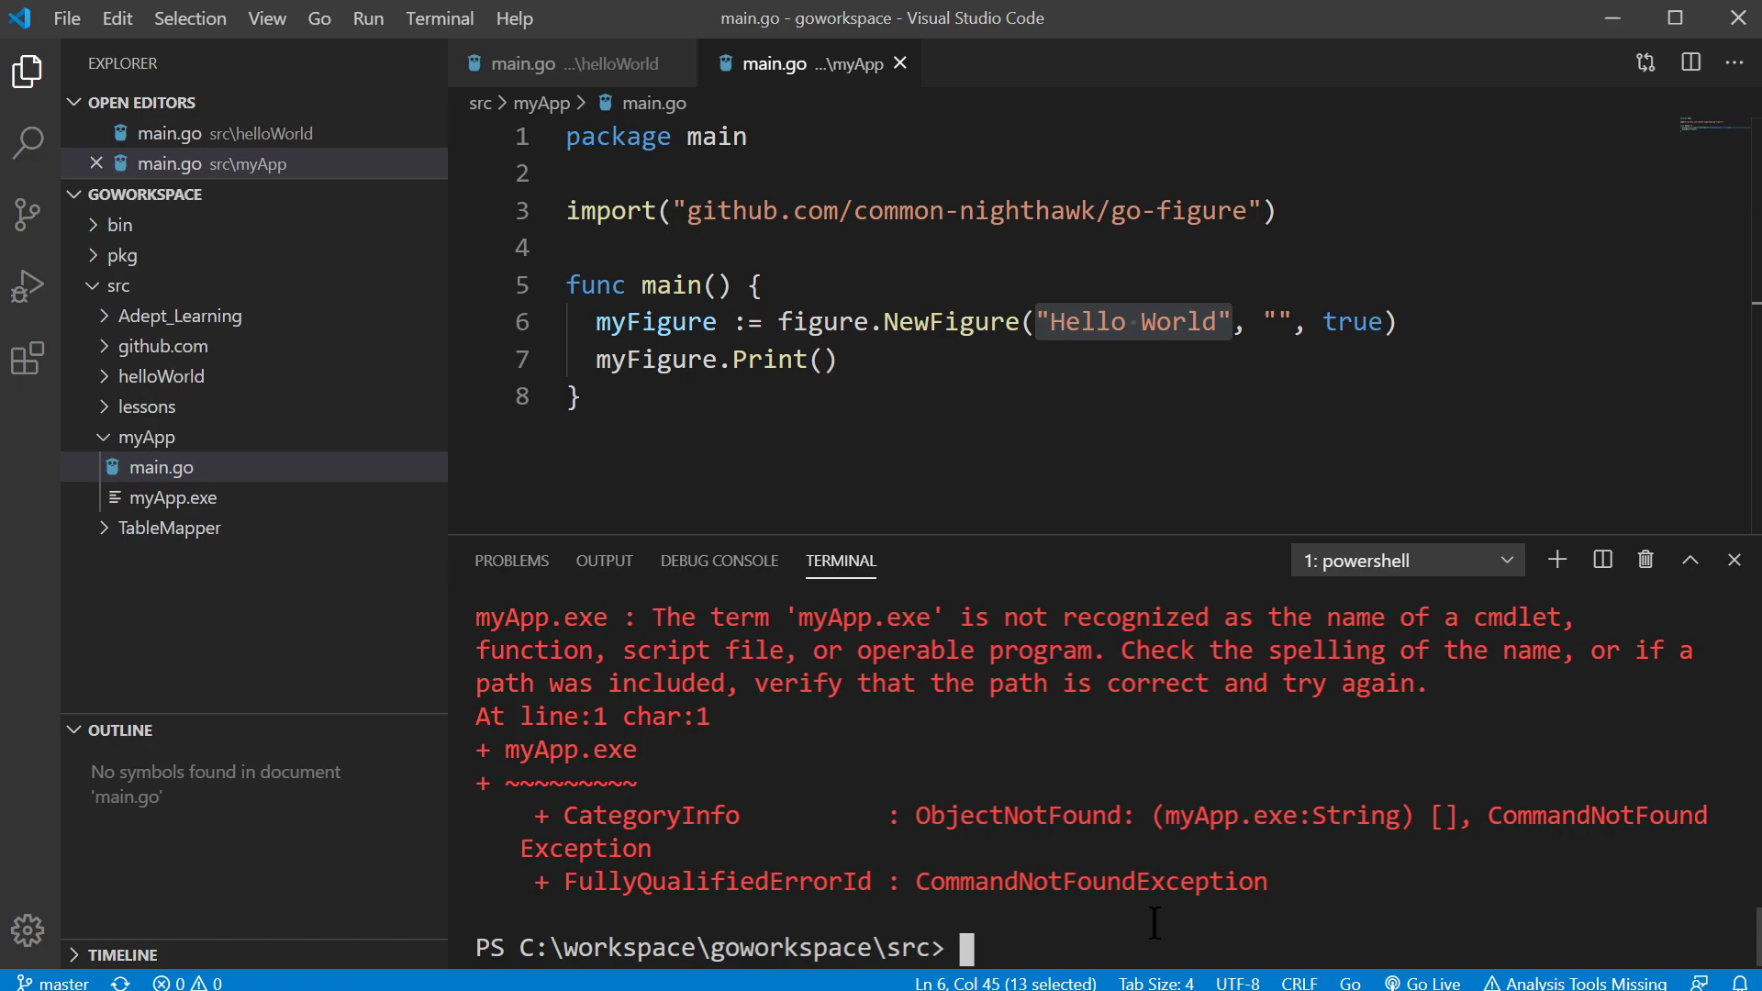
# Return to myApp and run go install to place myApp.exe in the workspace bin folder.
pyautogui.write('cd .\\myApp\\')
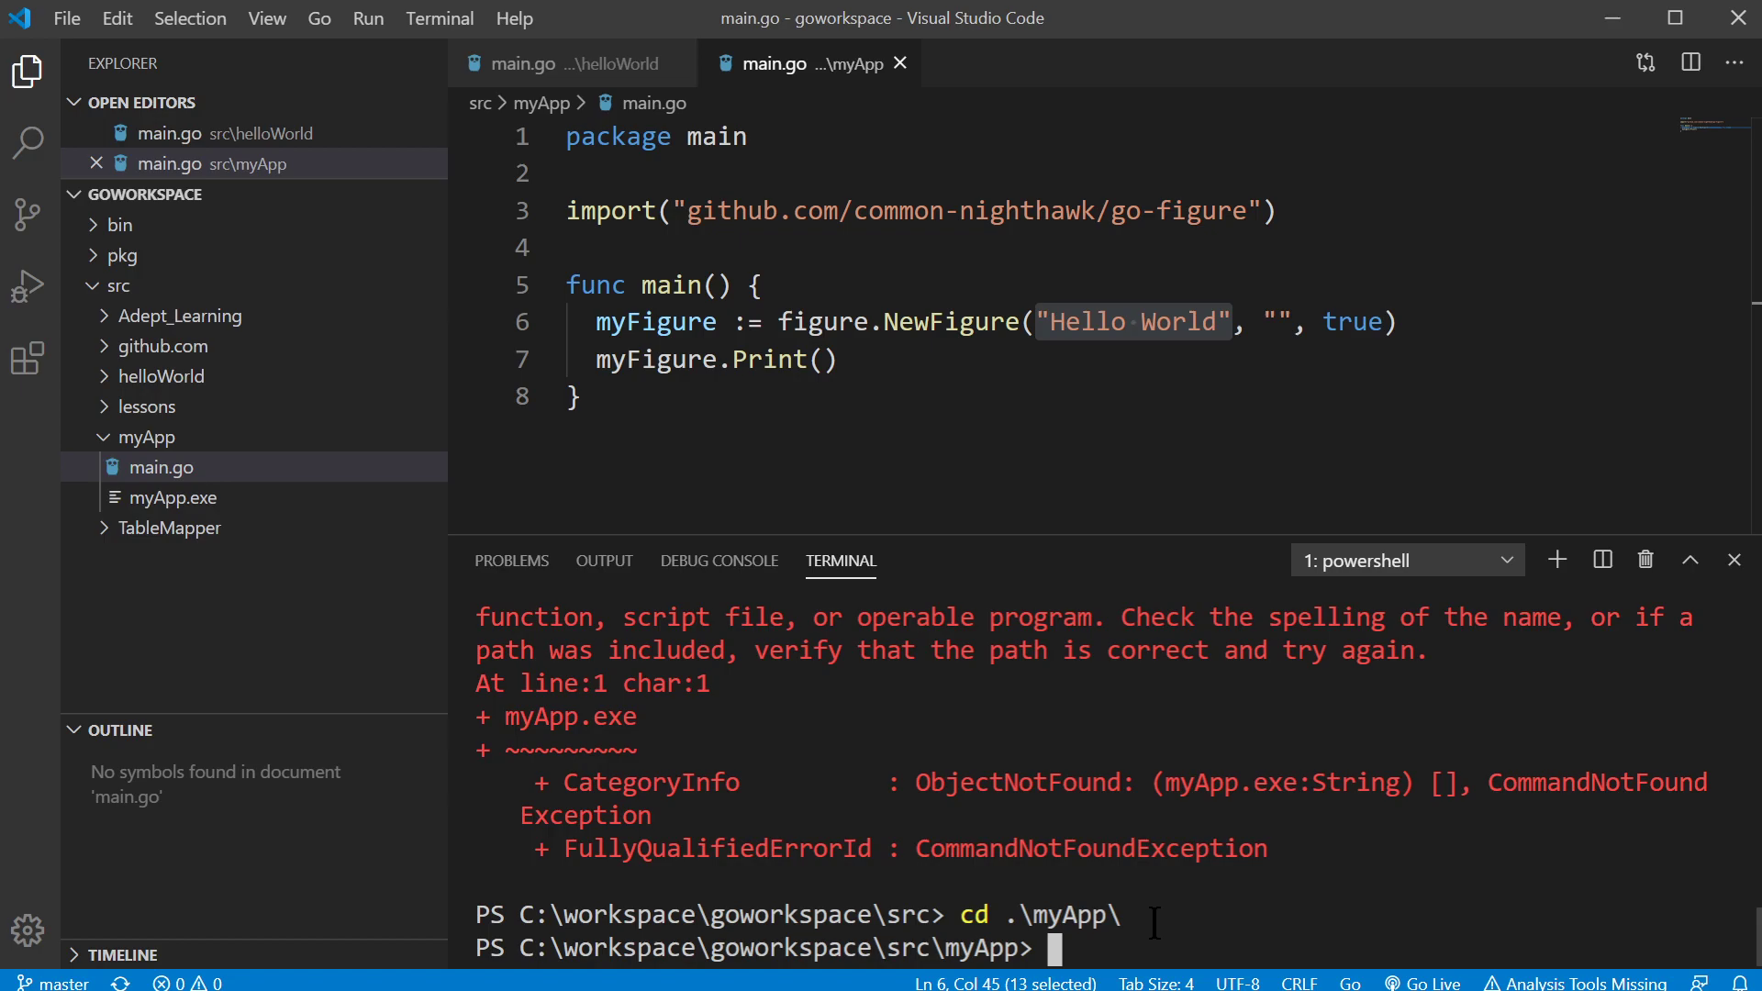
pyautogui.write('go in')
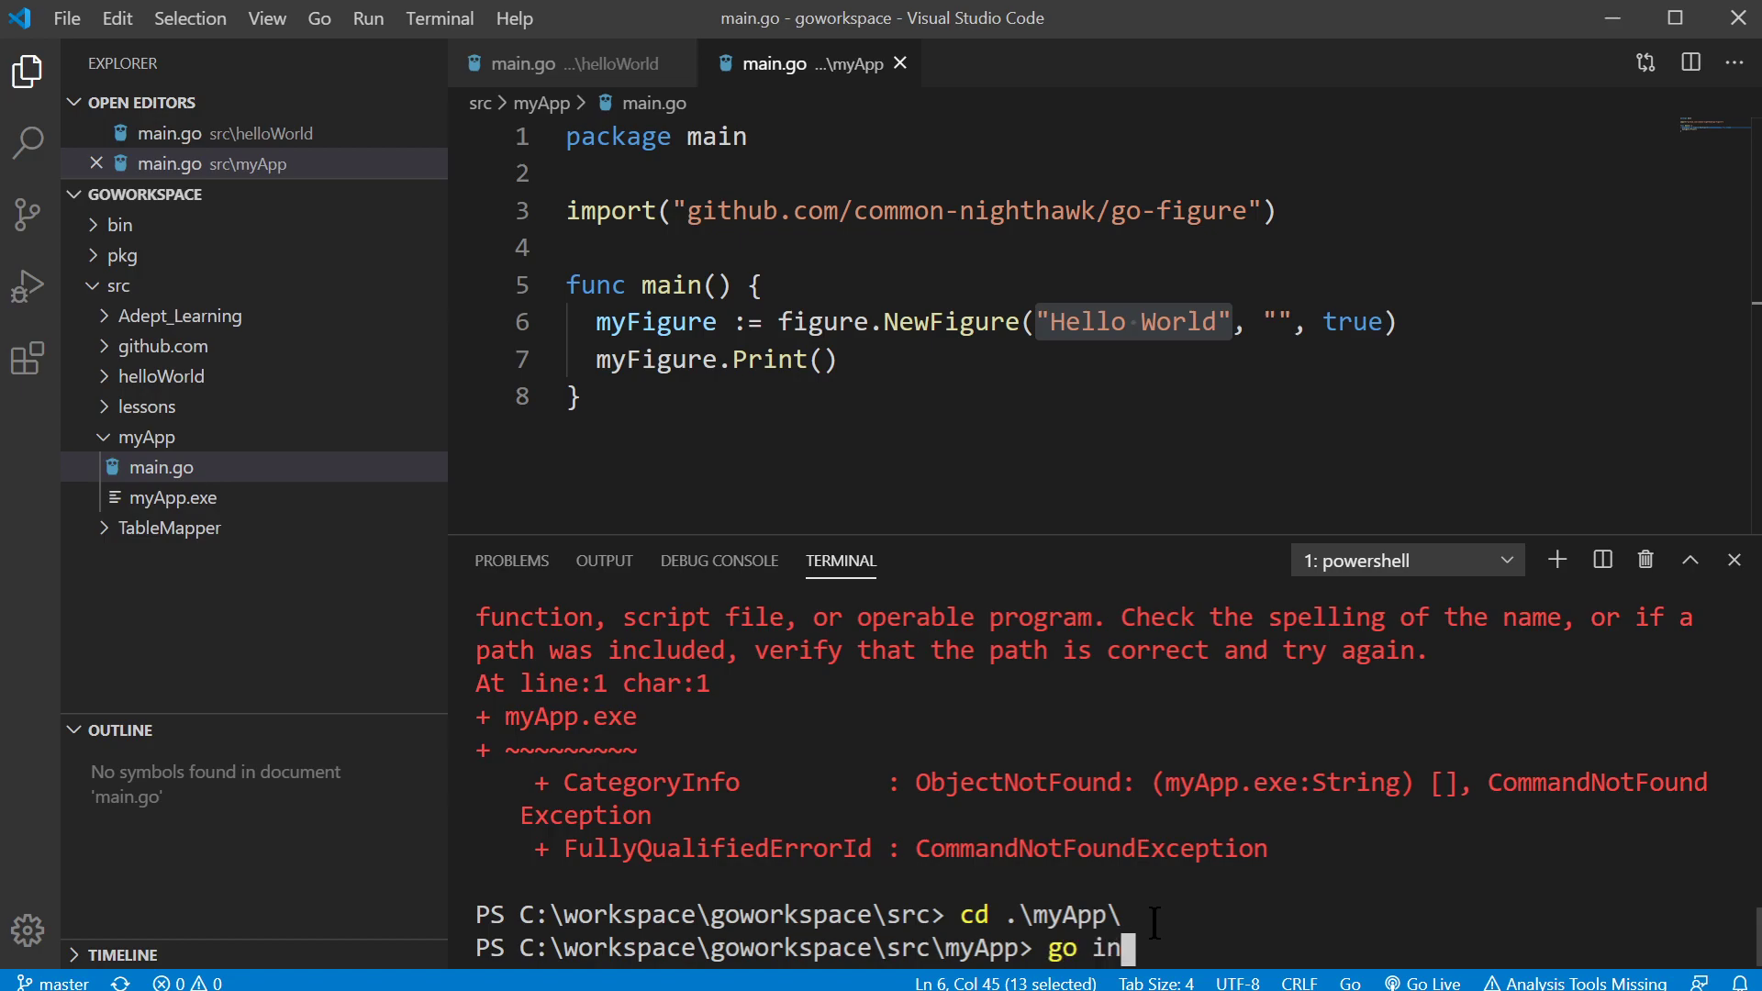
pyautogui.write('stall')
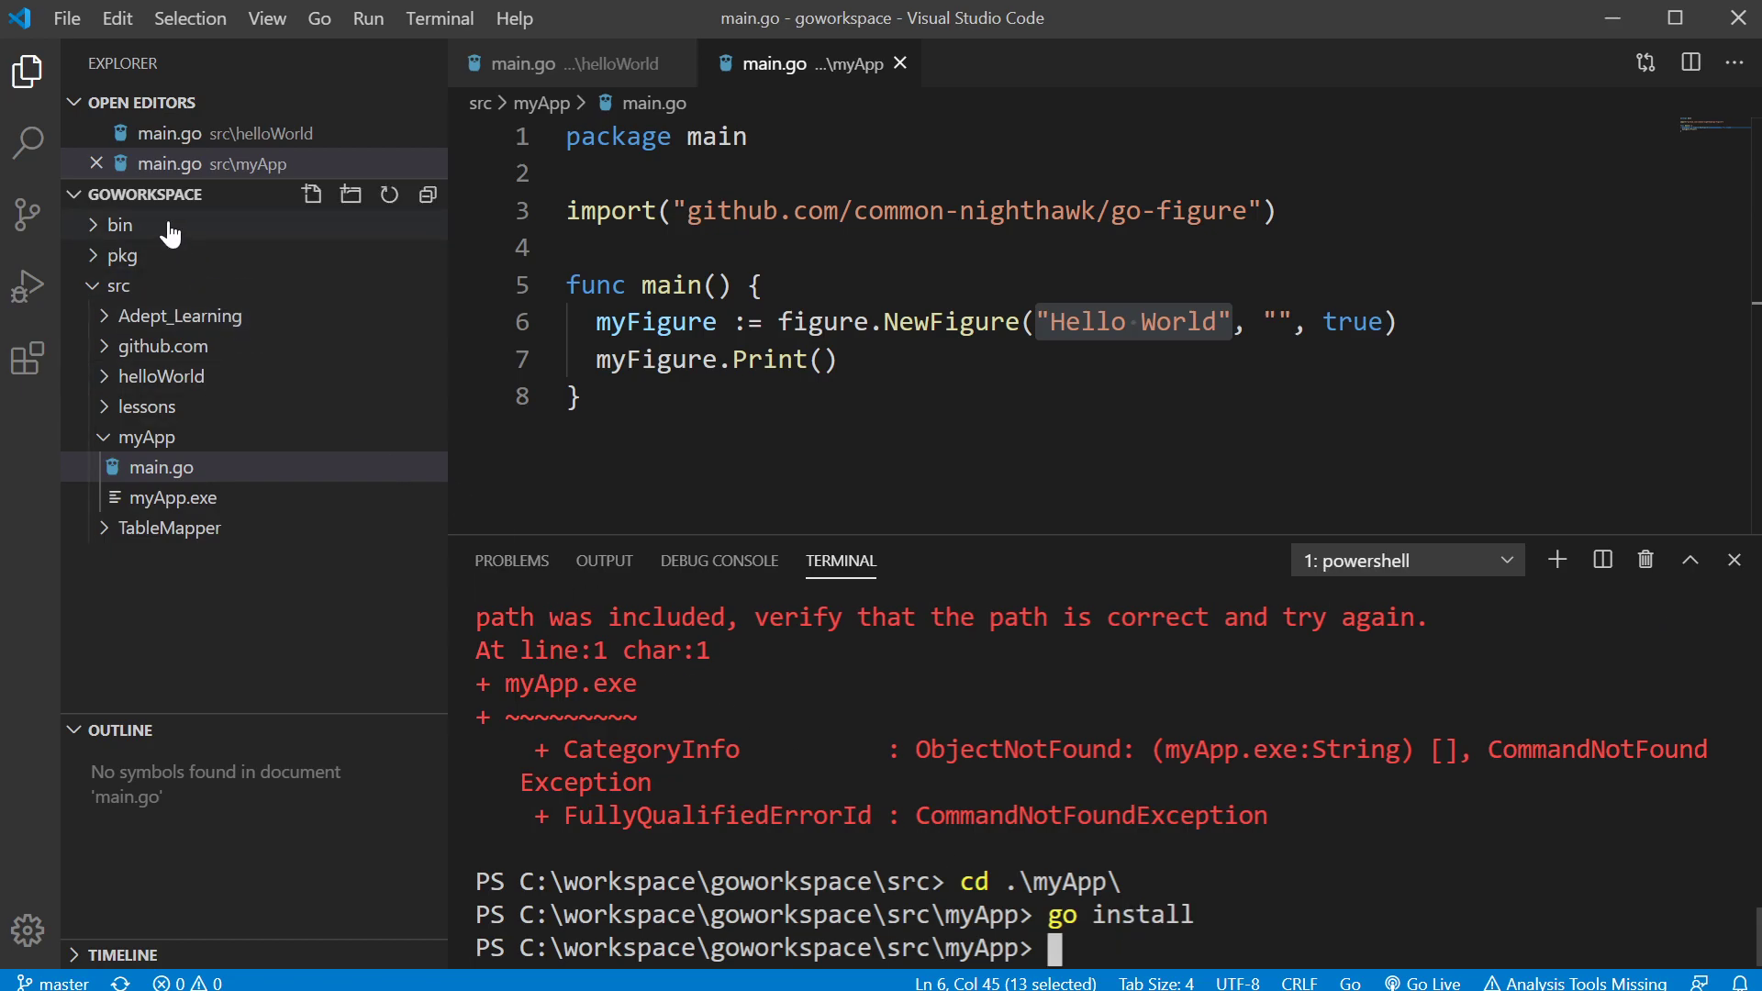
# Confirm myApp.exe now sits in bin and run it to print the Hello World banner.
pyautogui.click(120, 224)
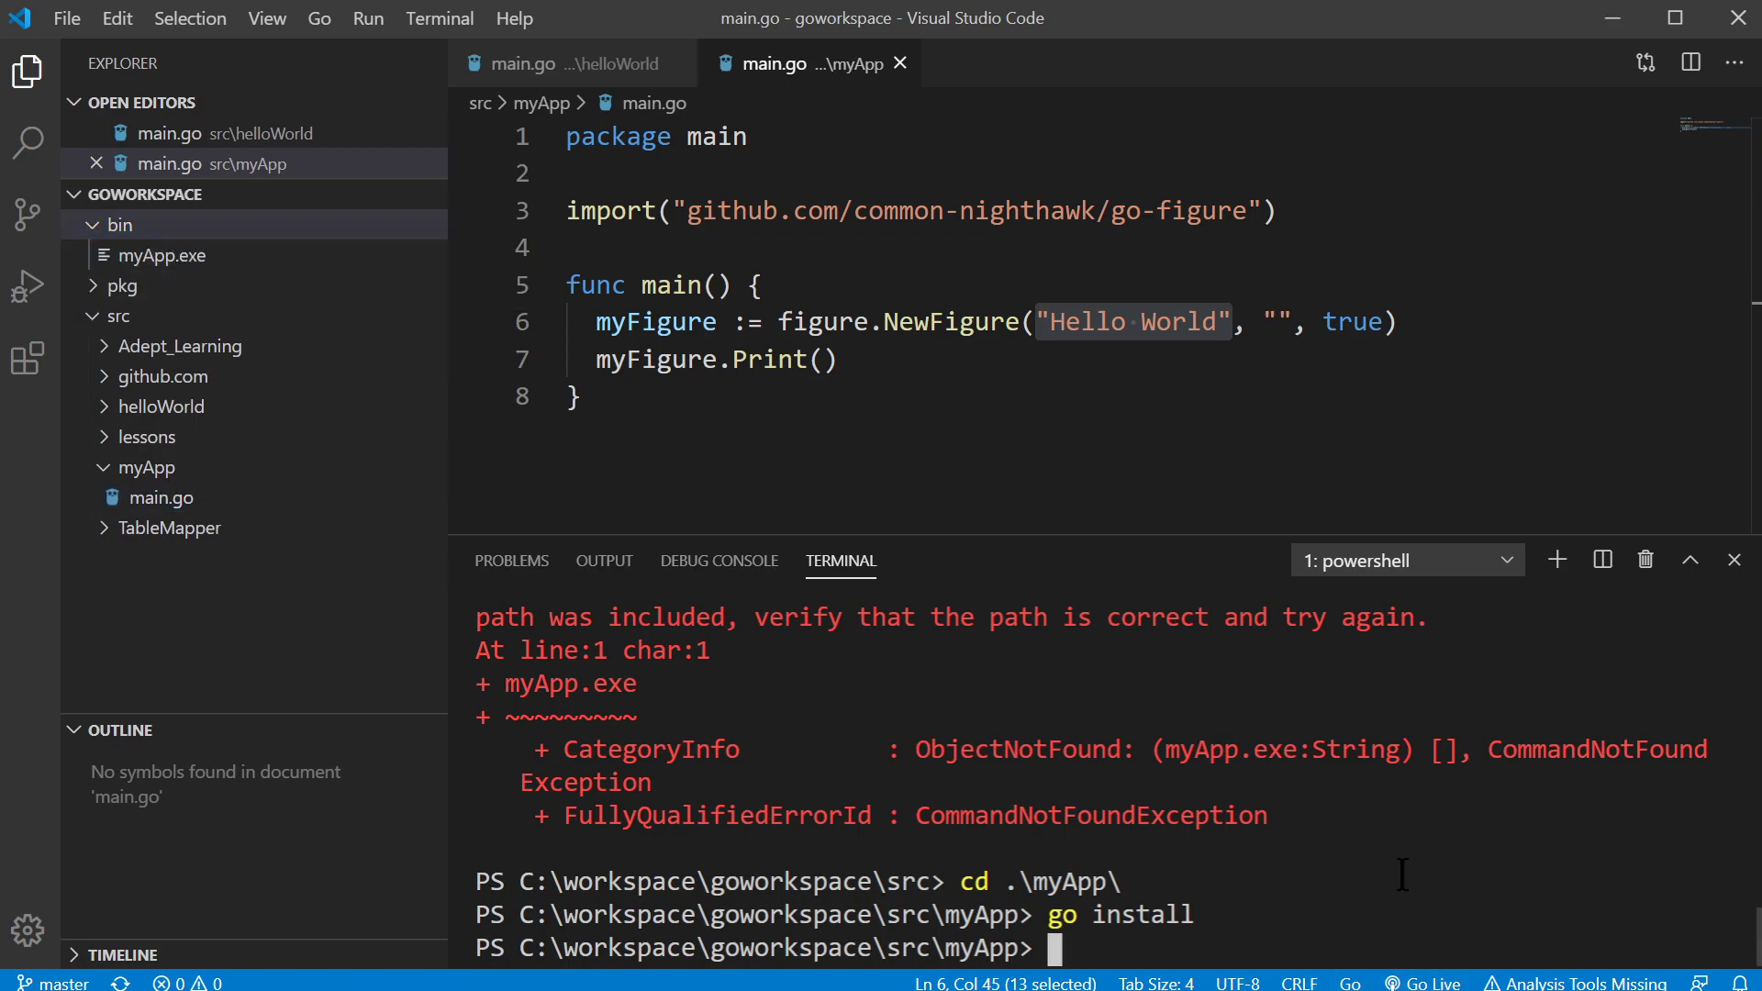
pyautogui.write('m')
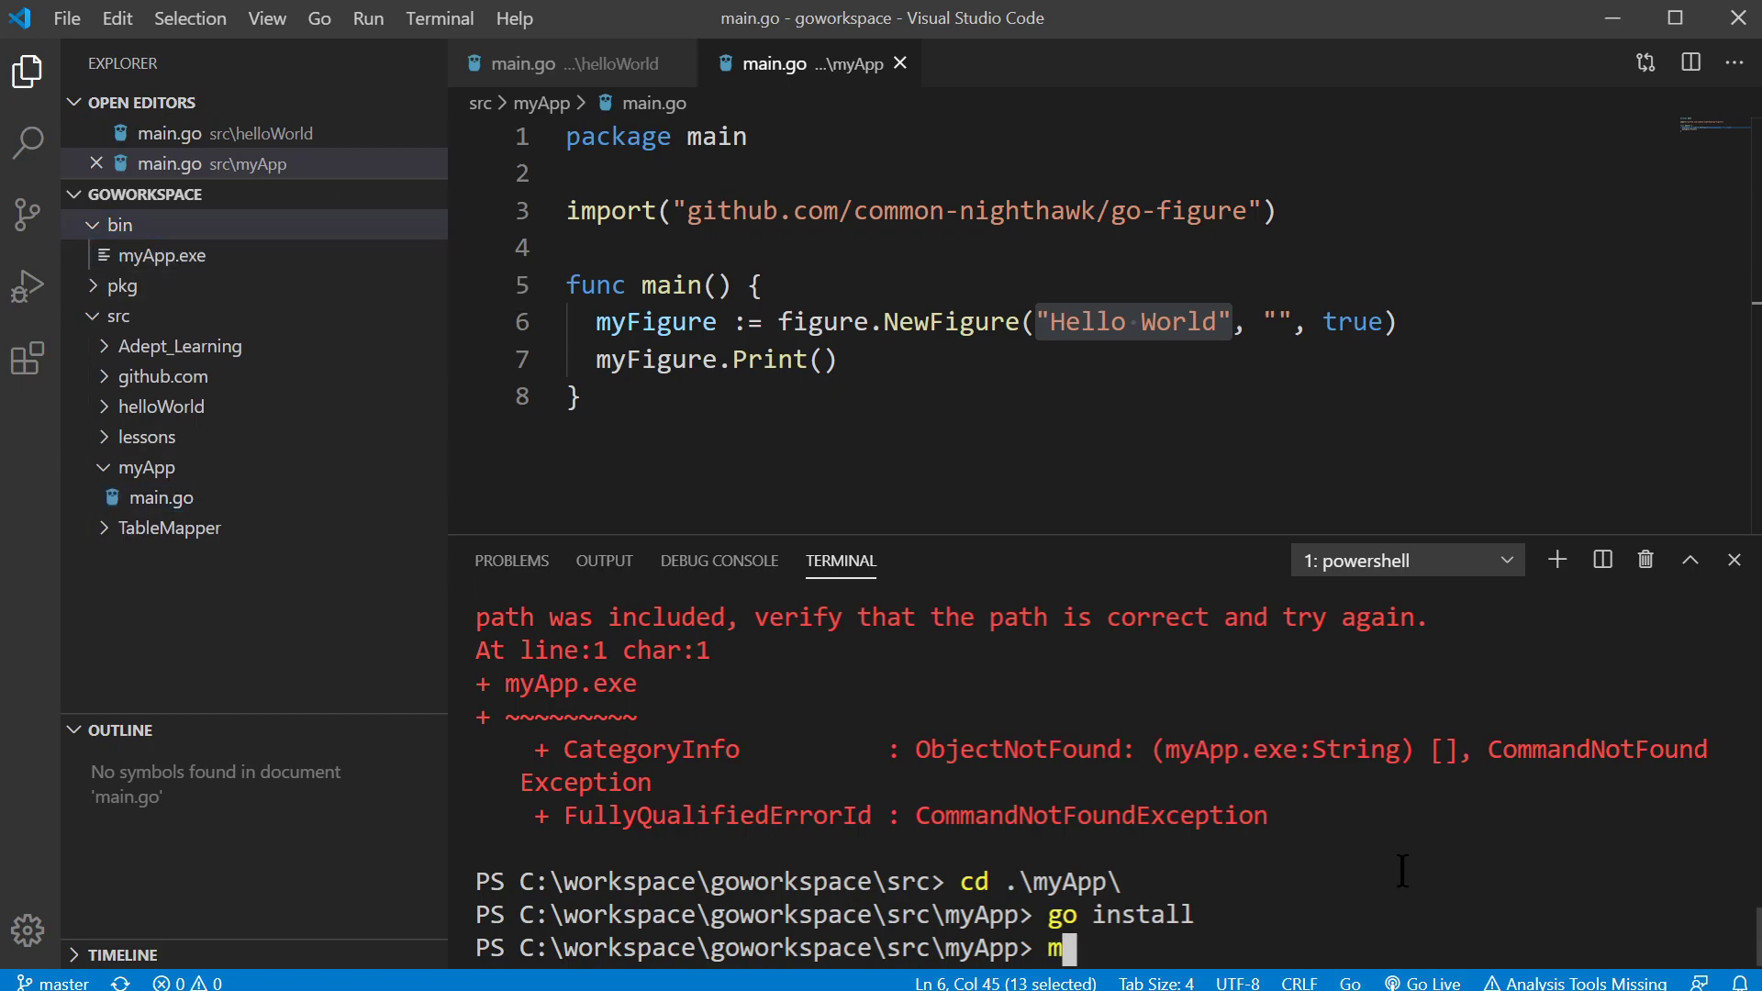
pyautogui.write('yApp.exe')
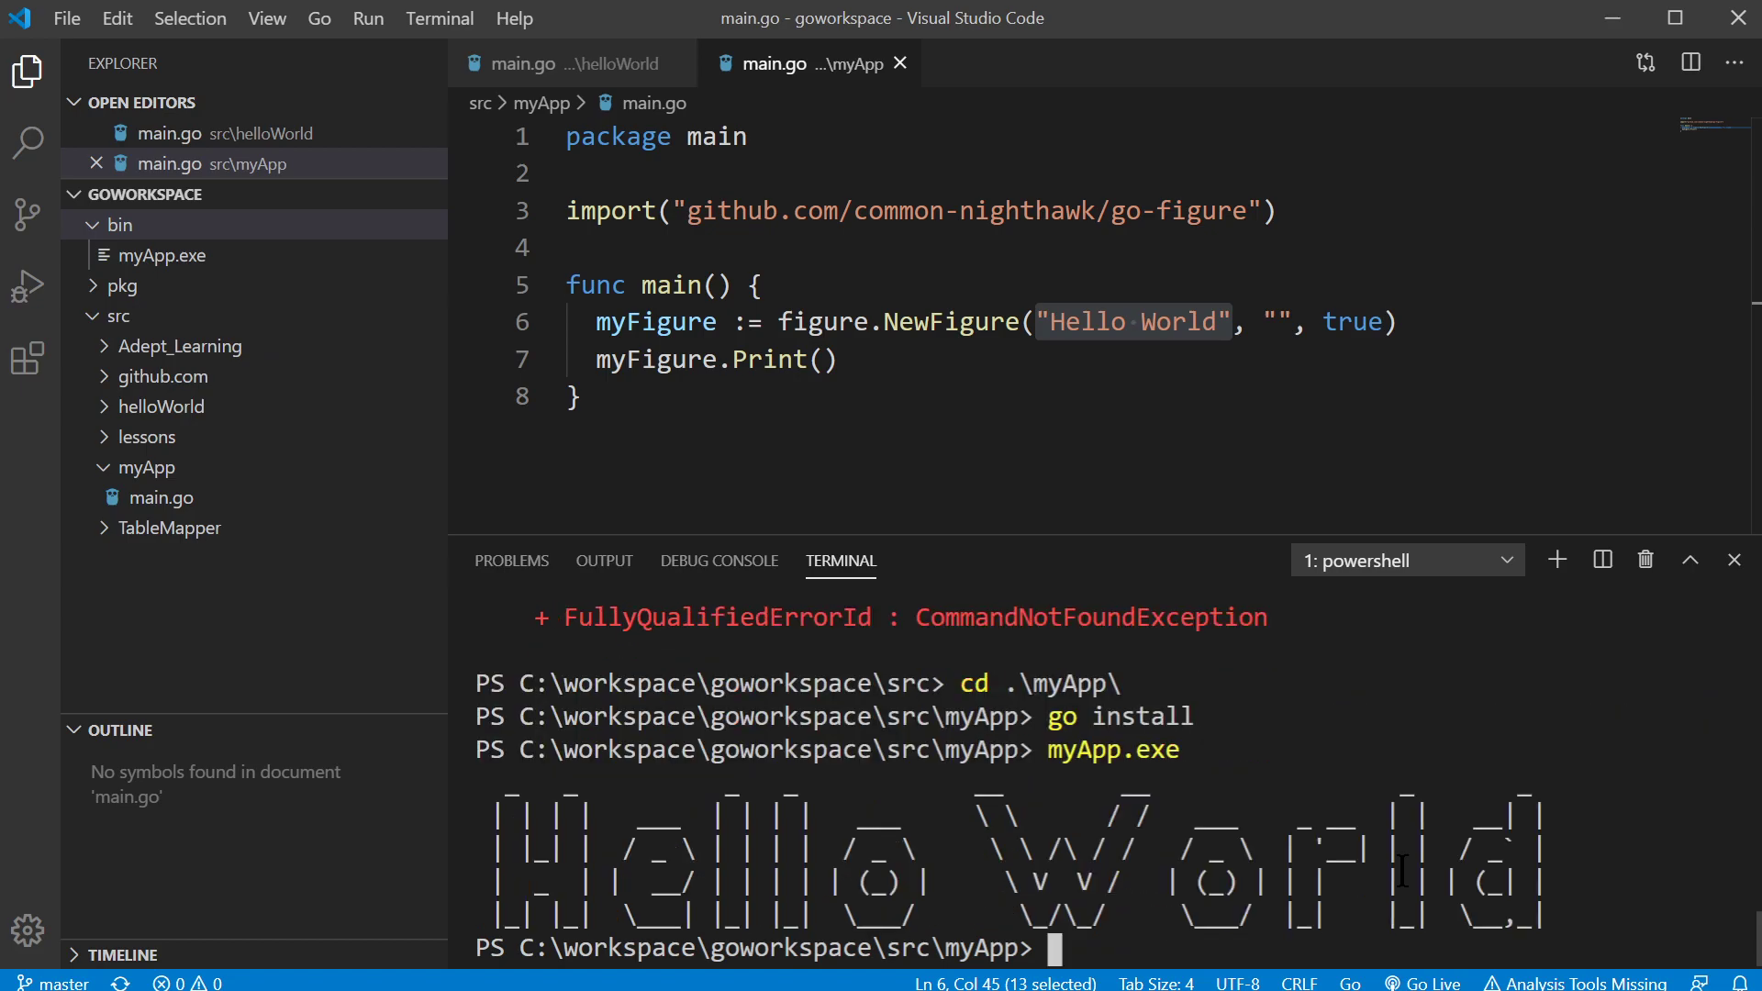
# Navigate back up to the src folder and run myApp.exe to print the Hello World banner.
pyautogui.write('cd ../')
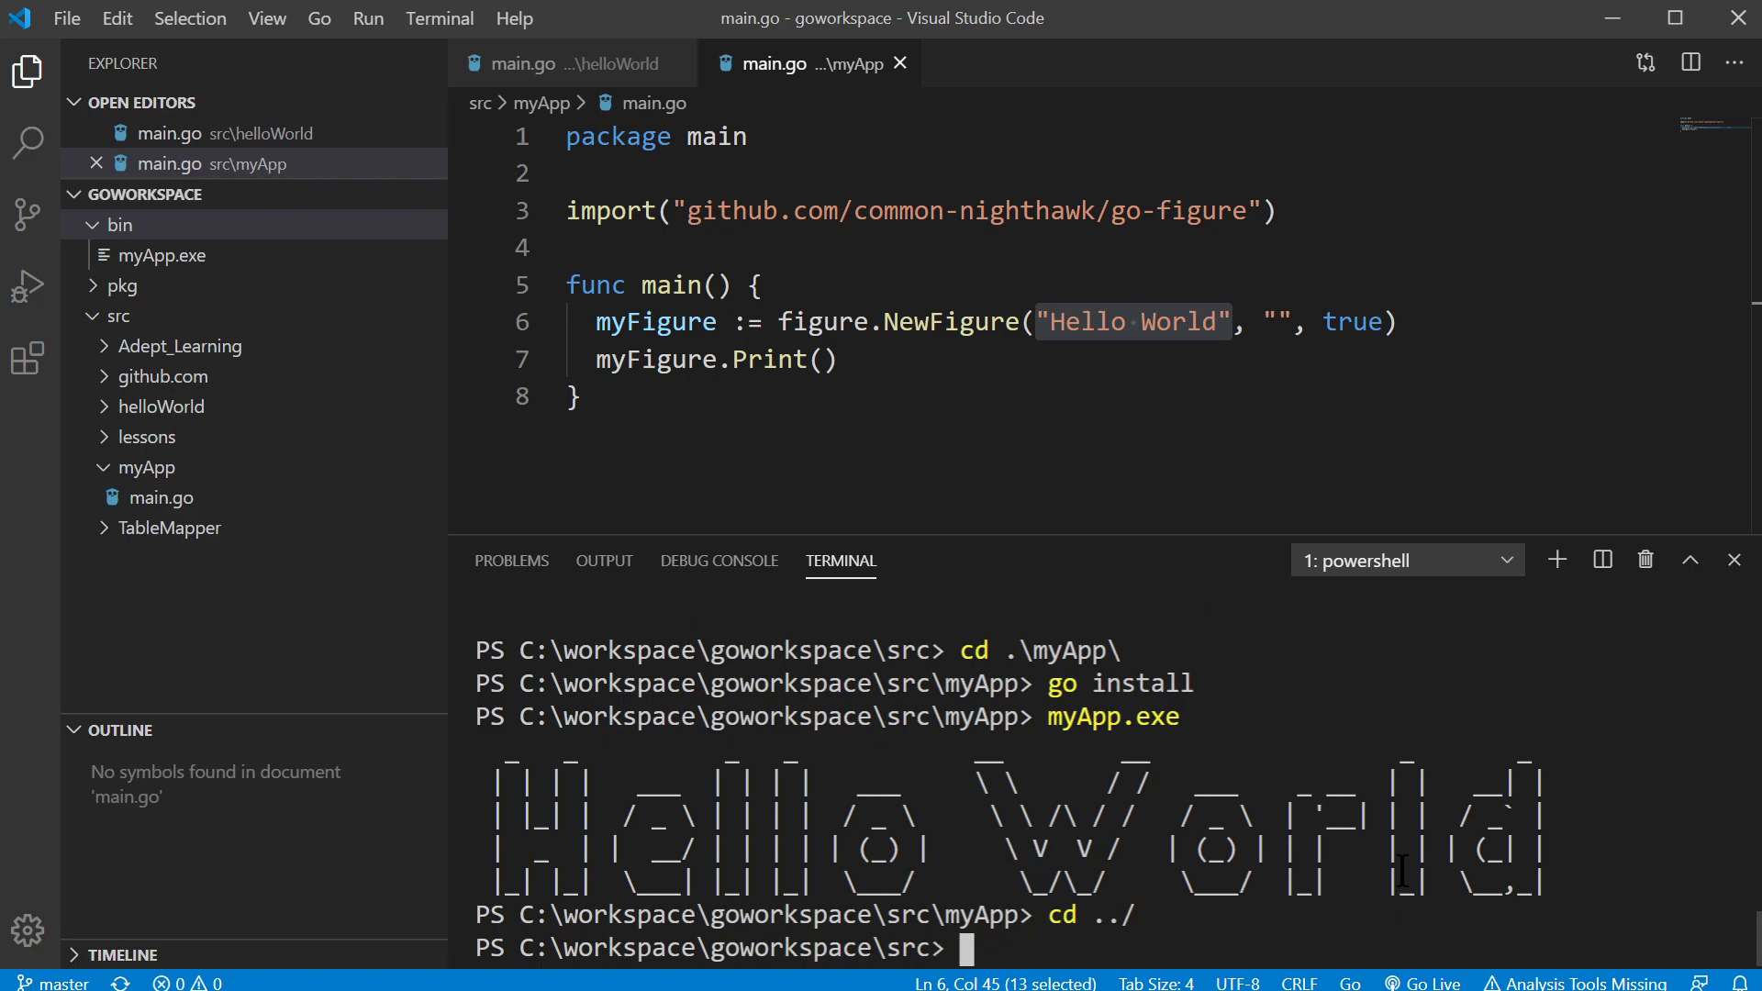
pyautogui.moveTo(922, 967)
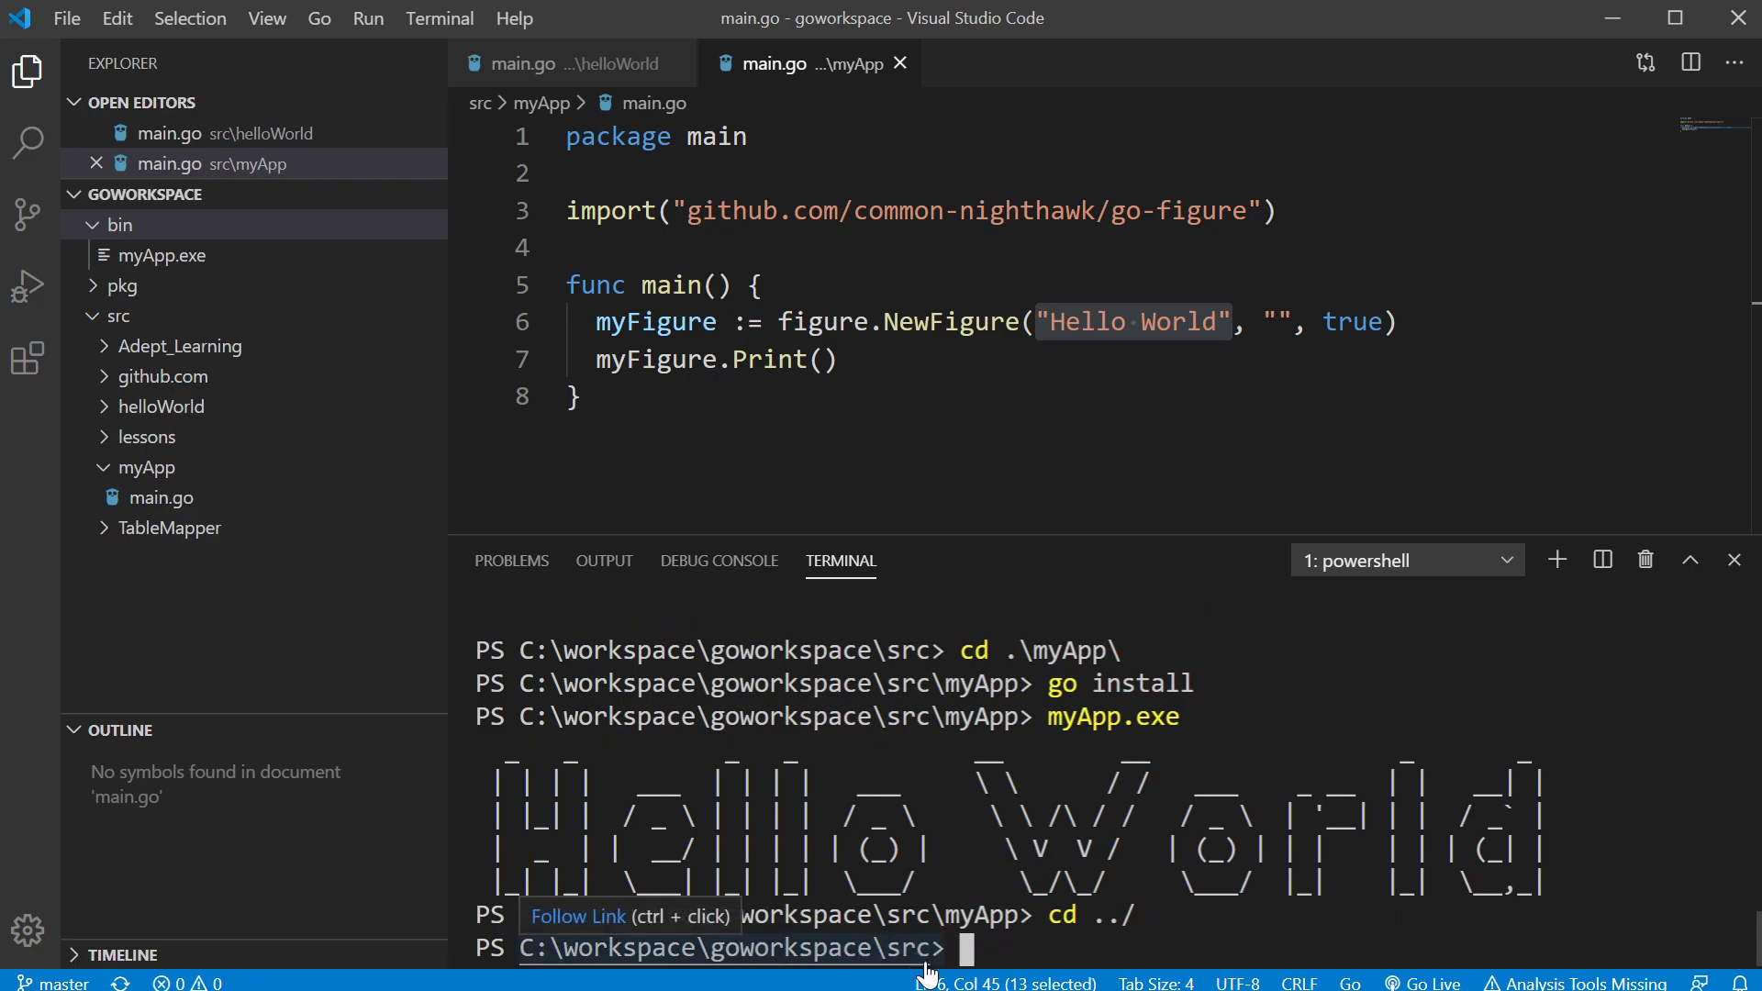
pyautogui.write('cd ../')
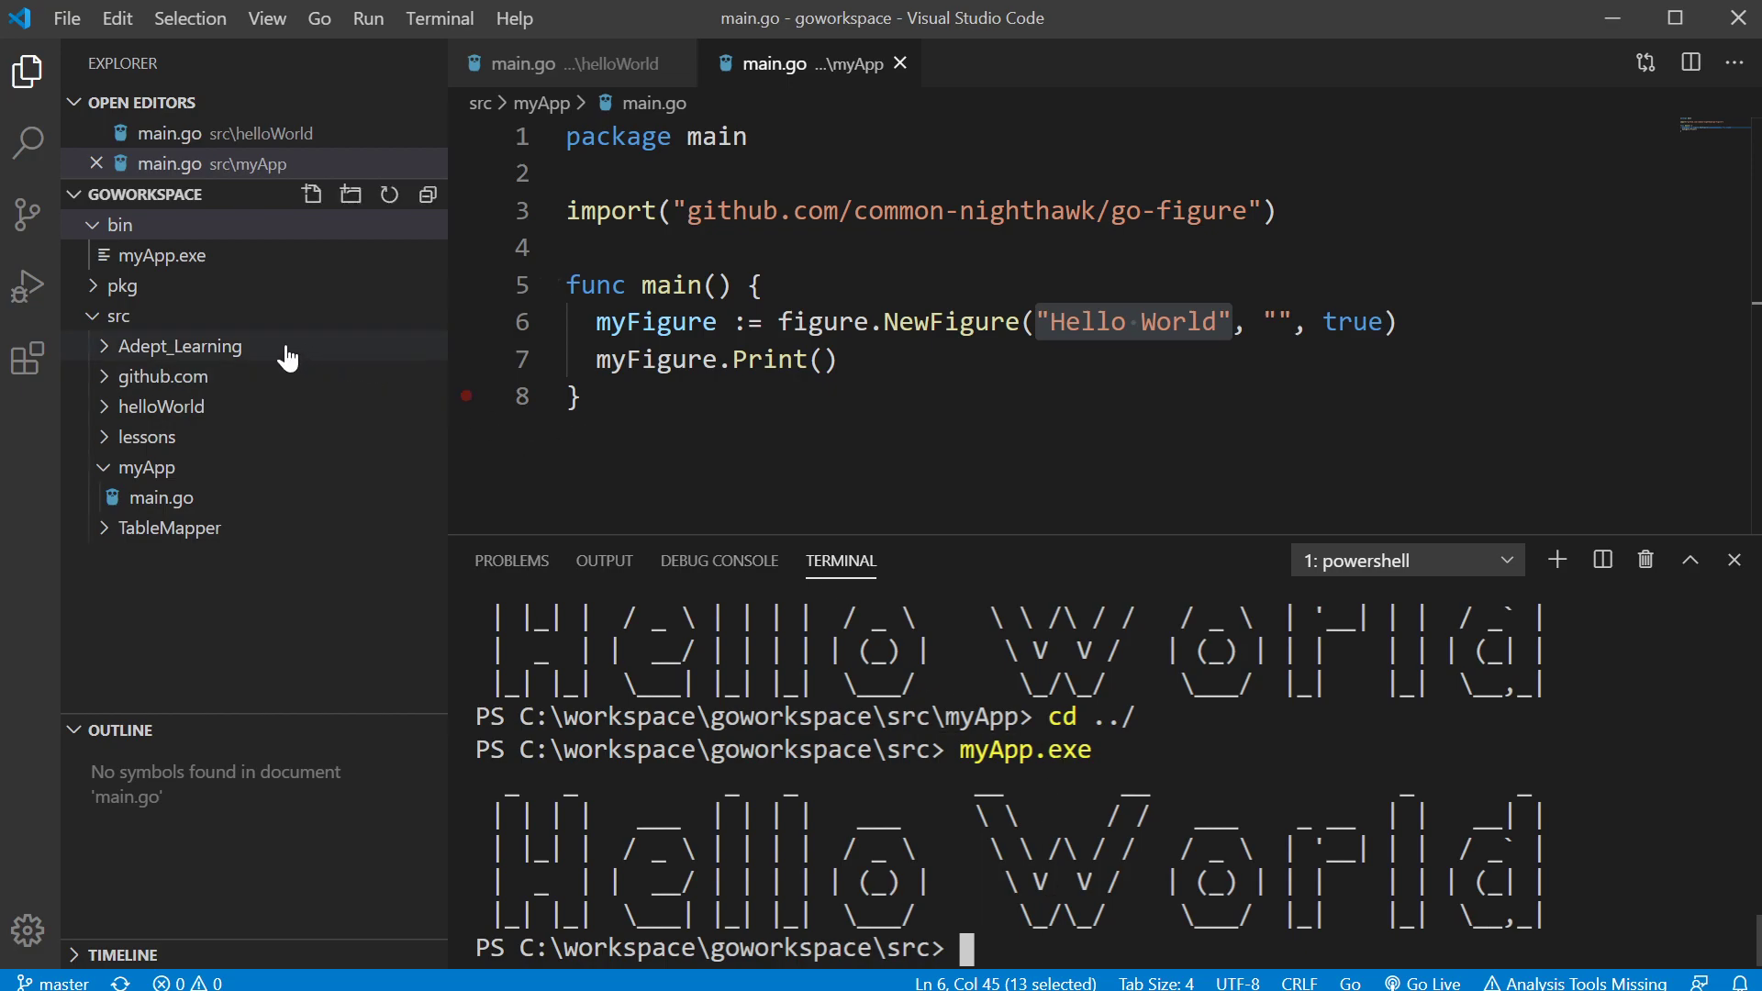
pyautogui.moveTo(176, 347)
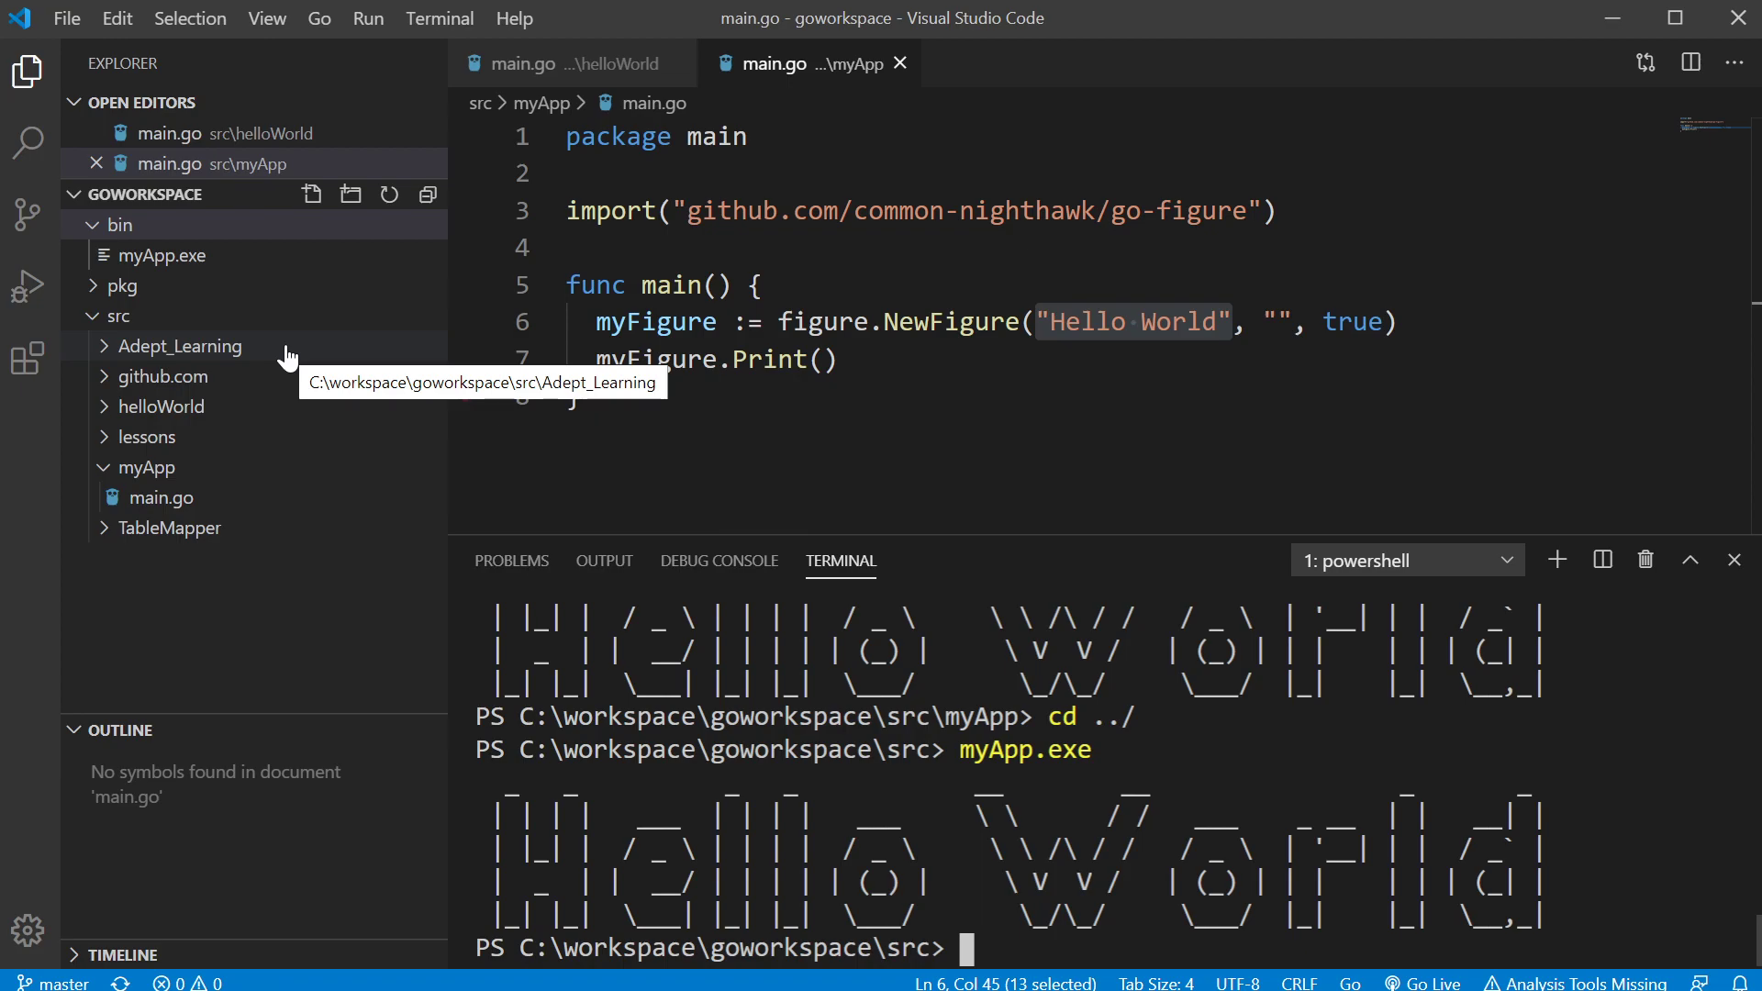